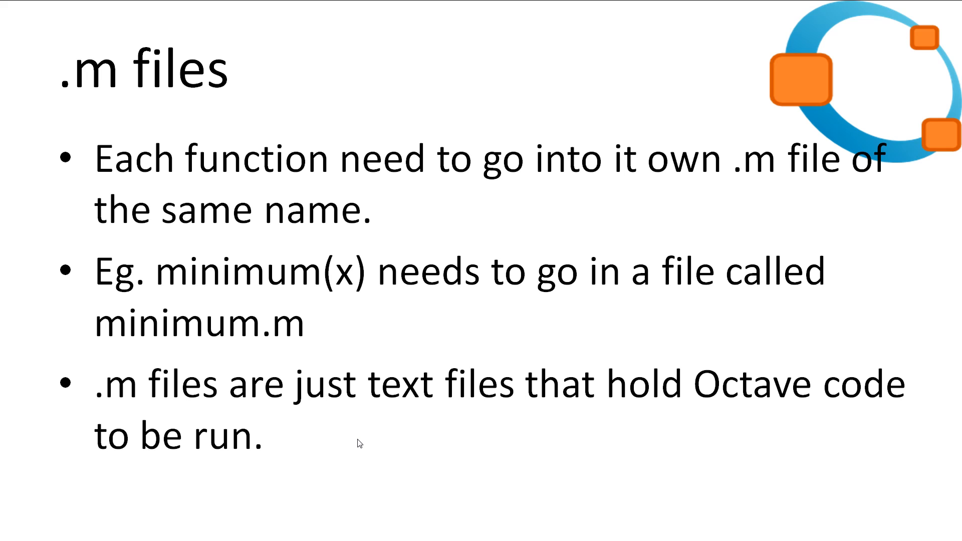
Step: Run edit mini.m at the Octave prompt to bring up a new template function in Notepad++
click(168, 530)
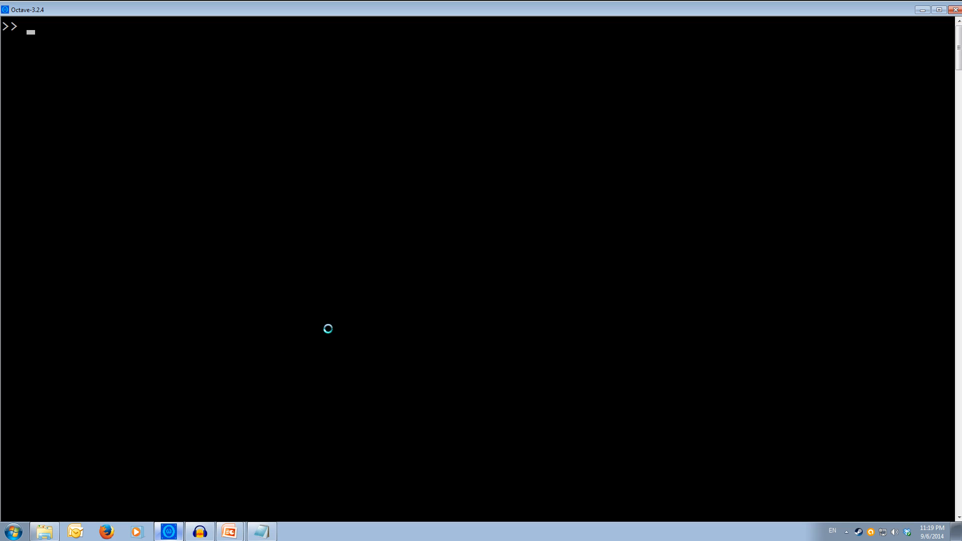
text(edit)
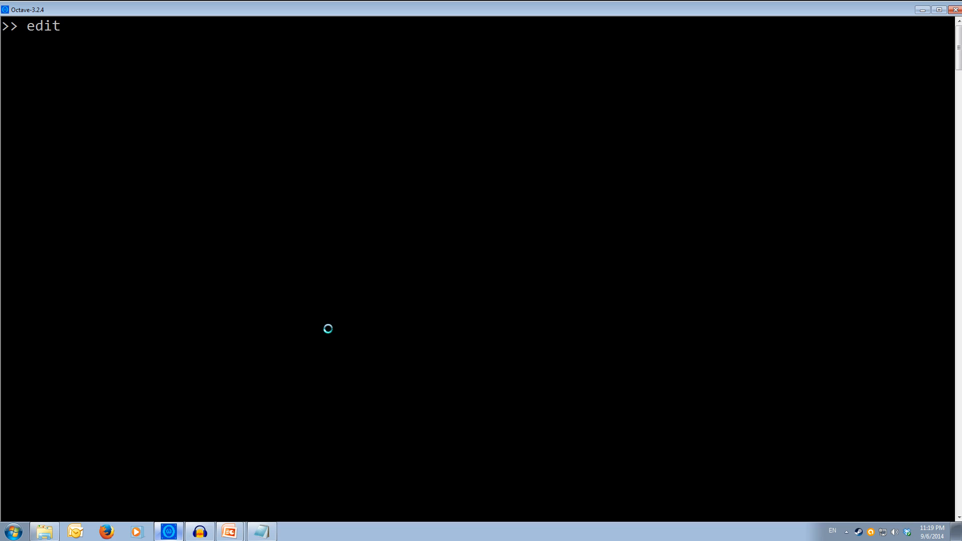
text(mini.m)
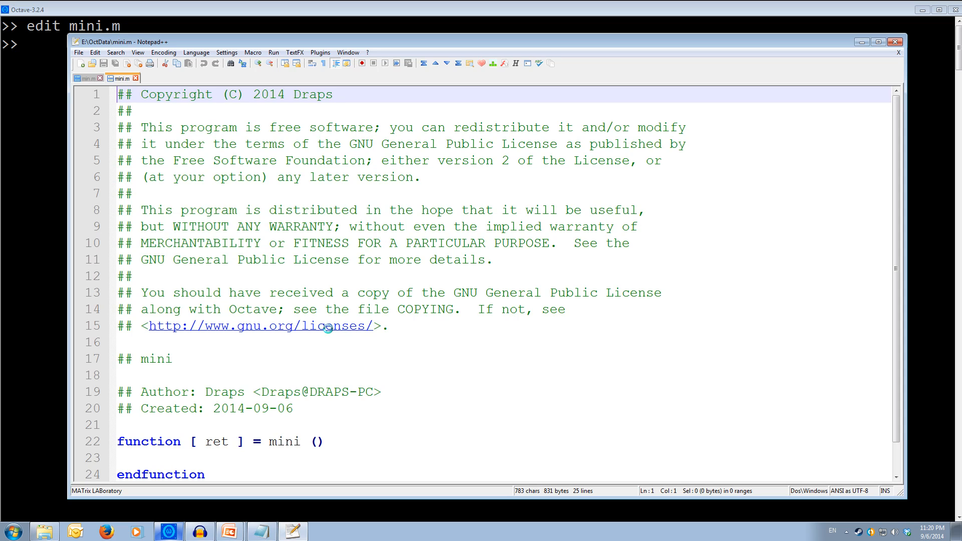
mouse_move(331, 400)
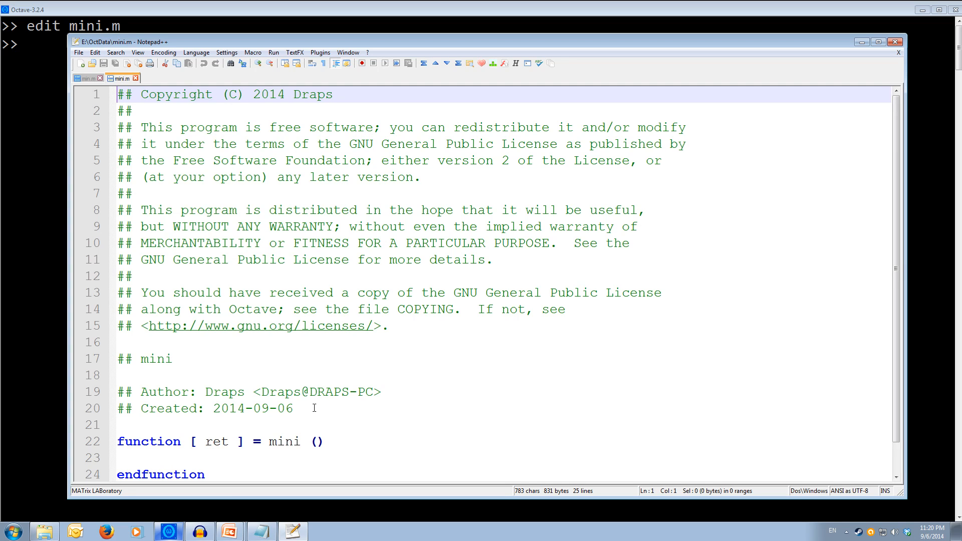
Step: Delete the copyright header and reduce the signature to function ret = mini(x)
click(392, 408)
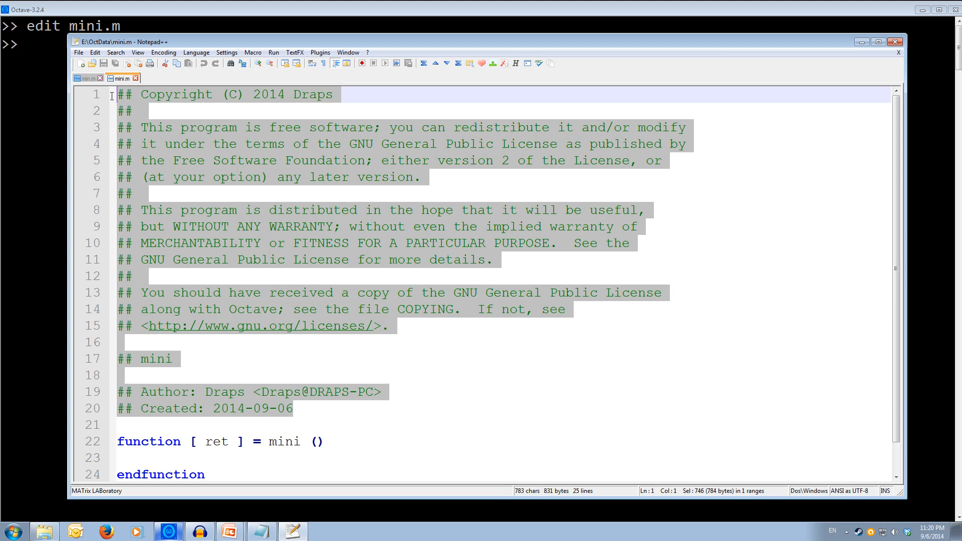
key(Delete)
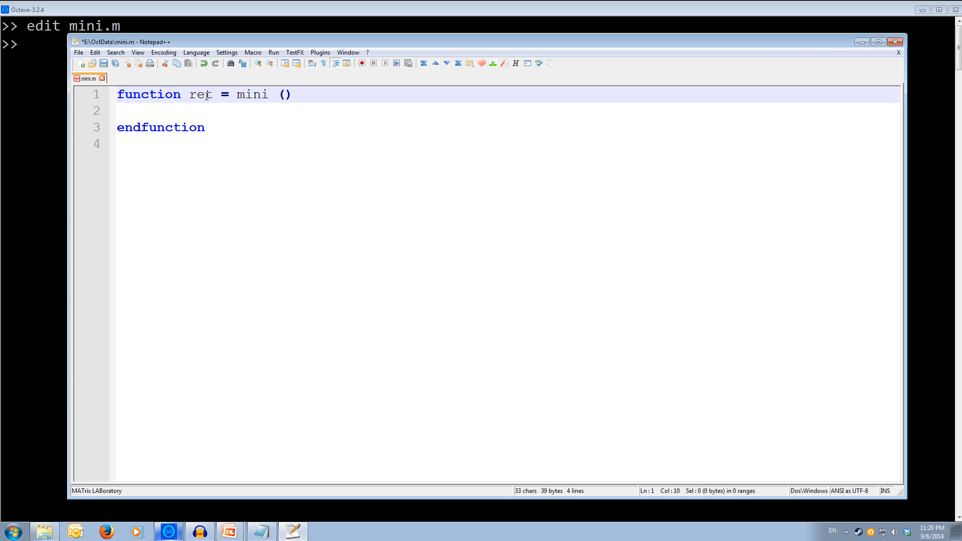
click(253, 94)
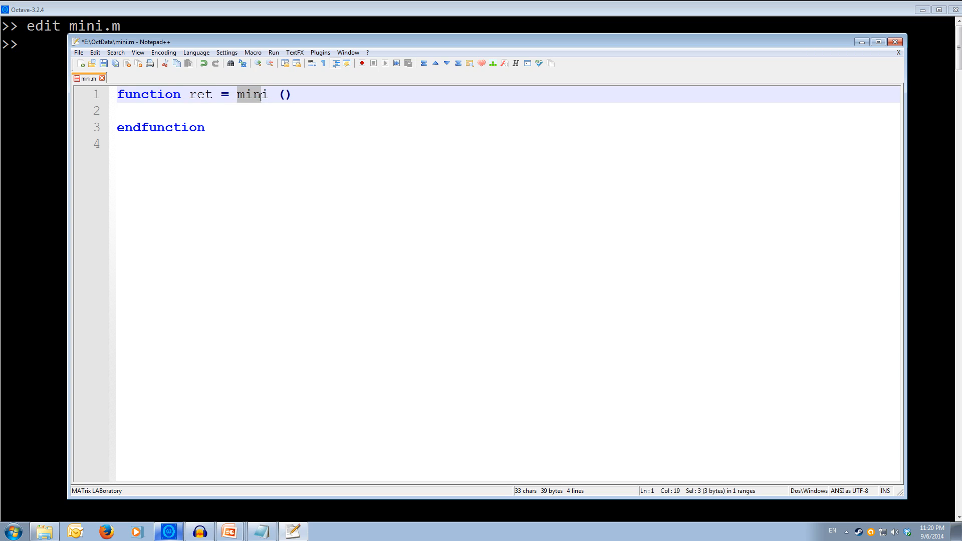
click(285, 94)
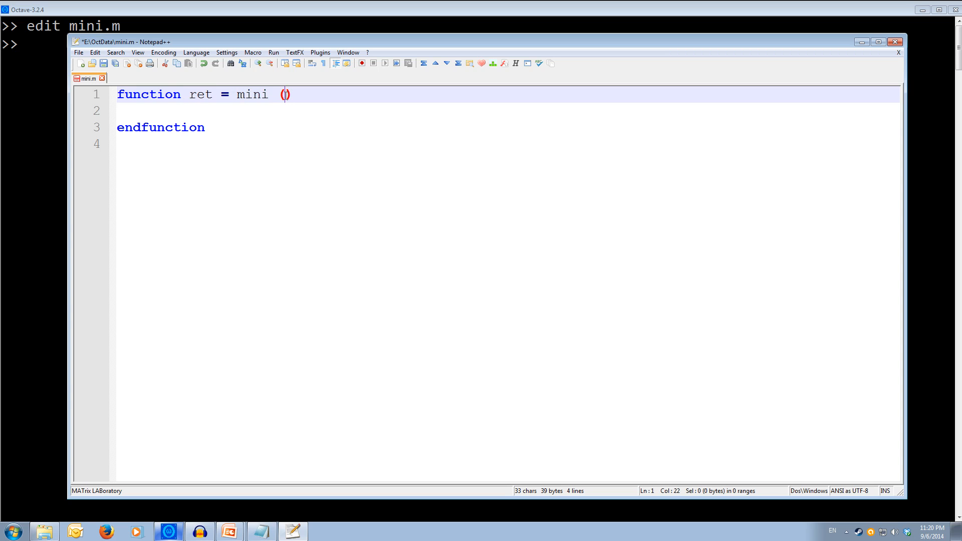
key(Backspace)
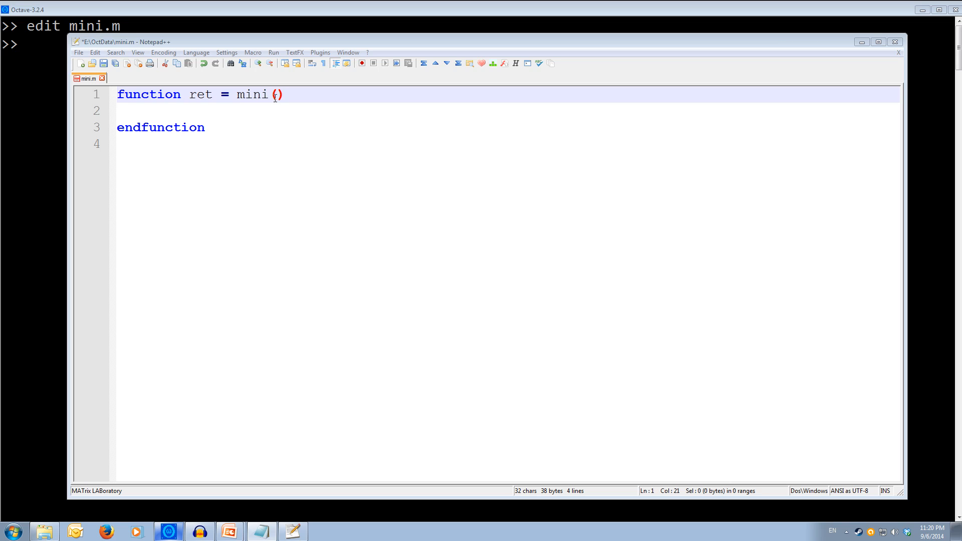
text(x)
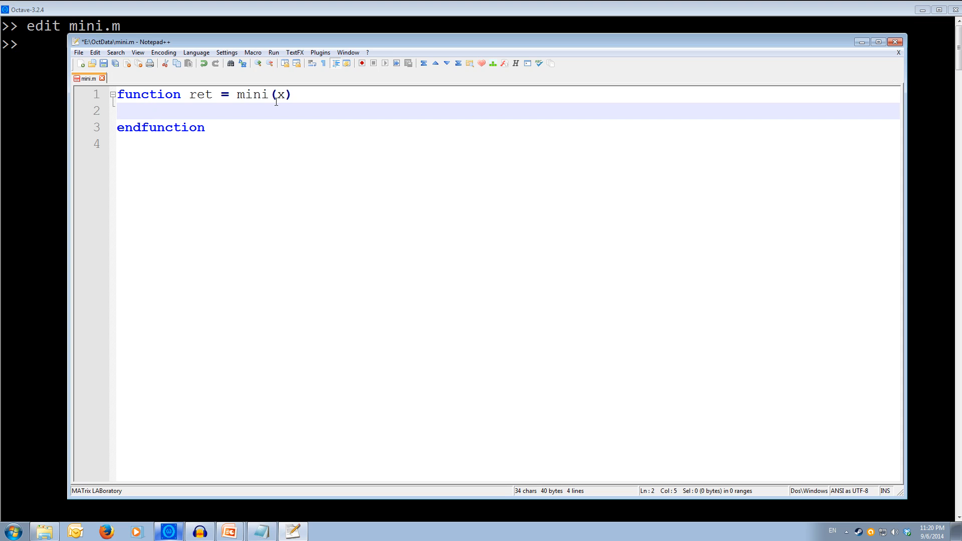
Step: Write ret = x(1); as the first body line and start a blank line after it
text(ret)
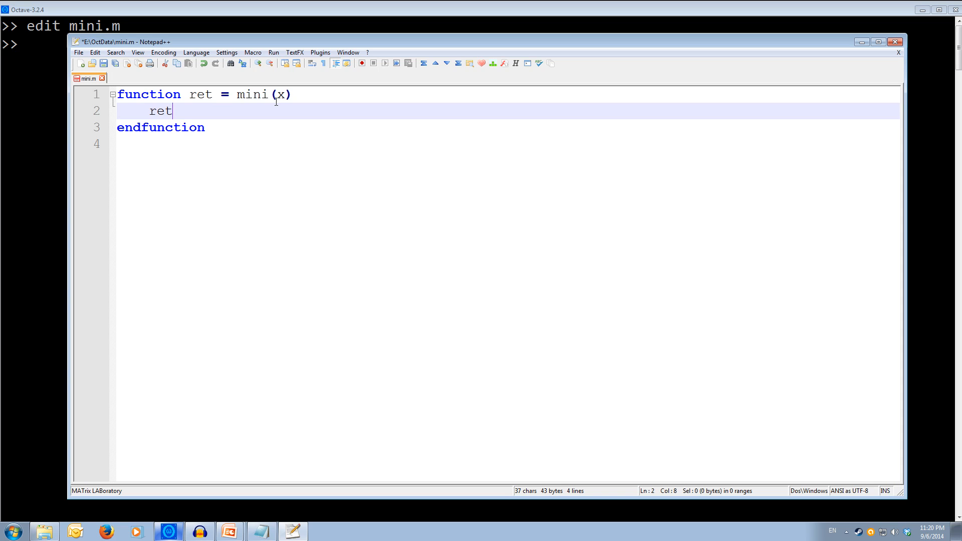
text(=)
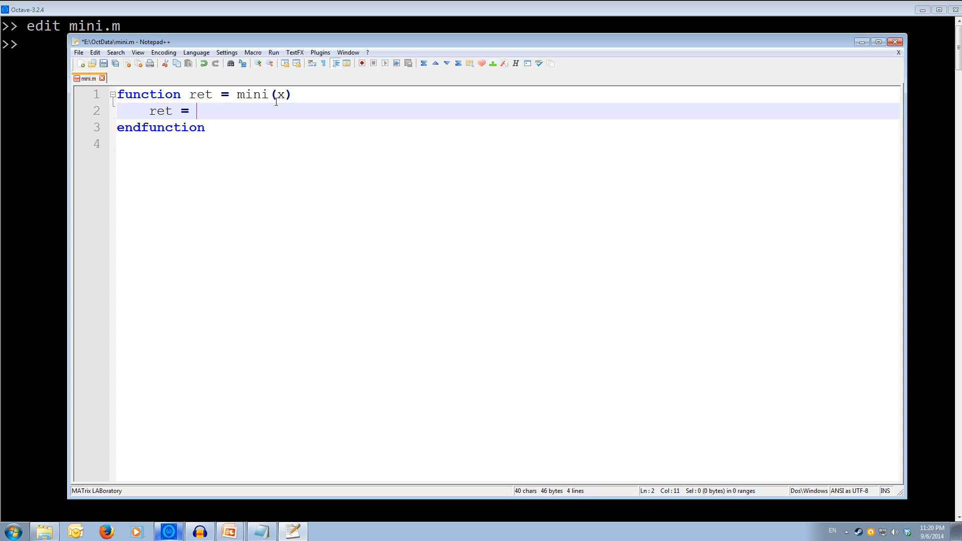
text(x()
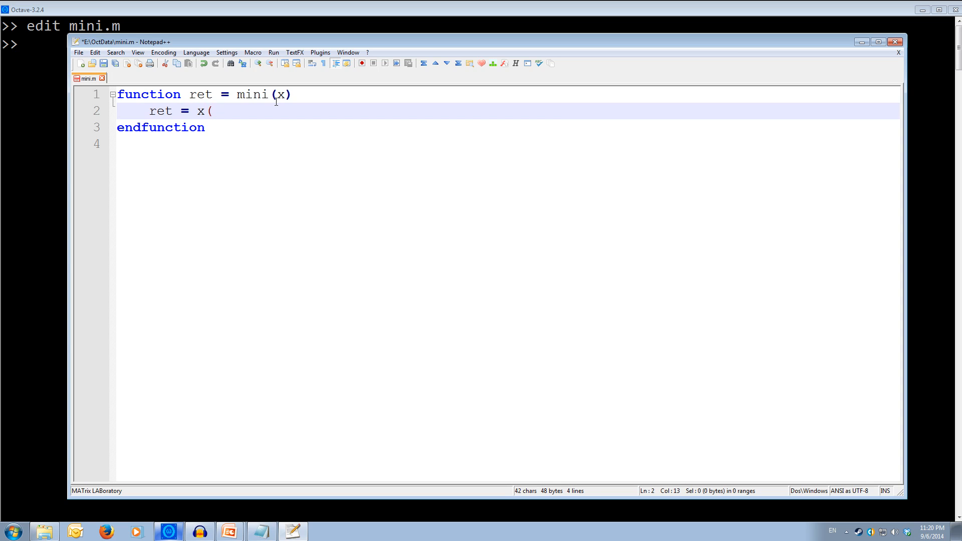
text(1))
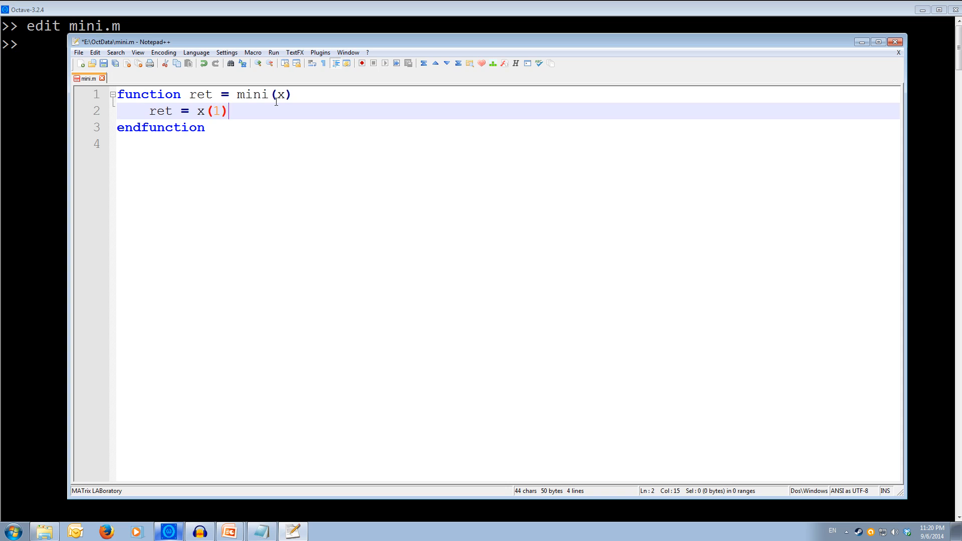
text(;)
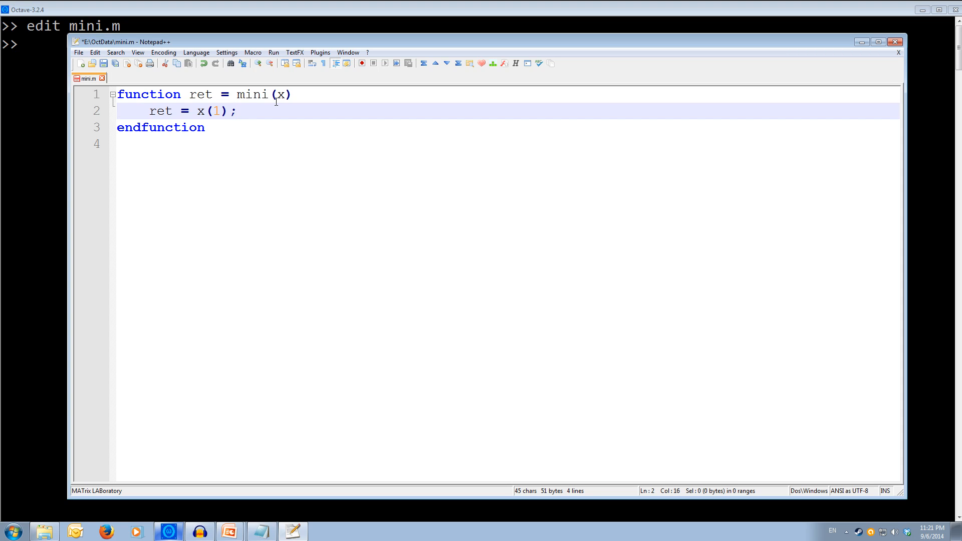
key(Return)
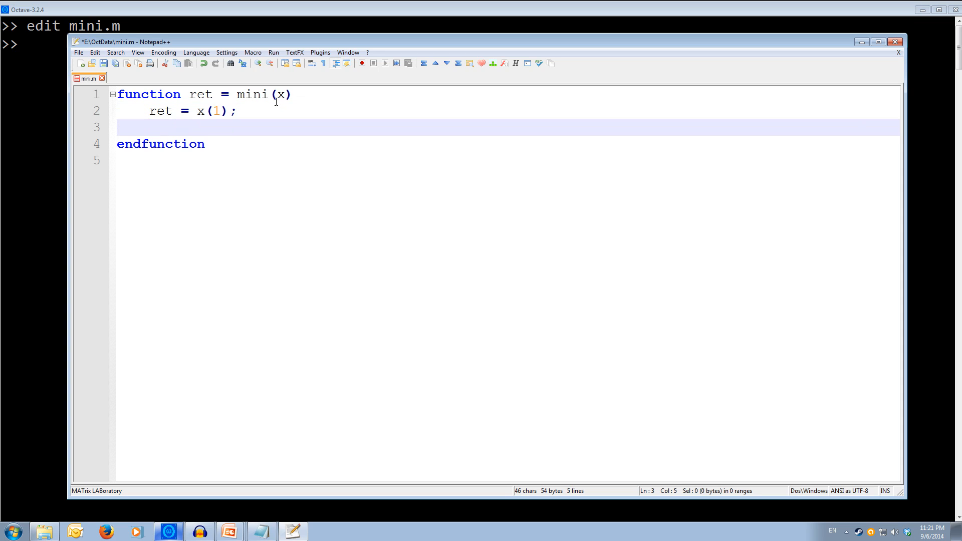
click(147, 127)
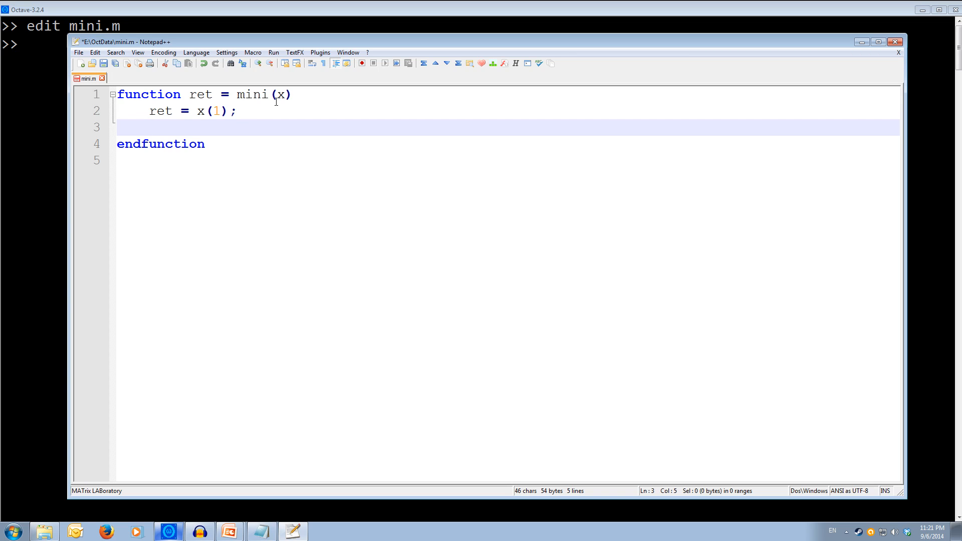
Step: Write the loop header for i = 2:length(x),
text(for)
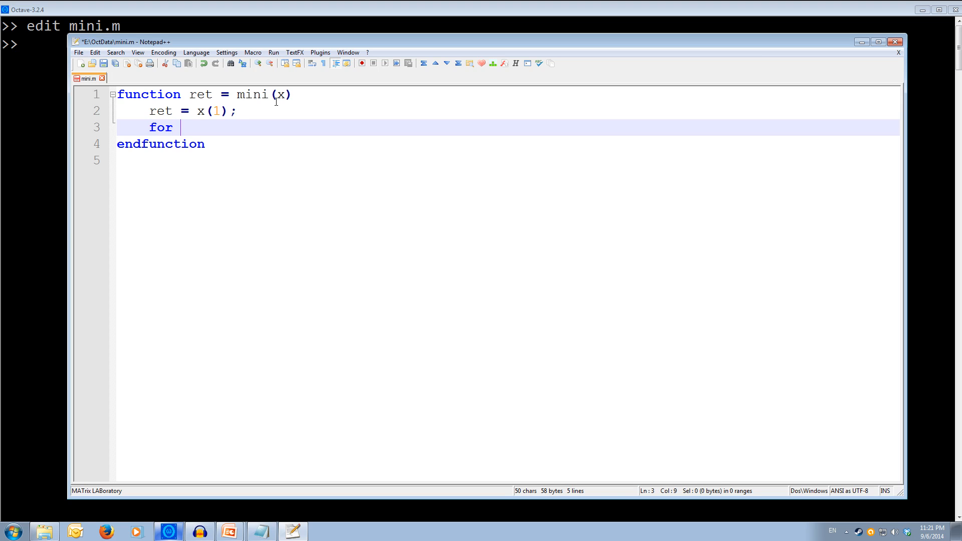
text(i =)
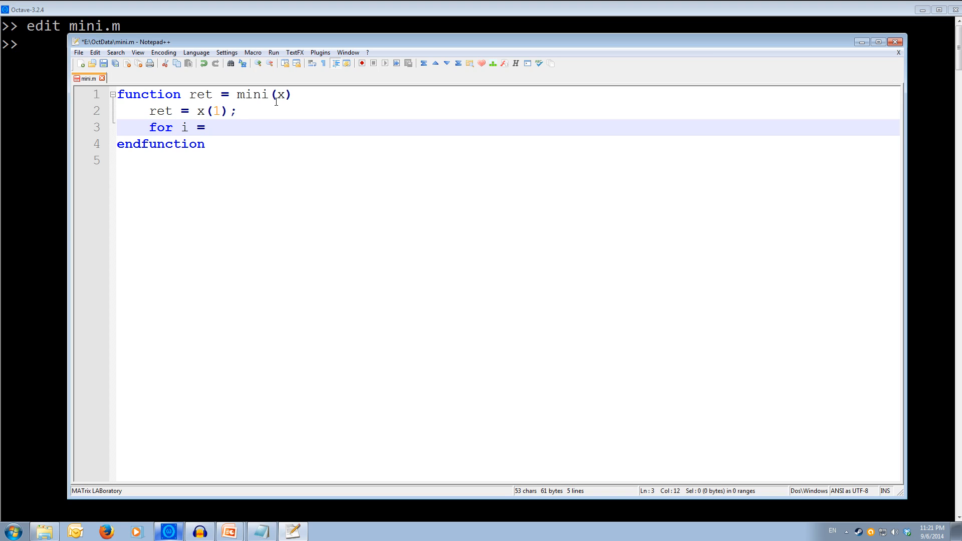
text(2:)
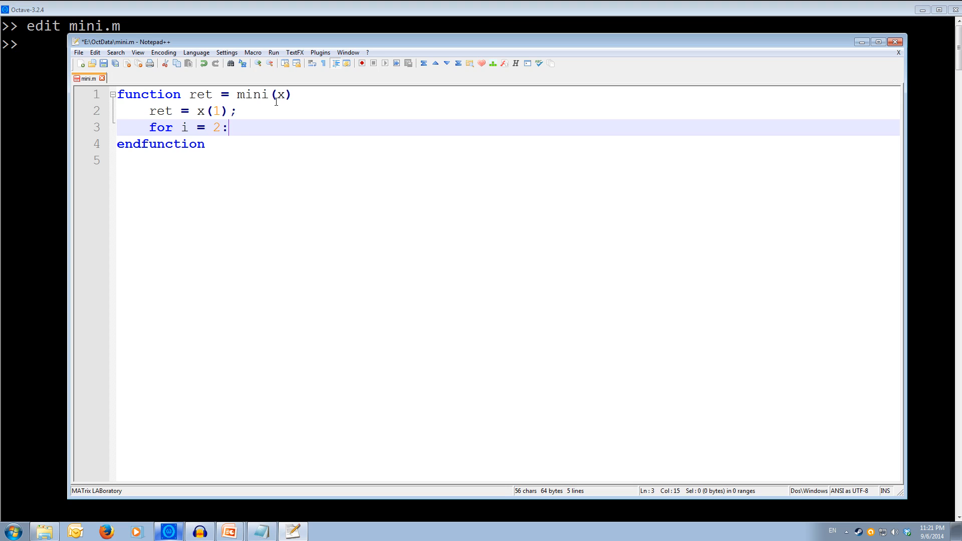
text(lengt)
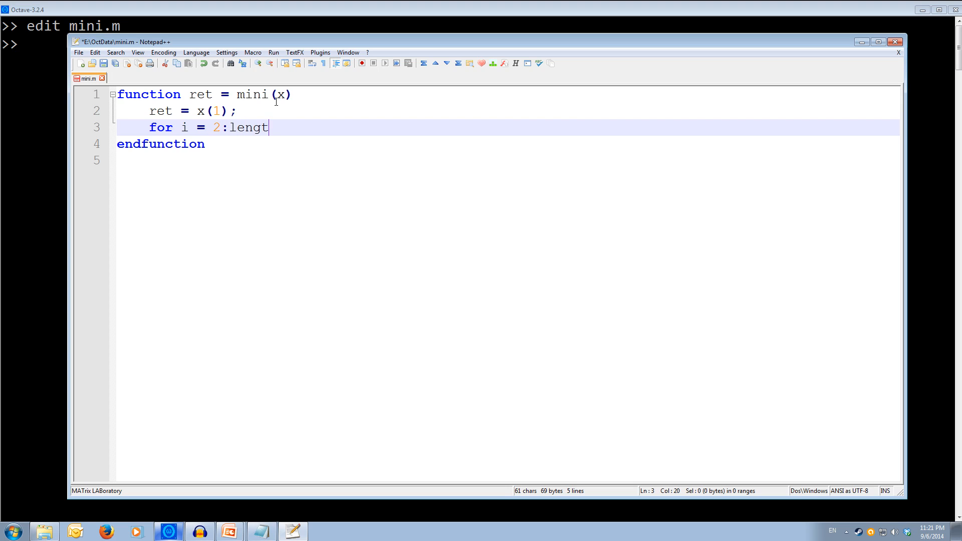
text(h()
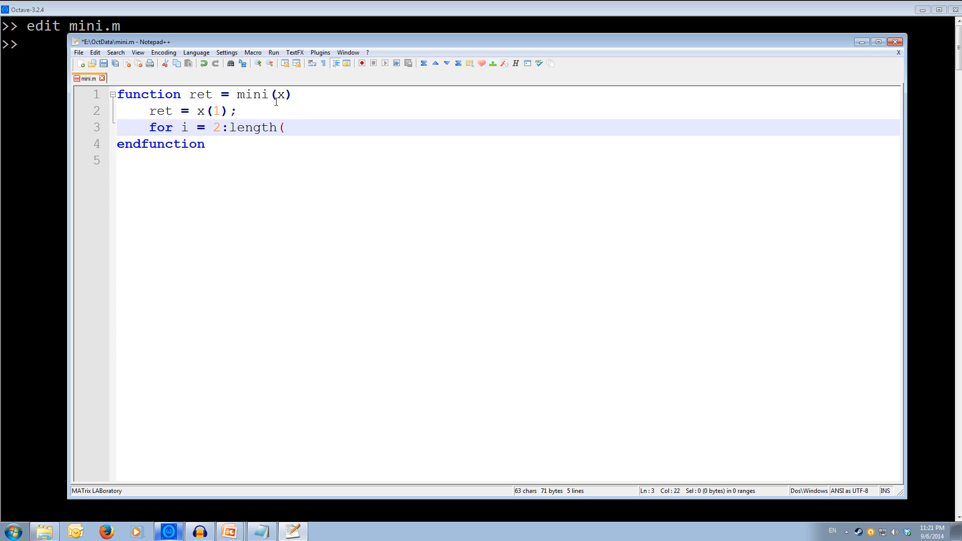
text(x))
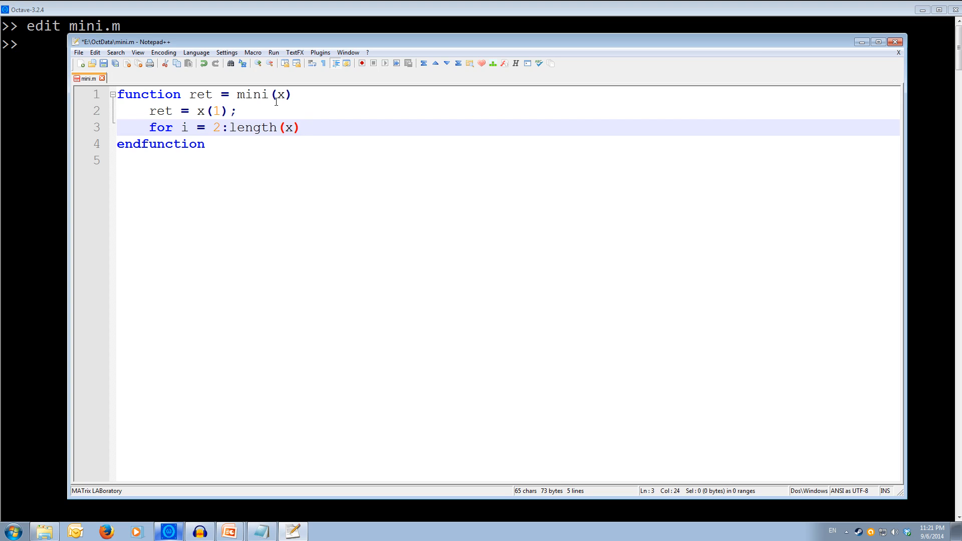
text(,)
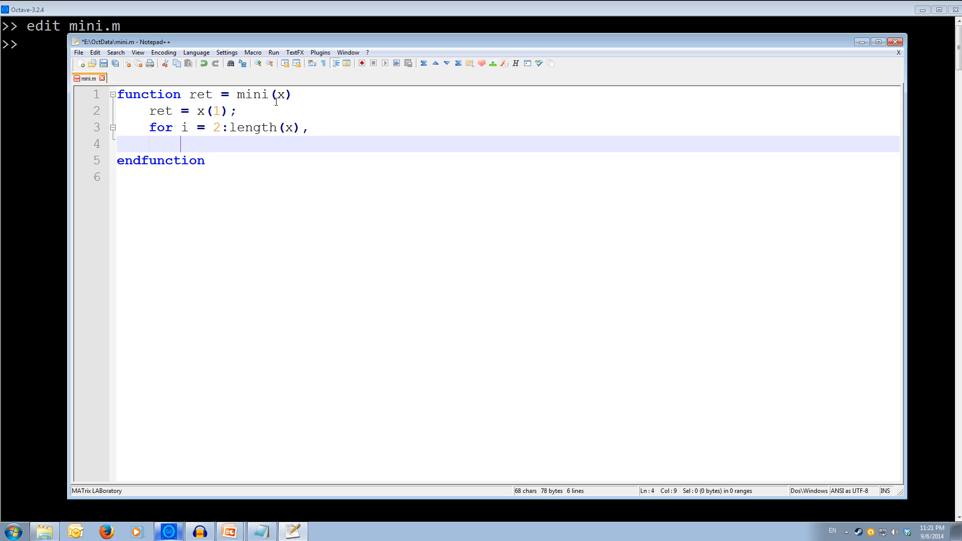
Step: Add if x(i) < ret with ret = x(i); inside, closing the if and for with end;
text(i)
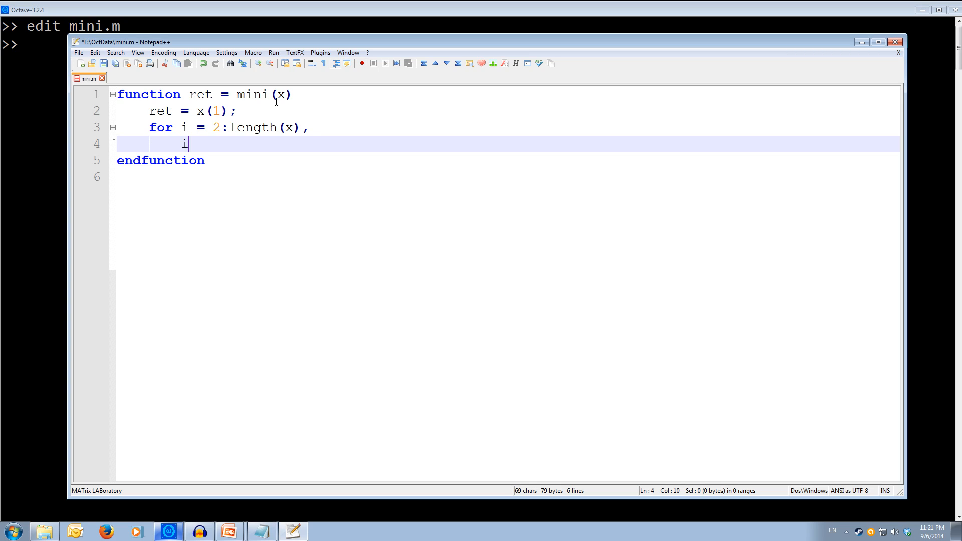
text(f)
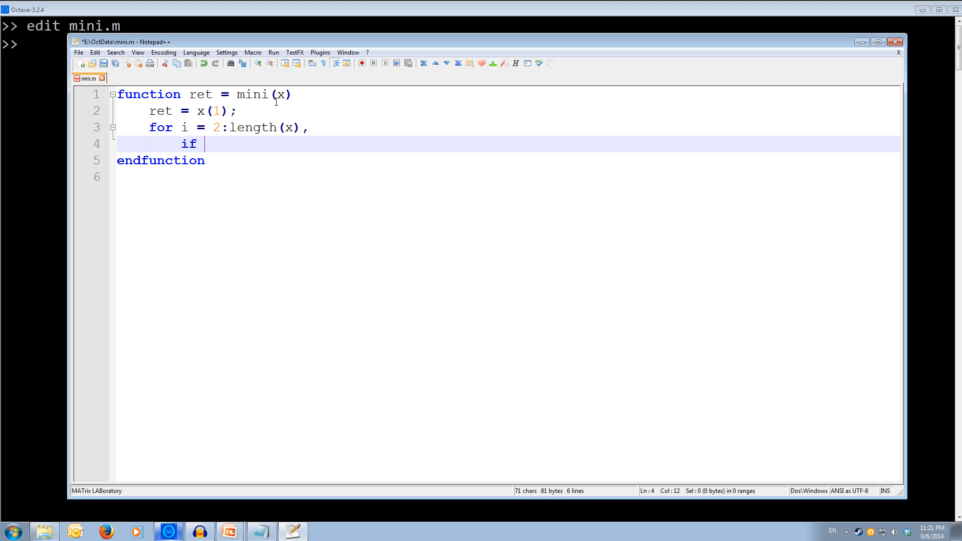
text(x()
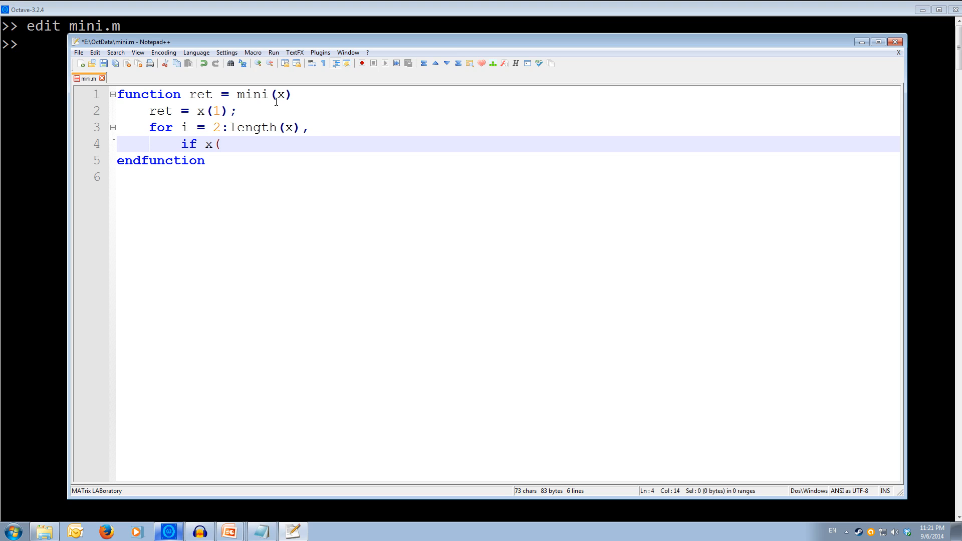
text(i))
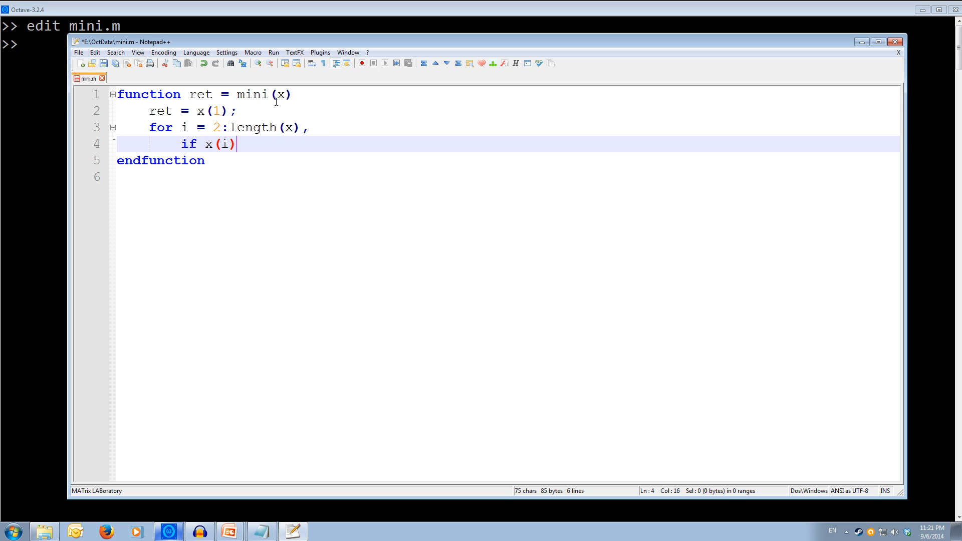
text(<)
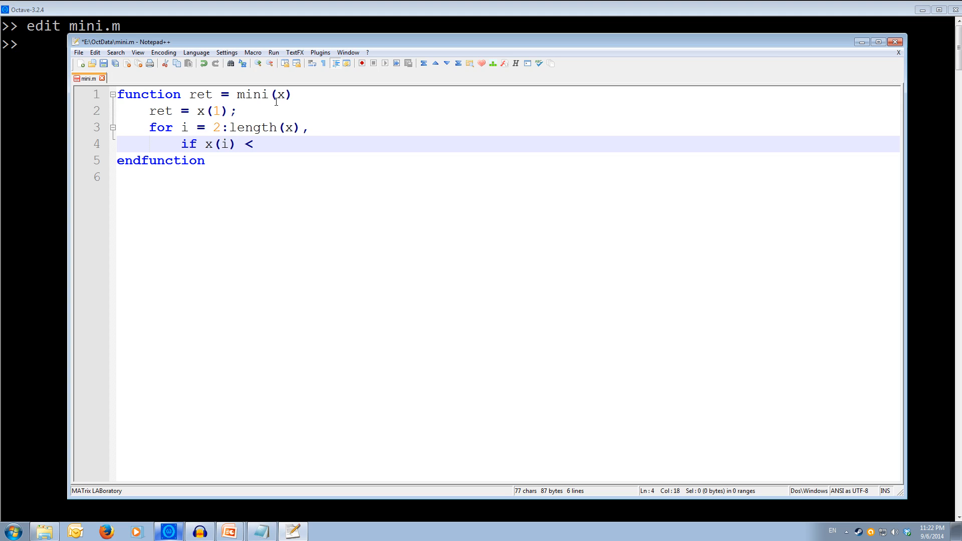
text(ret,)
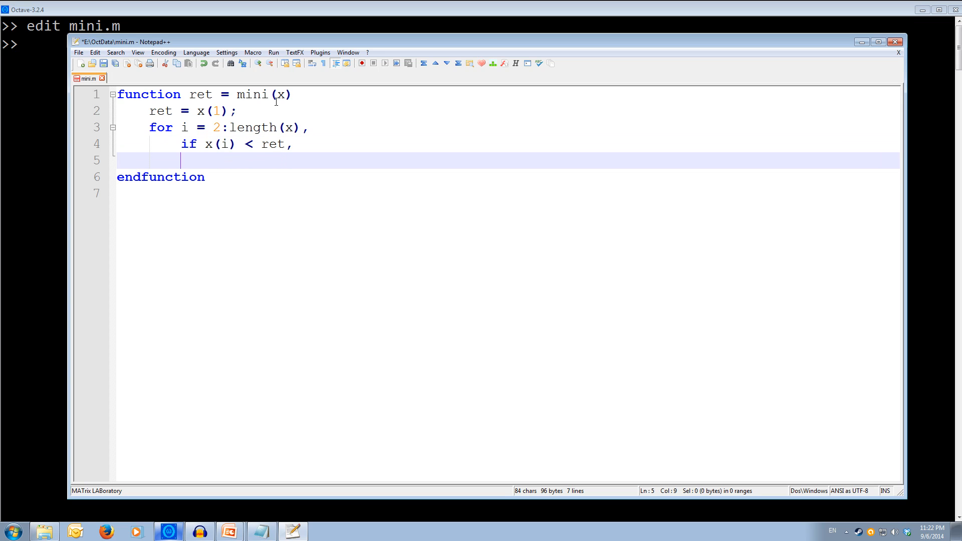
text(ret)
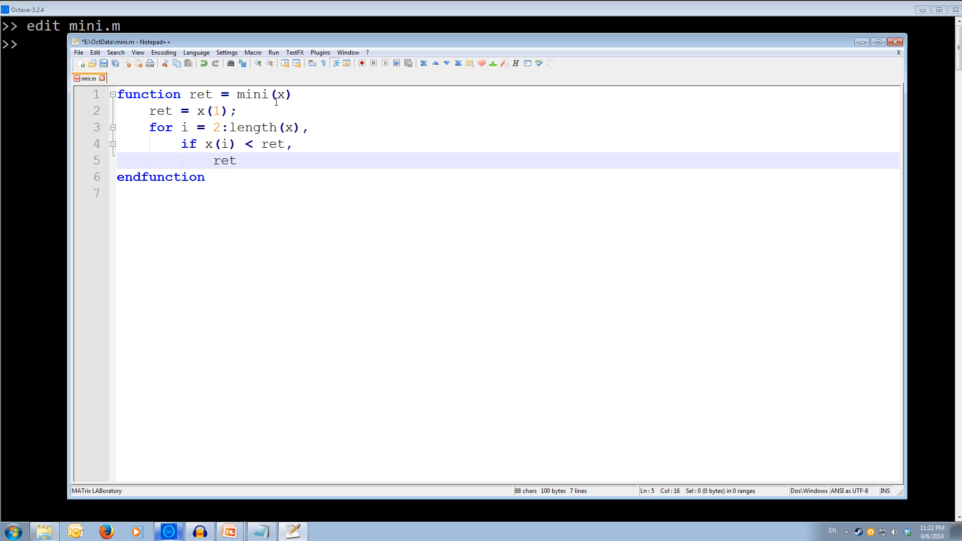
text(=)
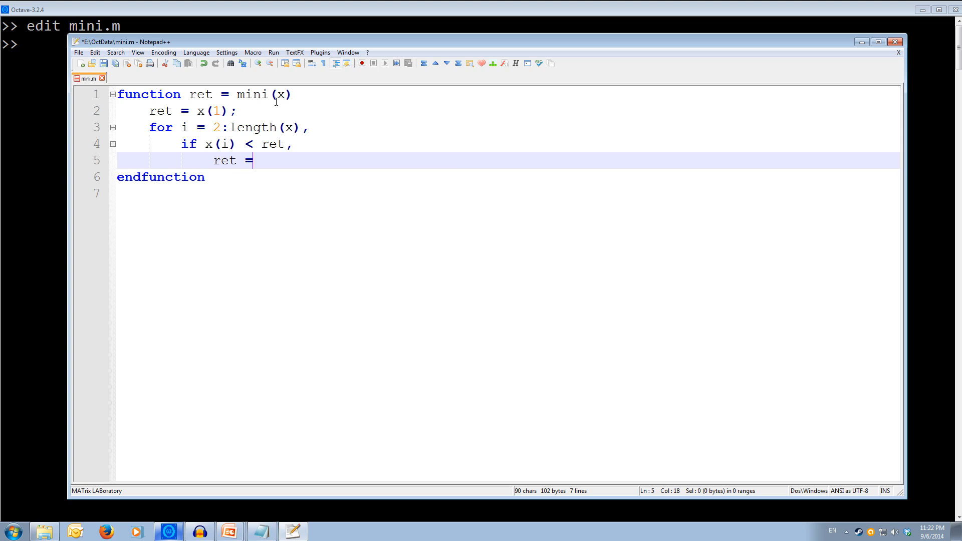
text(x(i)
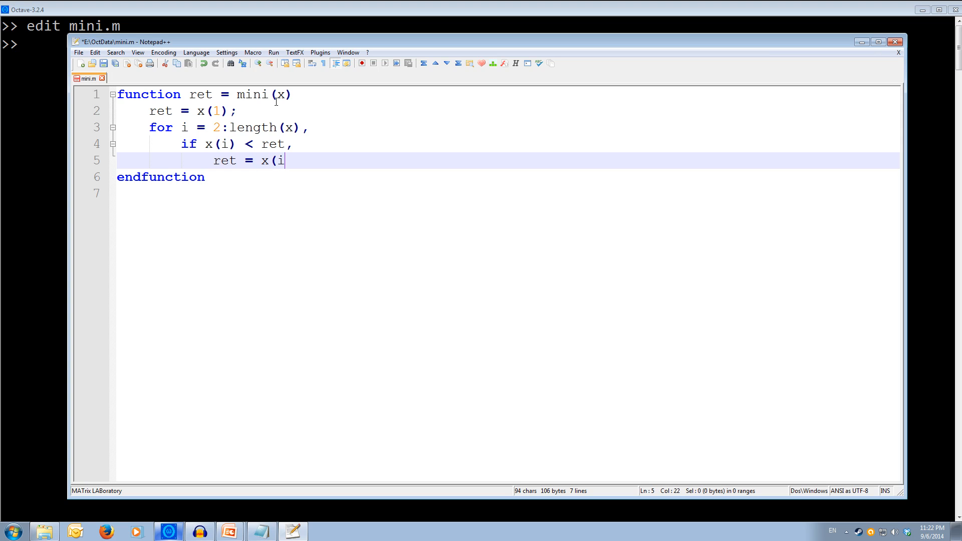
text();)
text(e)
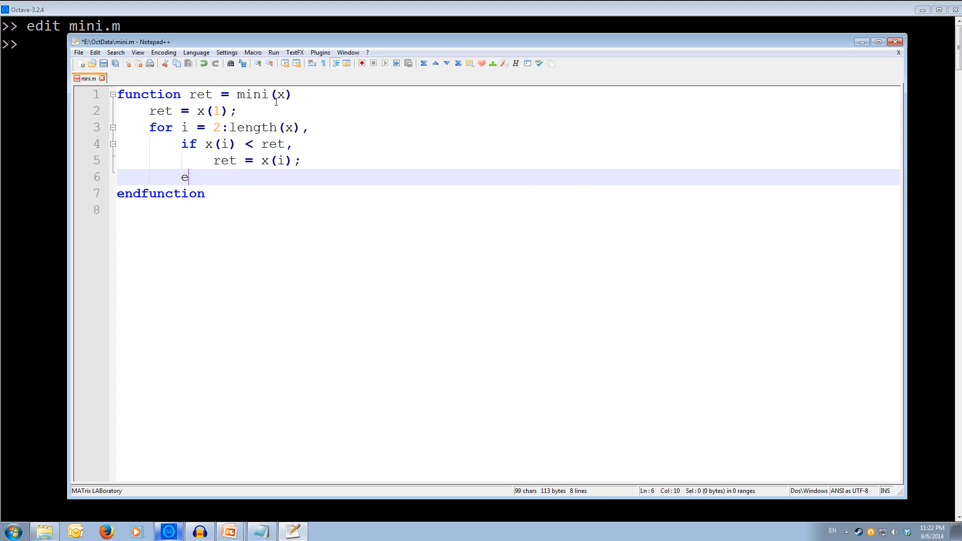
text(nd;)
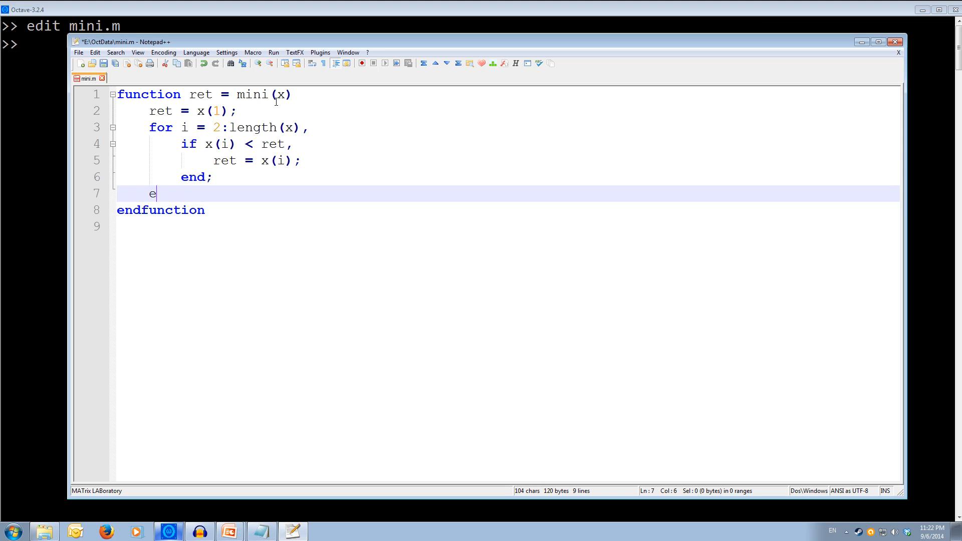
text(nd;)
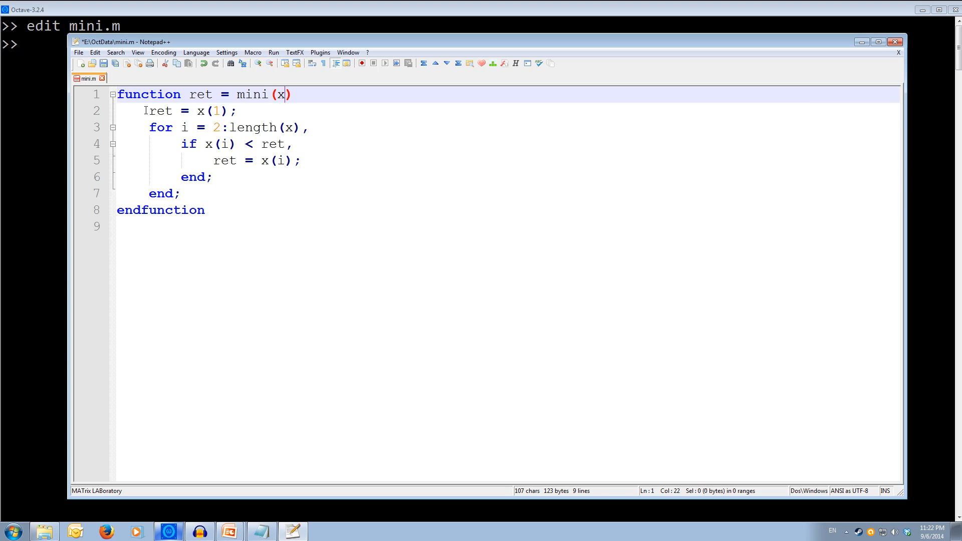
Step: Highlight the occurrences of ret to review the code, then save mini.m and return to Octave
double_click(161, 111)
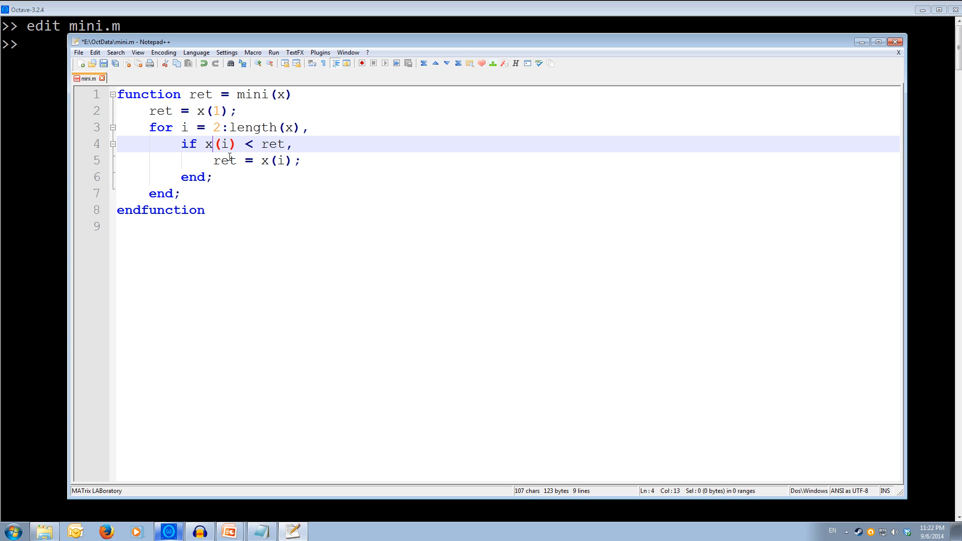
mouse_move(256, 161)
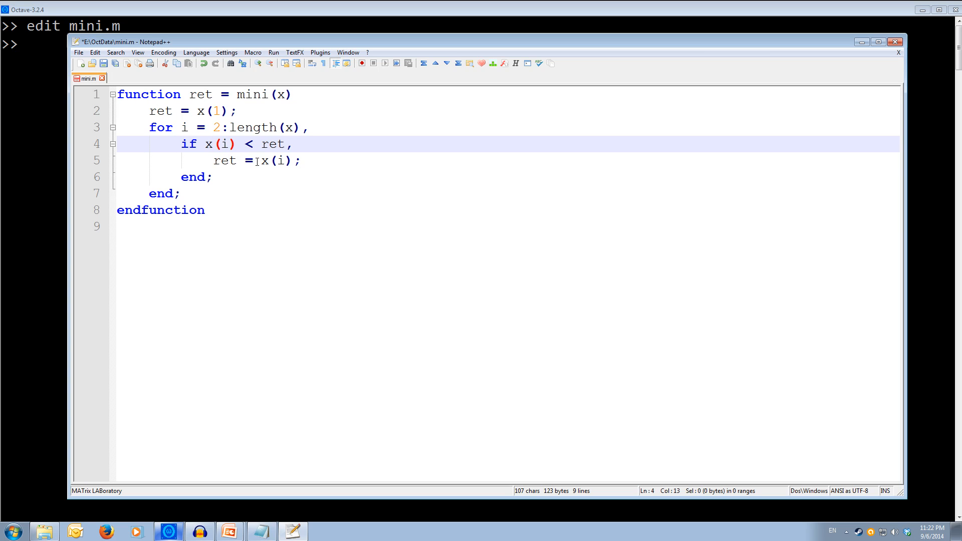
click(225, 160)
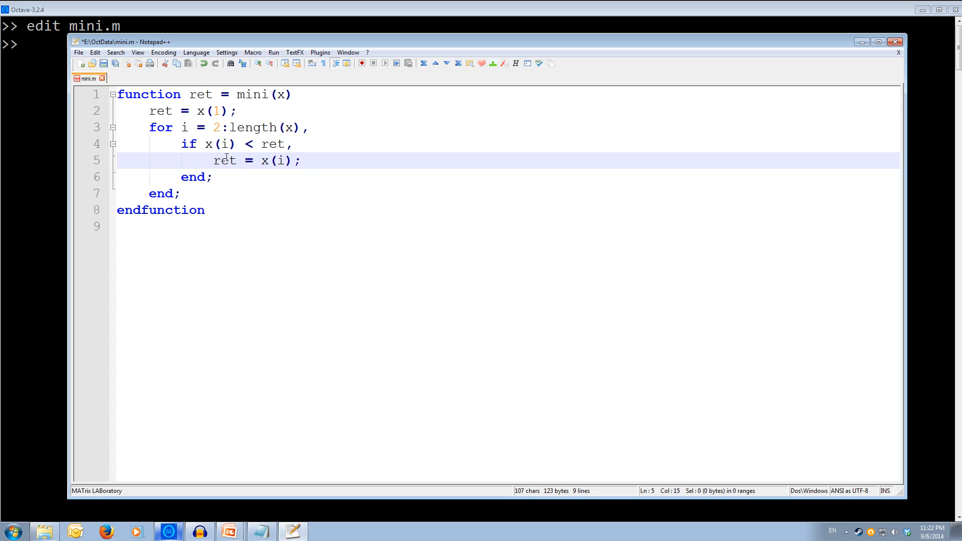
double_click(223, 160)
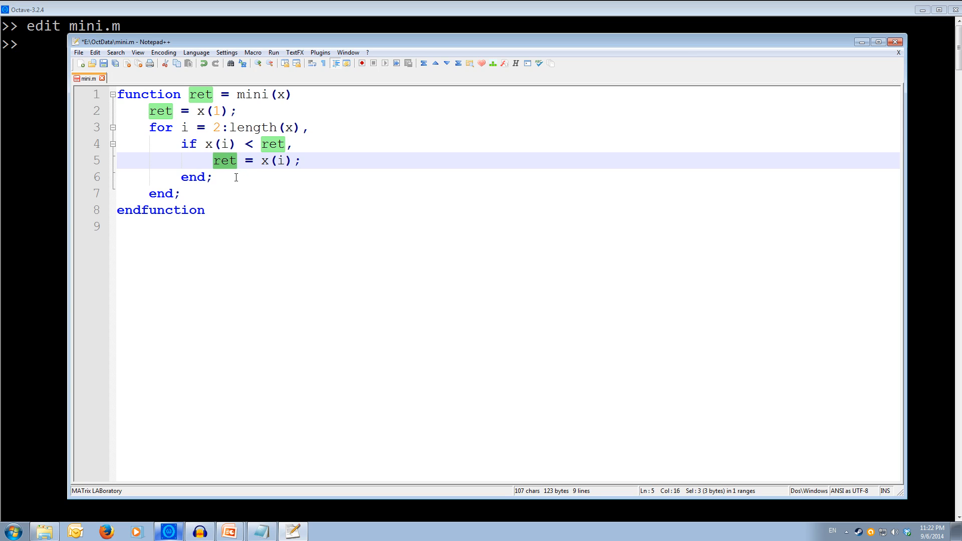
click(192, 194)
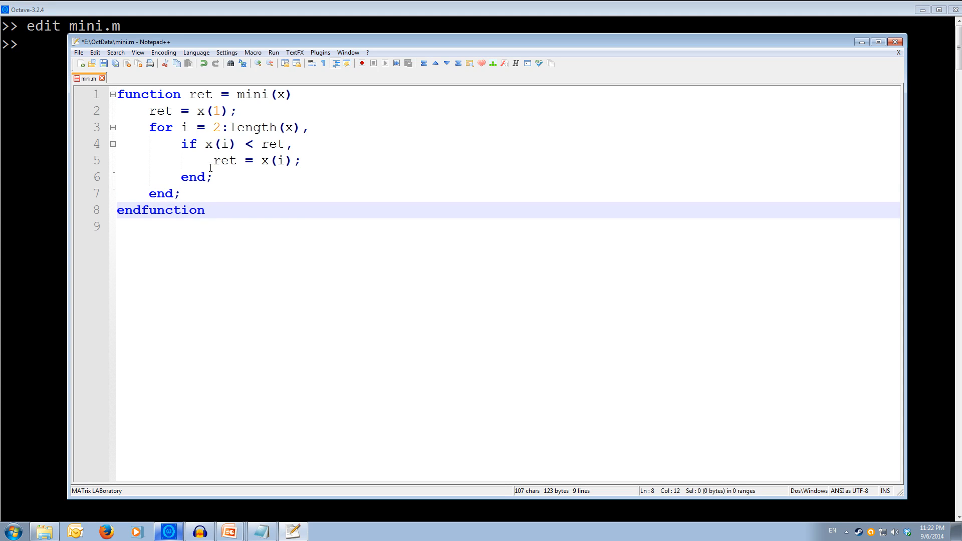
double_click(226, 160)
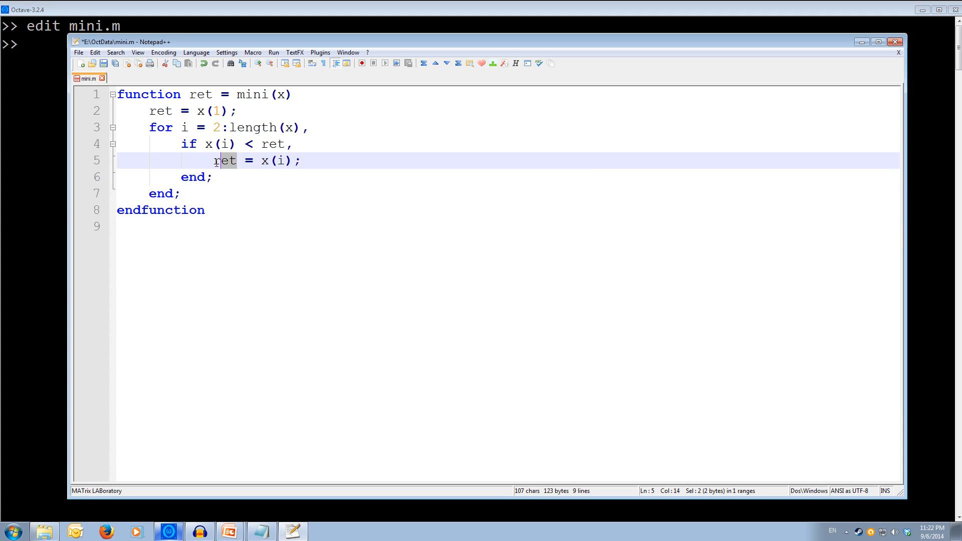
double_click(225, 160)
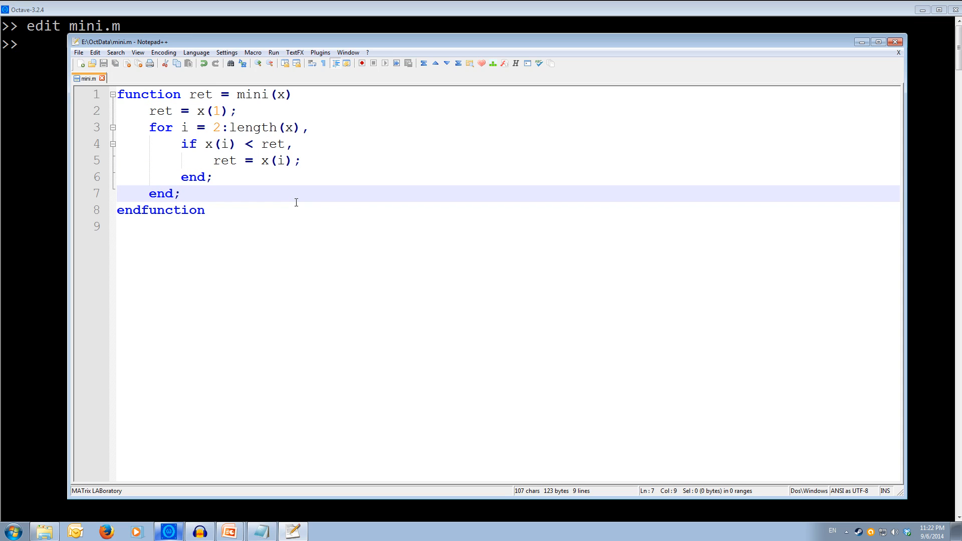
click(79, 52)
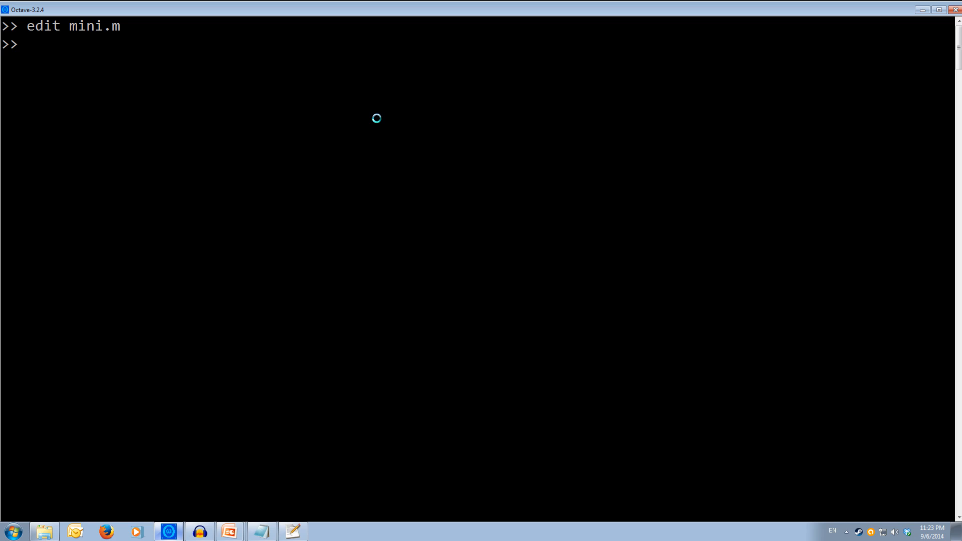
Step: Create the random vector v = rand(5,1)*10 in Octave
text(v =)
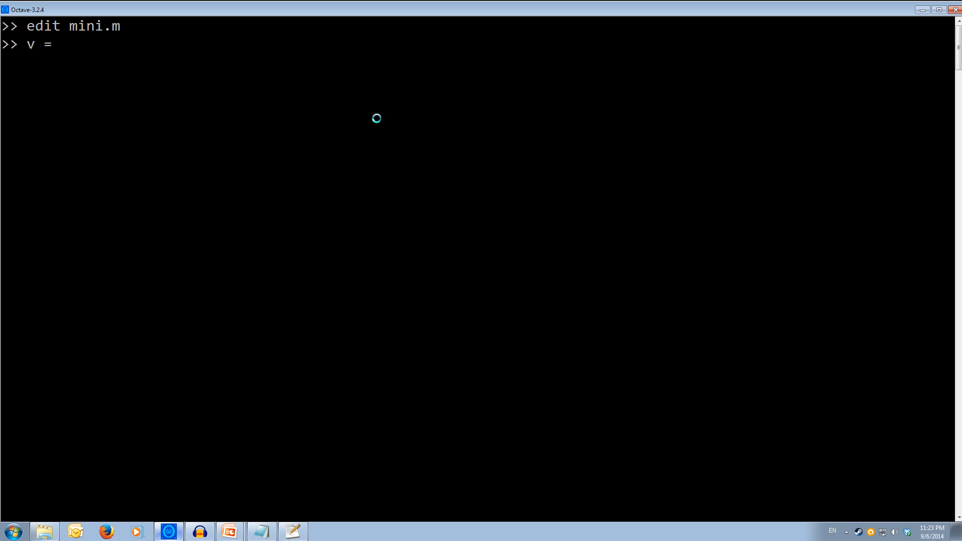
text(rand)
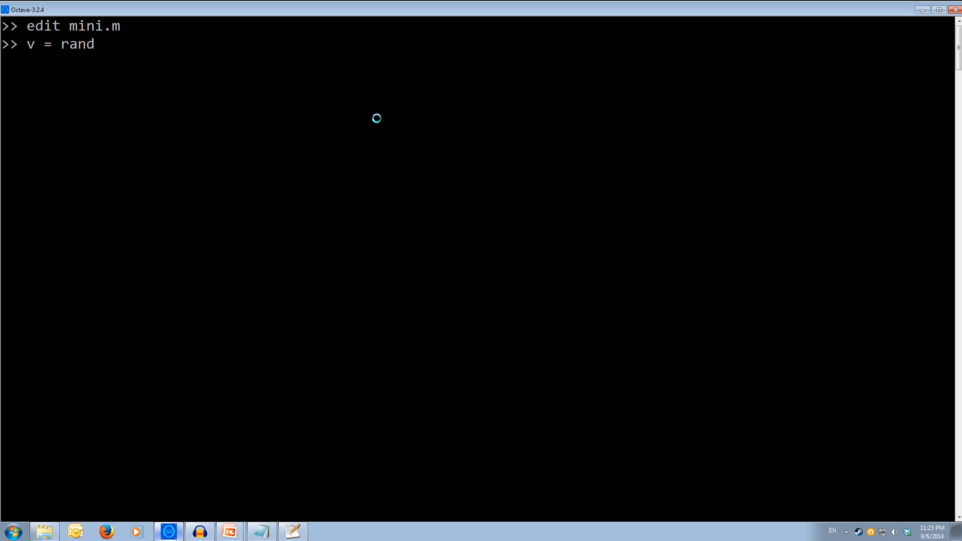
text(()
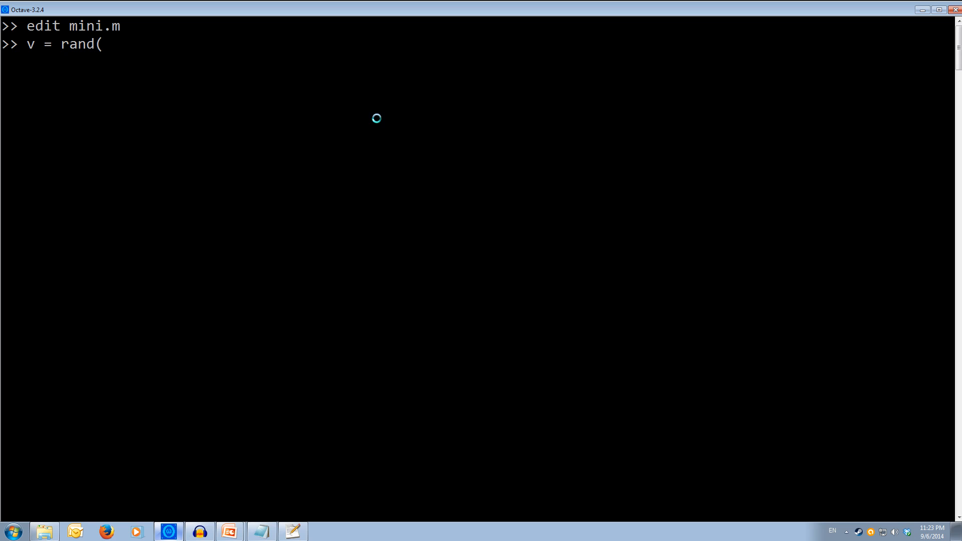
text(5)
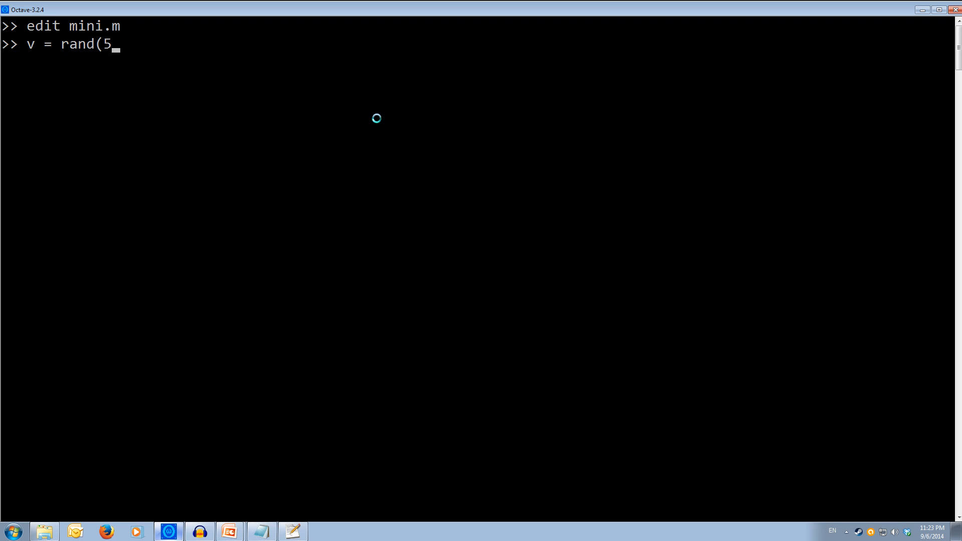
text(,1))
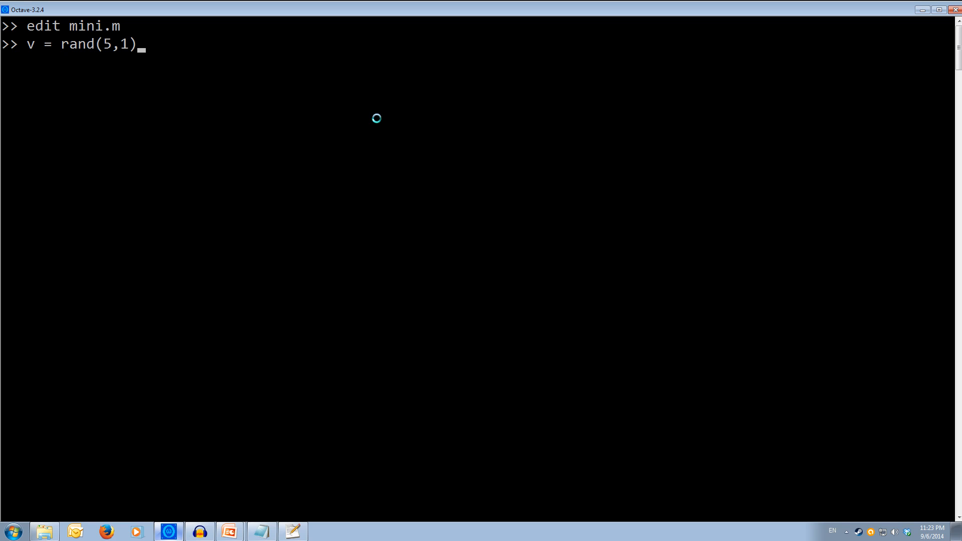
text(*)
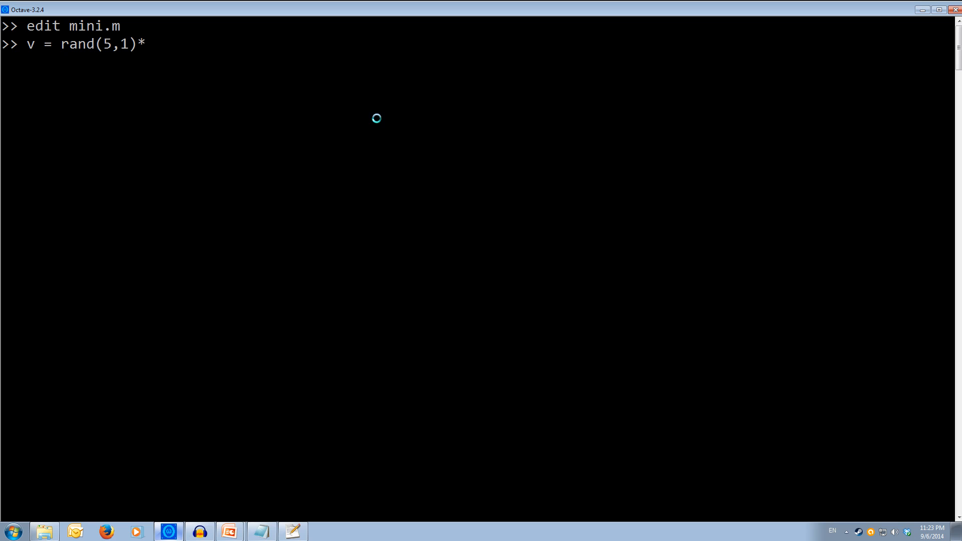
text(10)
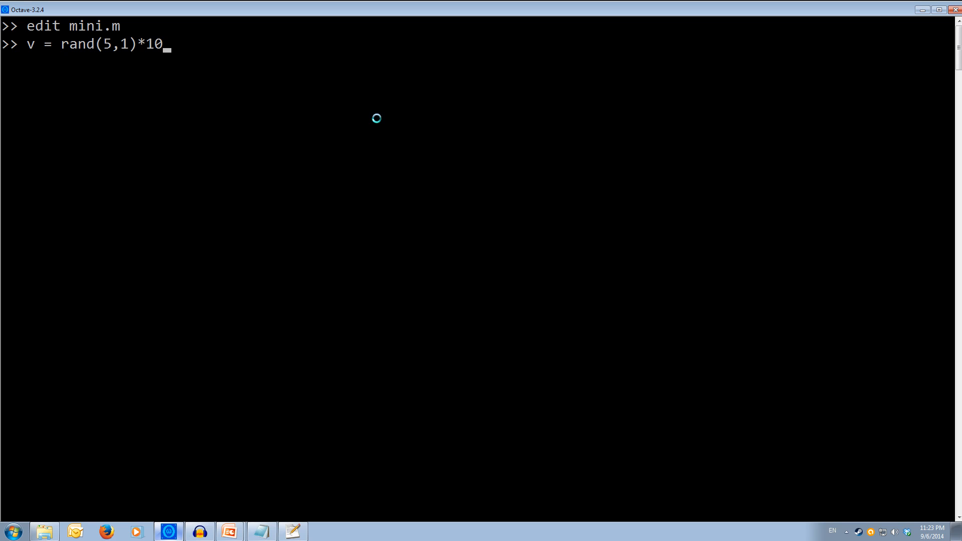
key(Return)
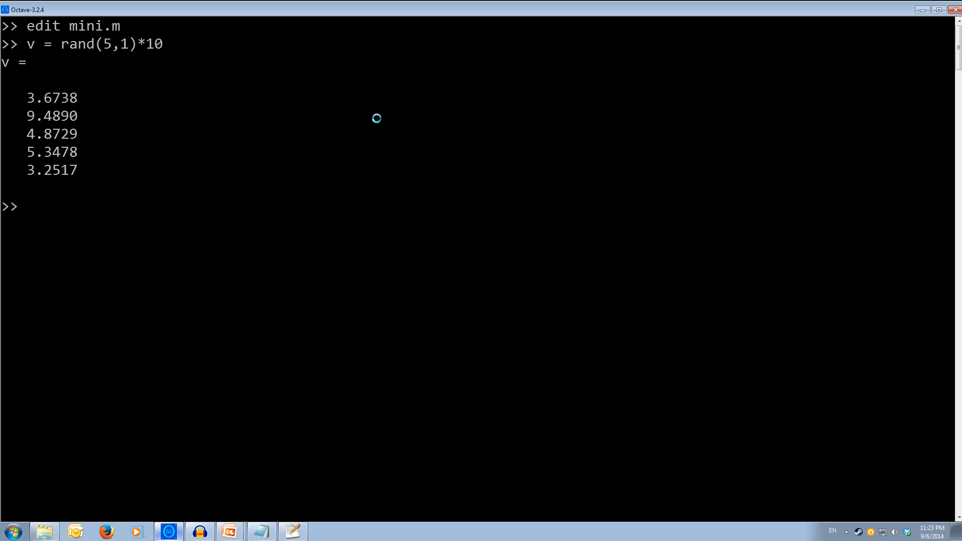
Step: Run mini(v) and confirm it returns the smallest value 3.2517
text(mini)
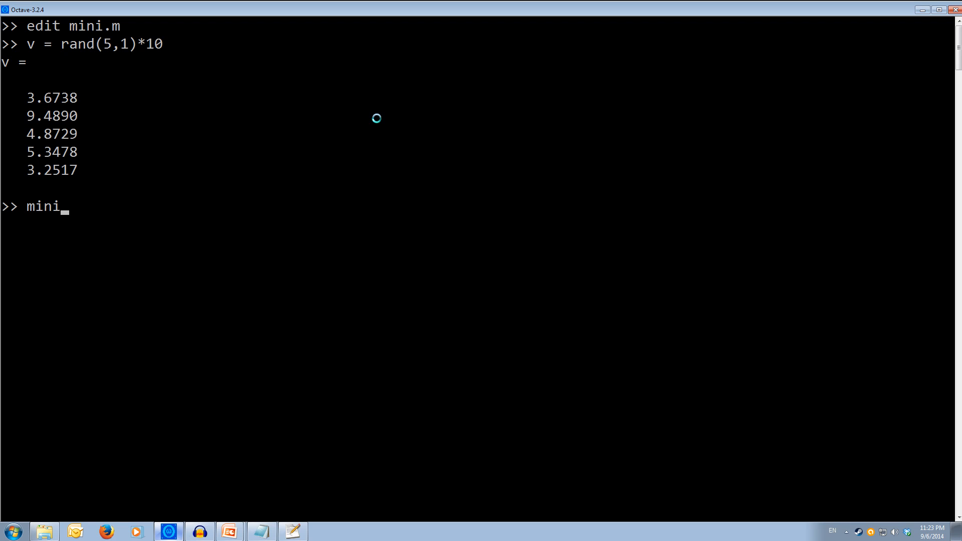
text(()
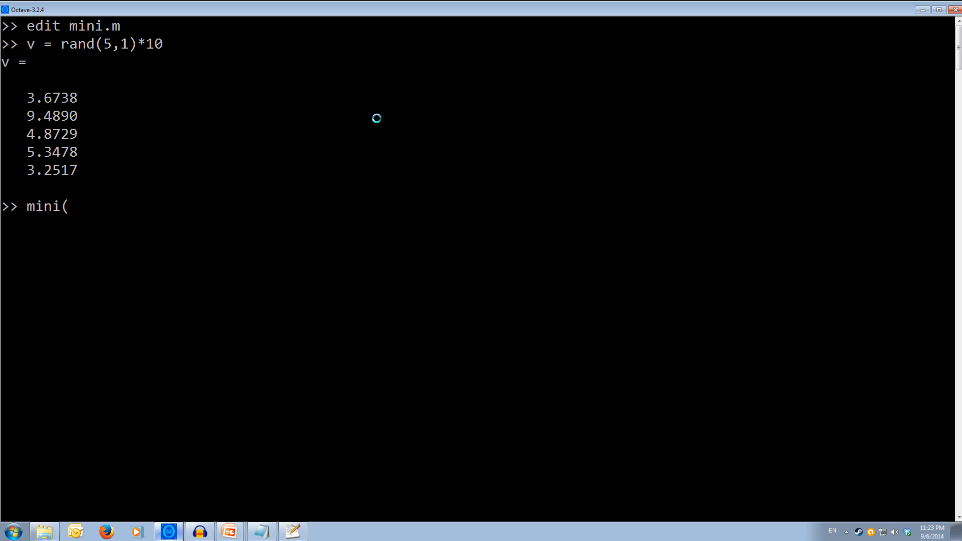
text(v)
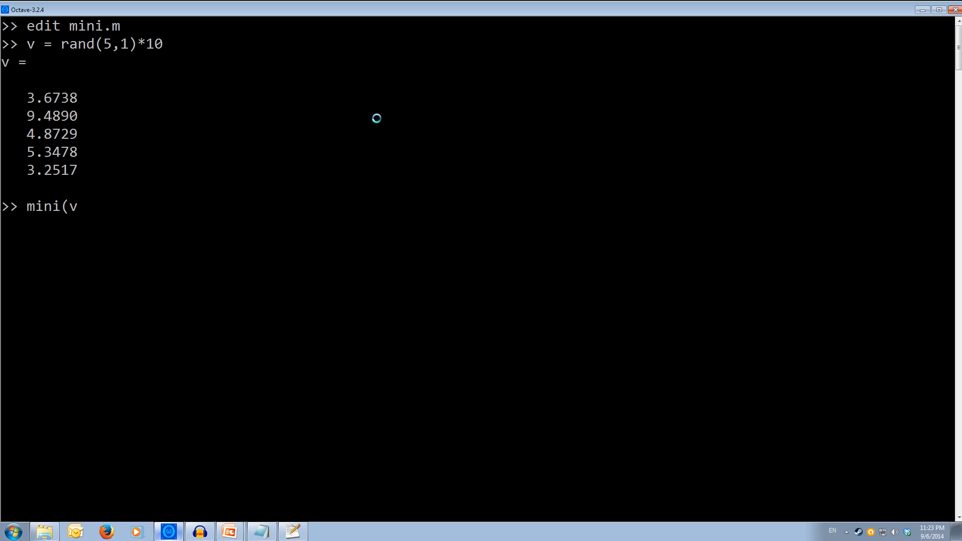
text())
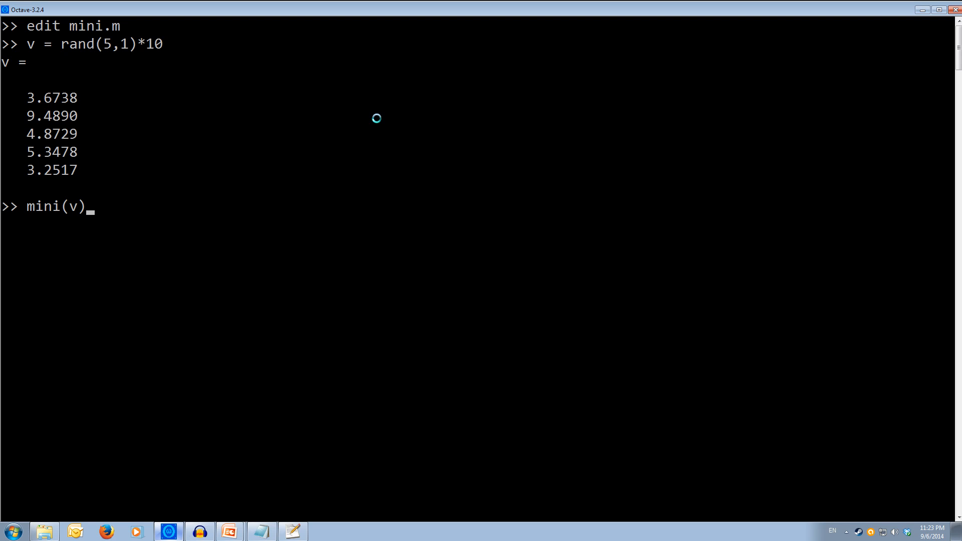
key(Return)
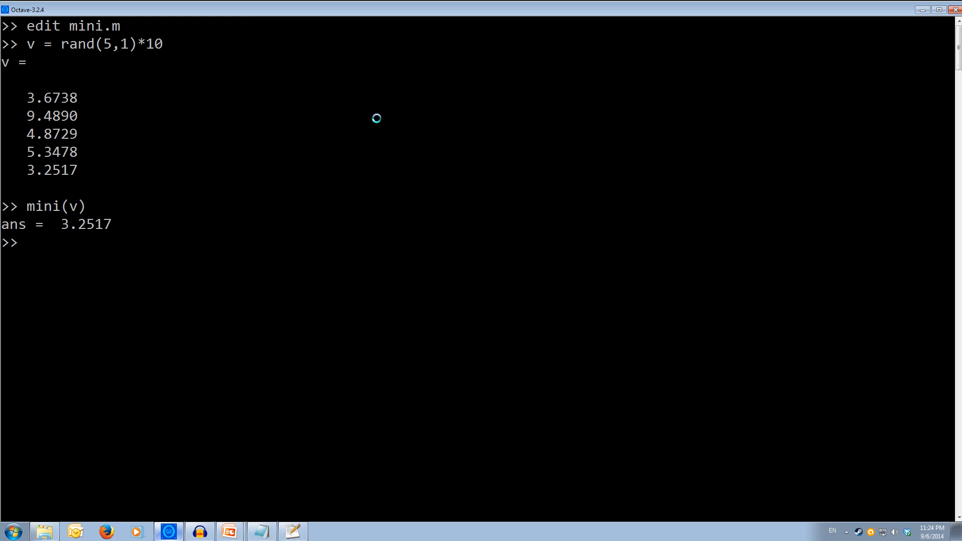
mouse_move(871, 122)
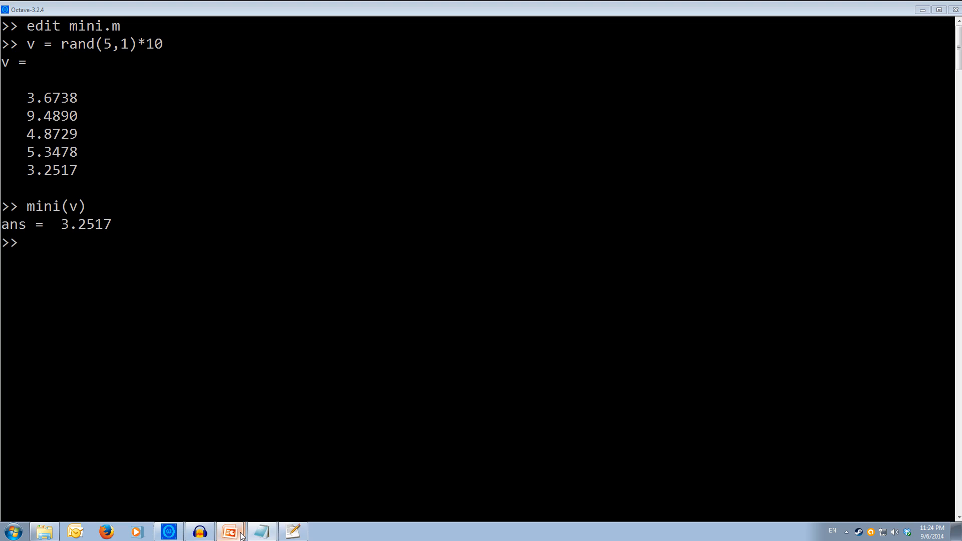
click(229, 531)
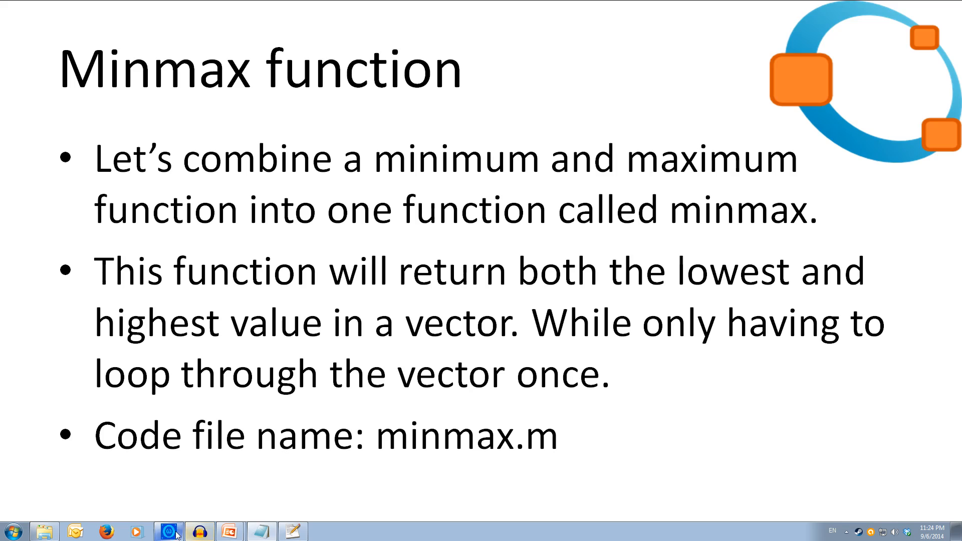
click(168, 531)
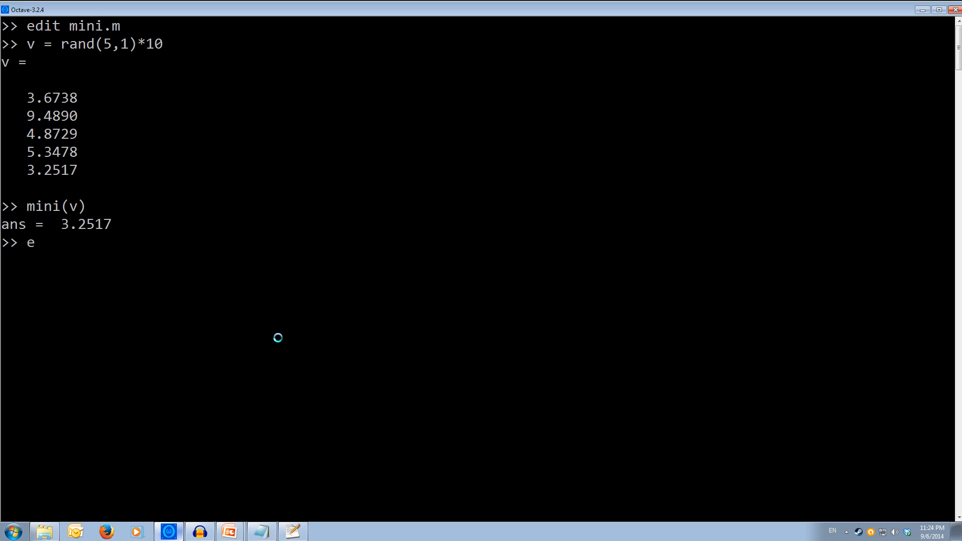
Step: Run edit minmax.m in Octave and begin removing its license comment header in Notepad++
text(dit mi)
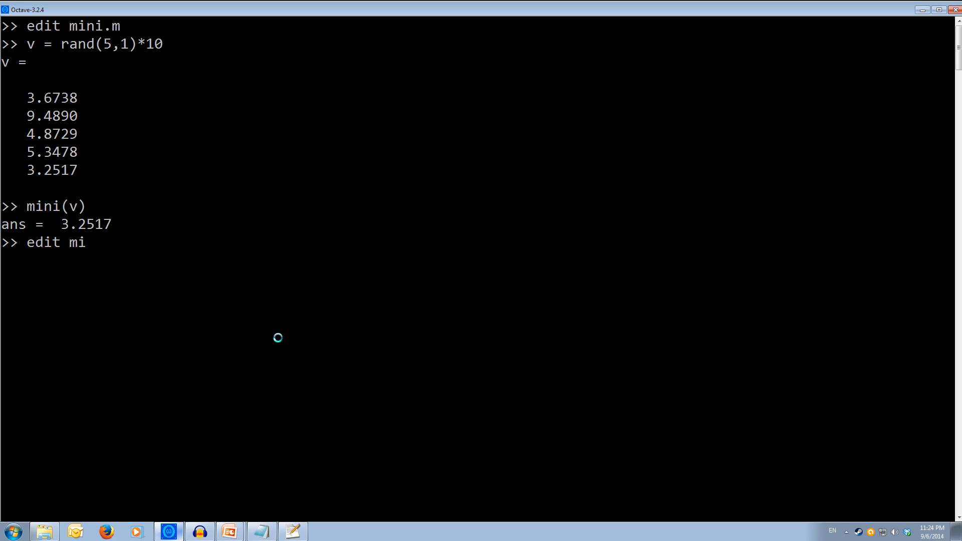
text(nmax)
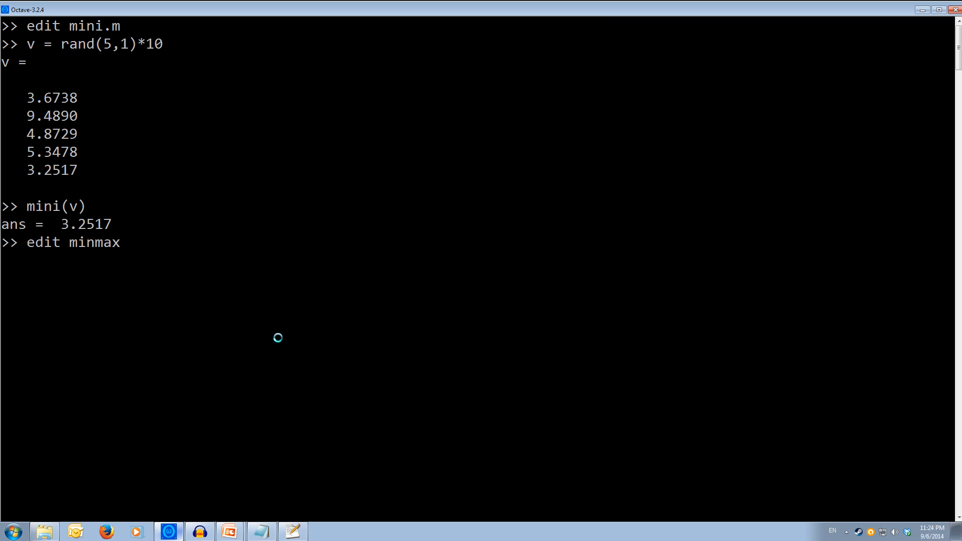
text(.m)
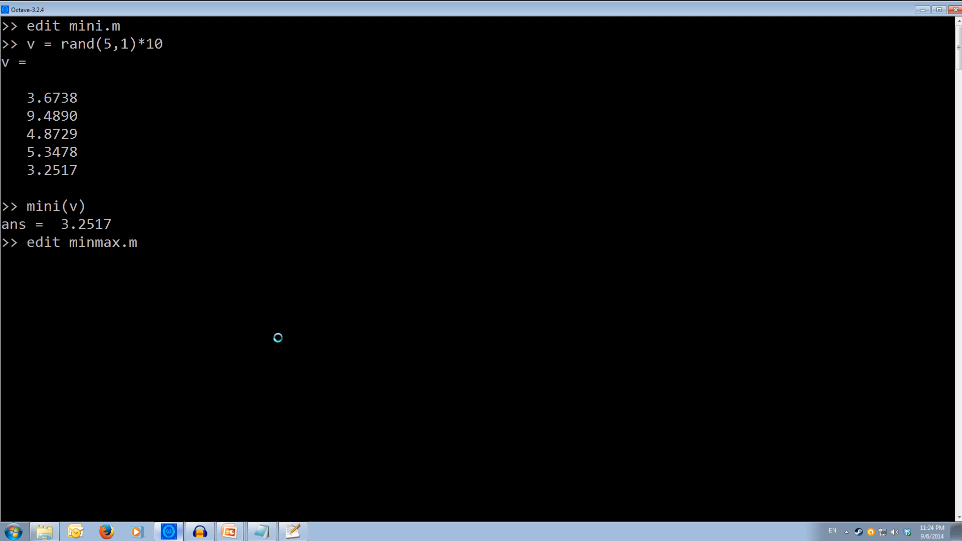
key(Return)
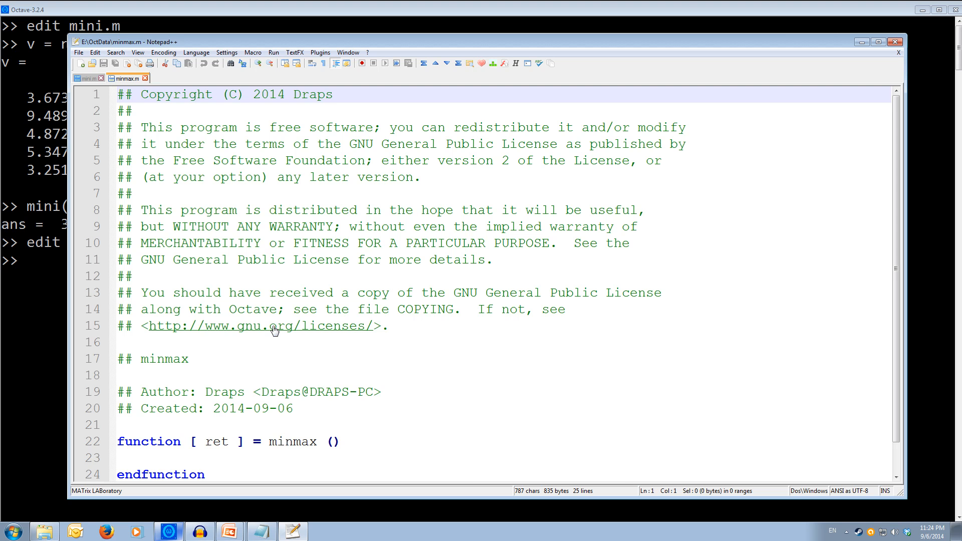
click(293, 407)
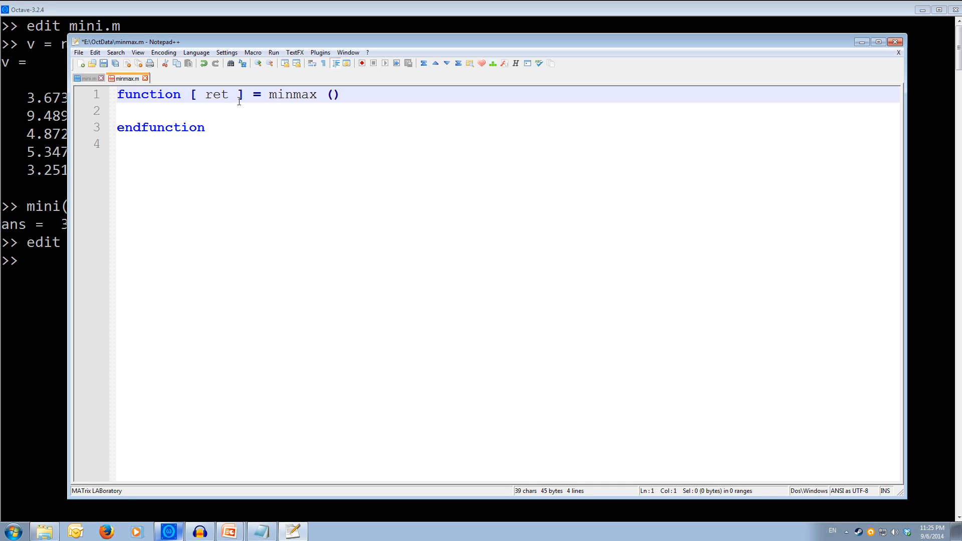
Step: Change the header to function [low,high] = minmax (x), then switch to the mini.m file
click(234, 94)
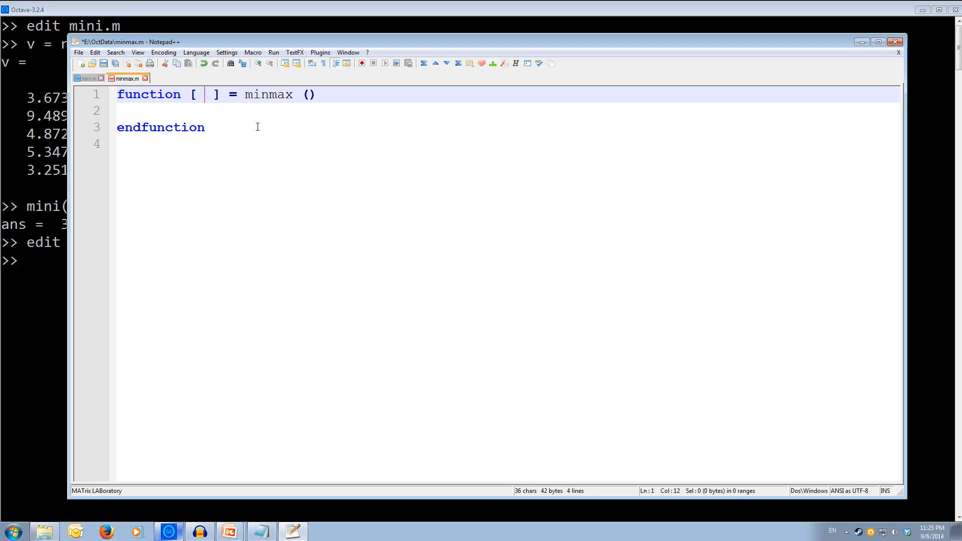
text(low)
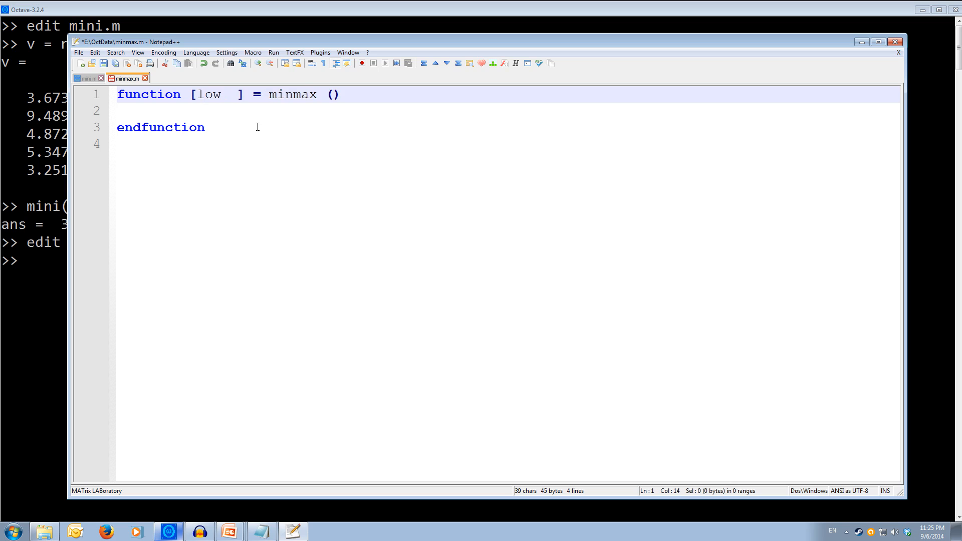
text(,)
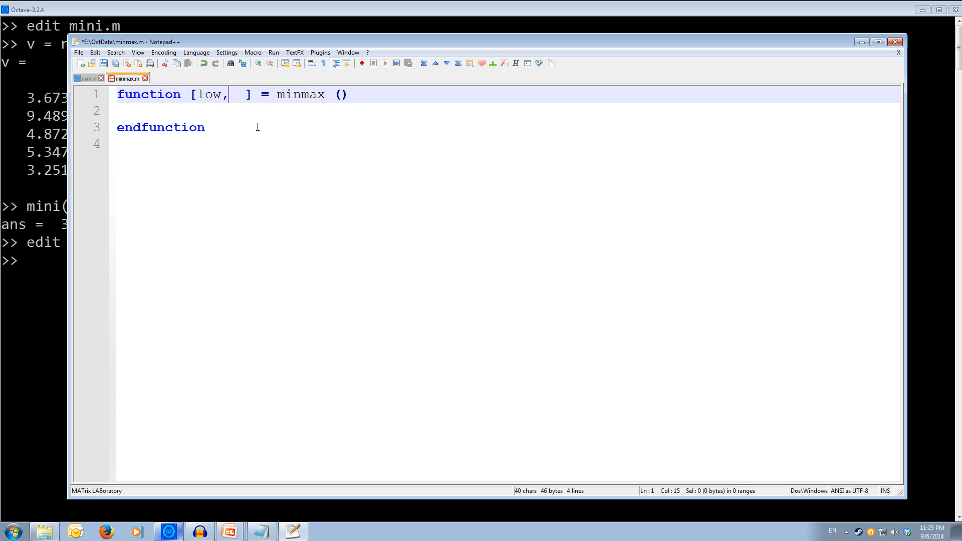
text(high)
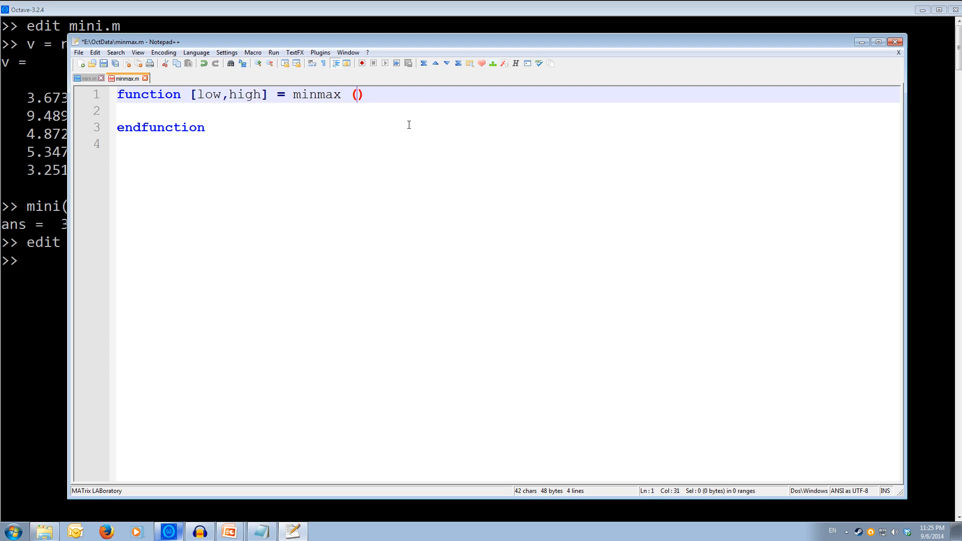
text(x)
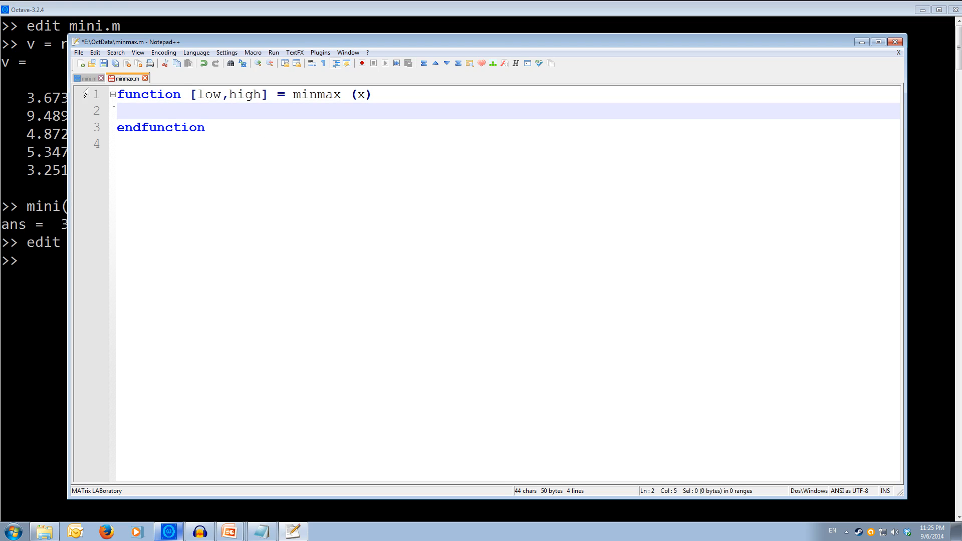
click(87, 78)
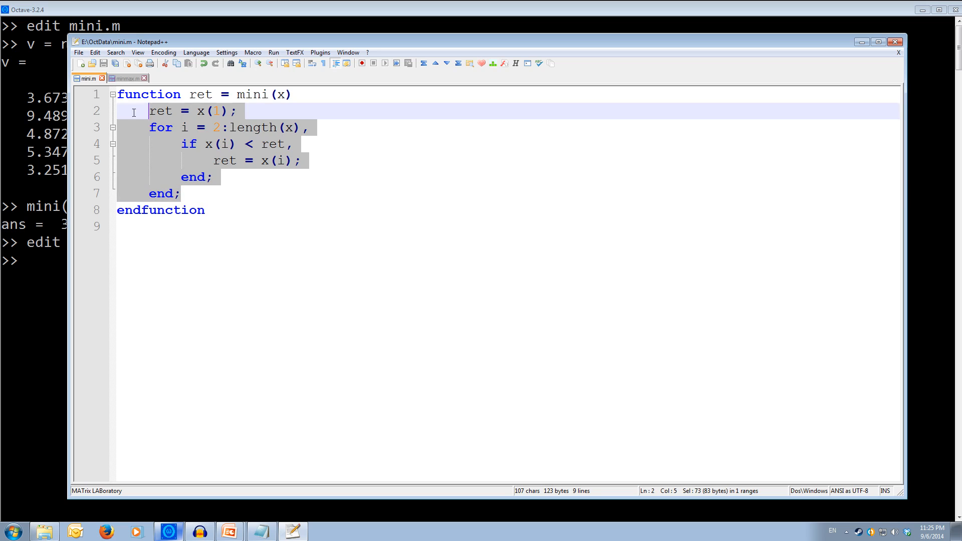
Step: Paste the loop into minmax.m, set low = x(1); and add high = x(1);
click(127, 78)
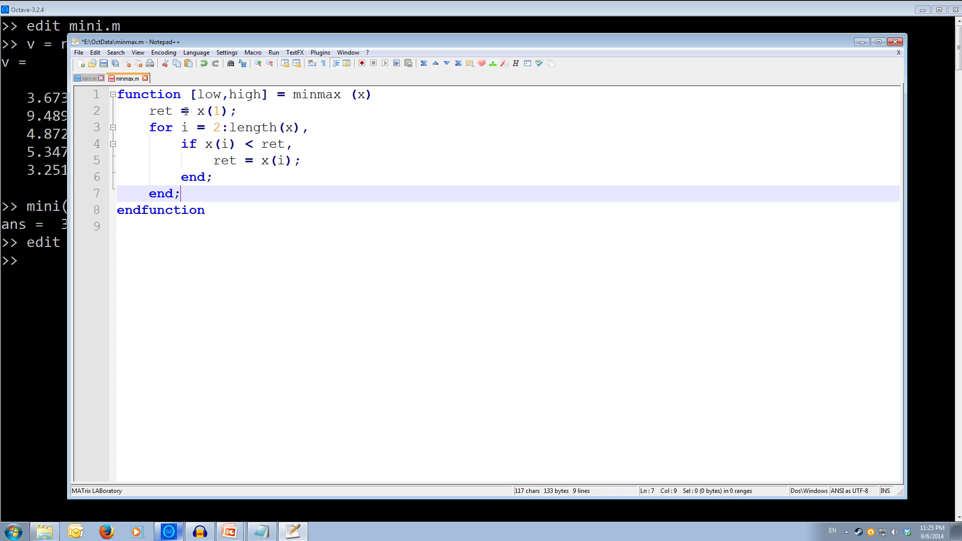
double_click(159, 111)
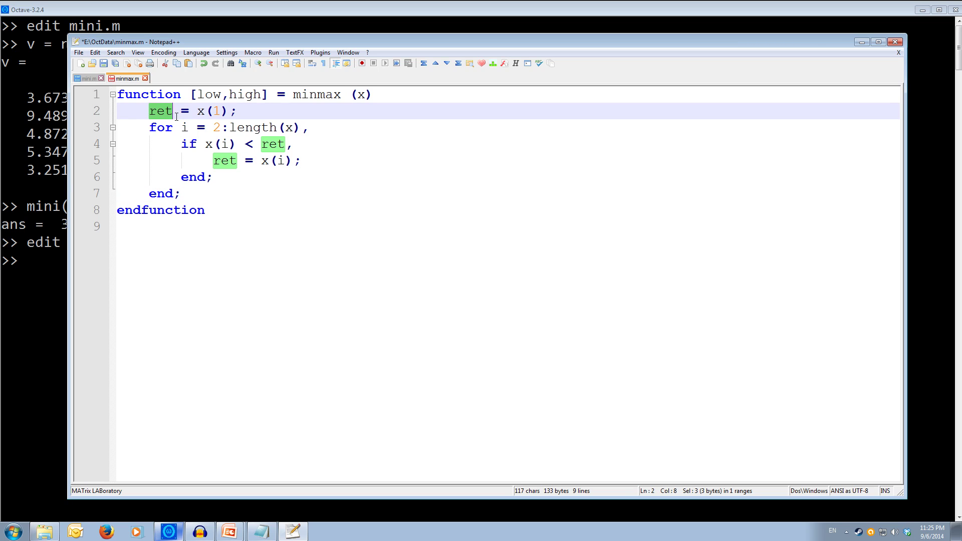
text(low)
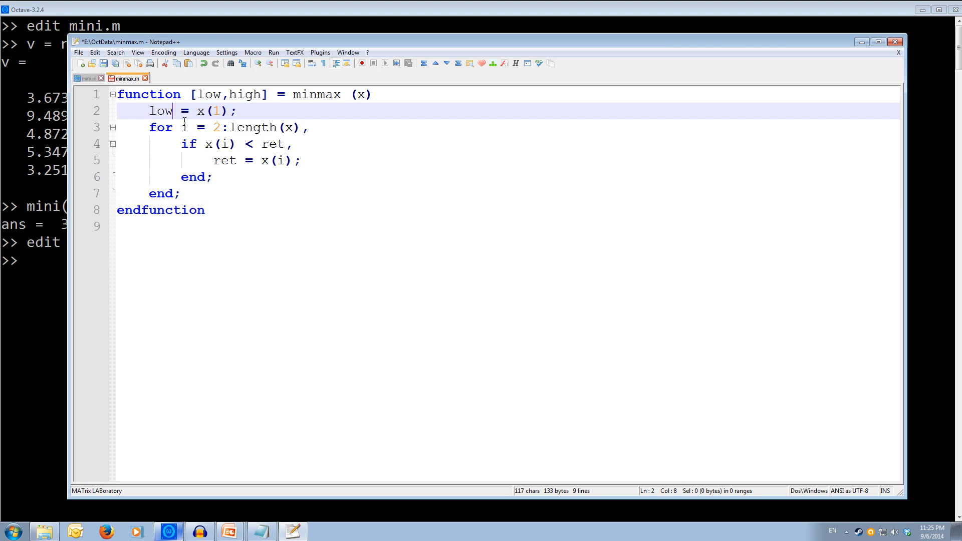
click(238, 110)
text(high)
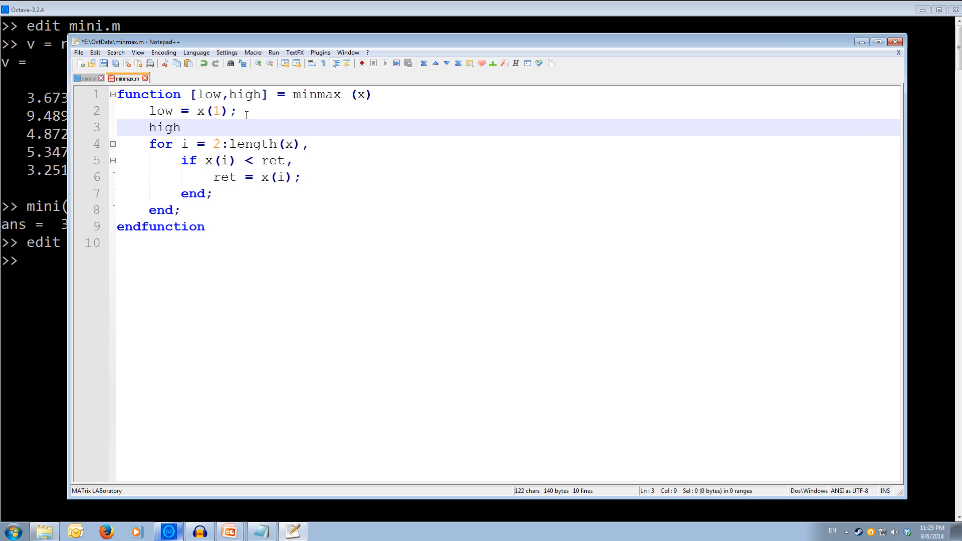
text(= x)
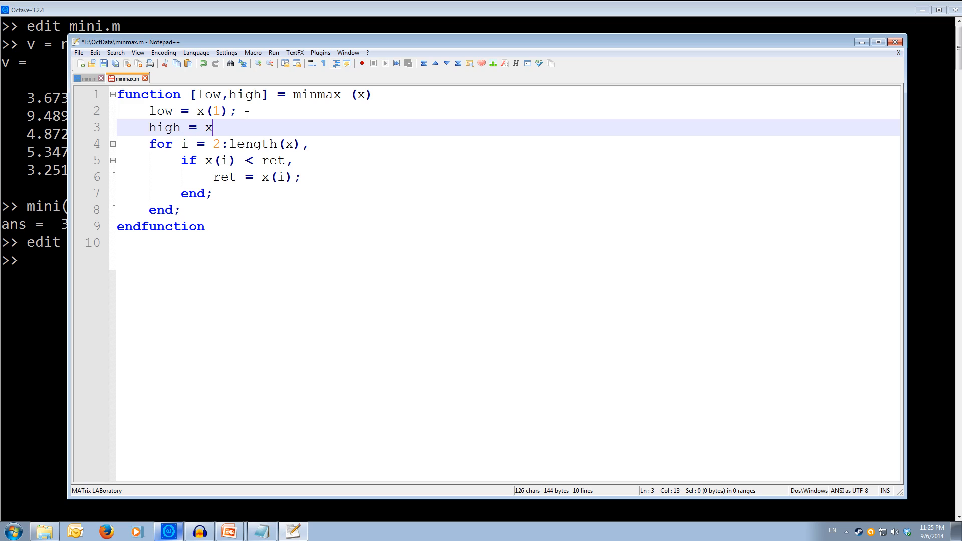
text((1))
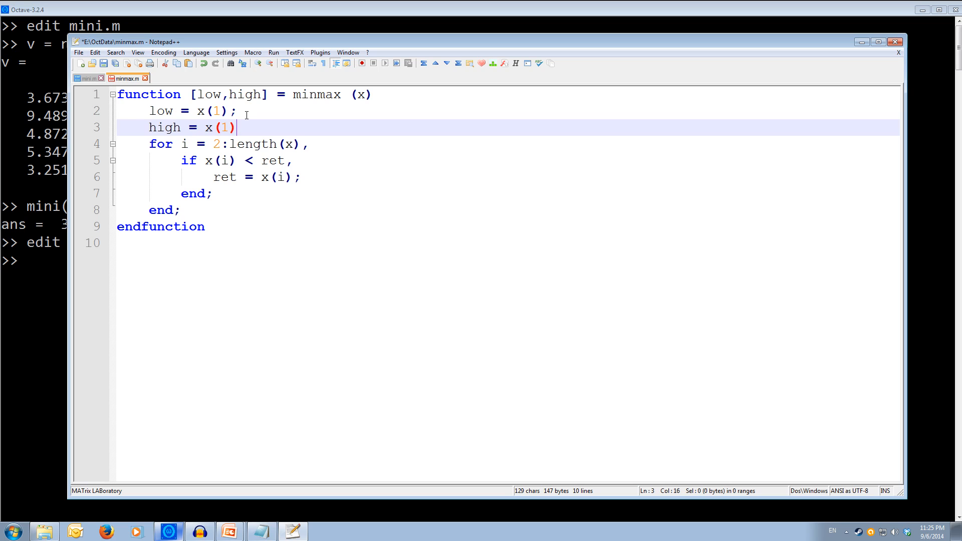
text(;)
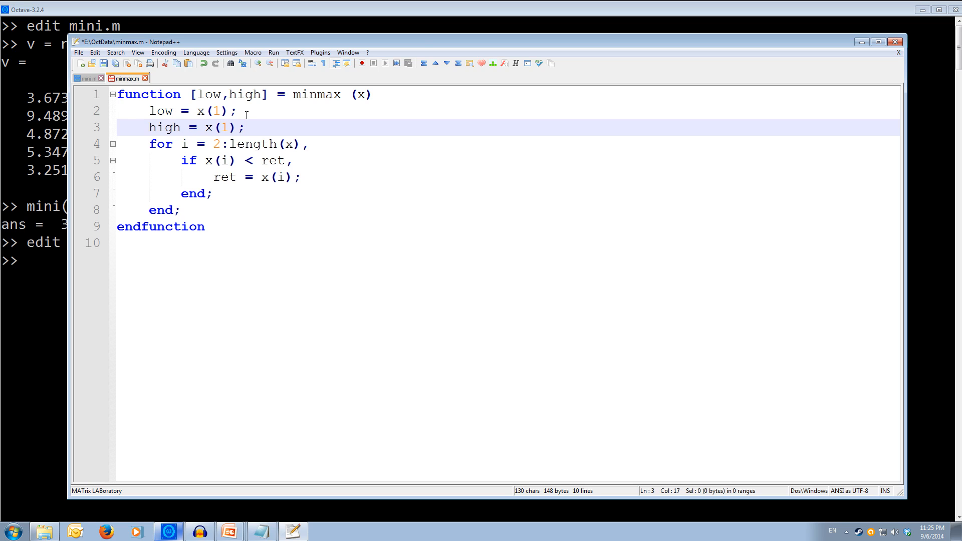
mouse_move(244, 143)
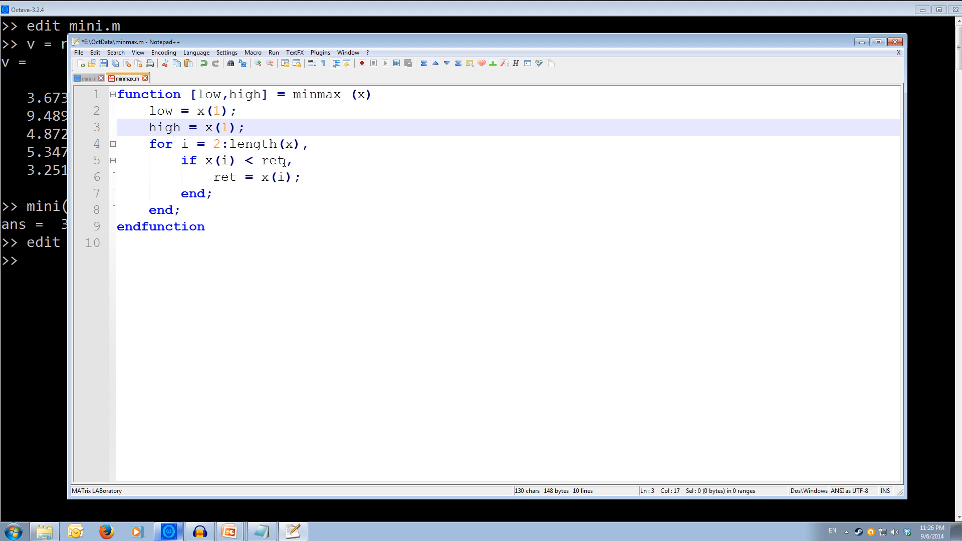
mouse_move(284, 160)
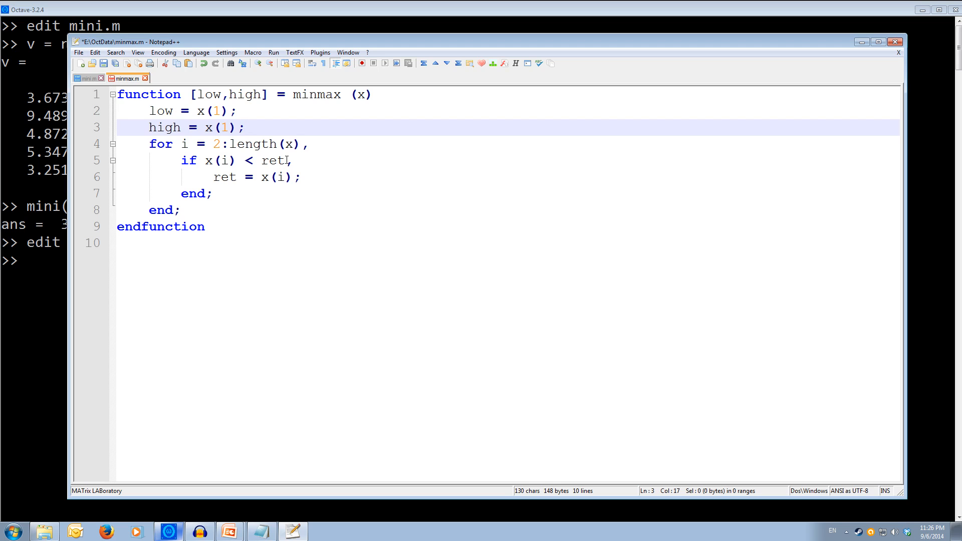
Step: Rename ret to low in the if test and its assignment low = x(i);
text(low)
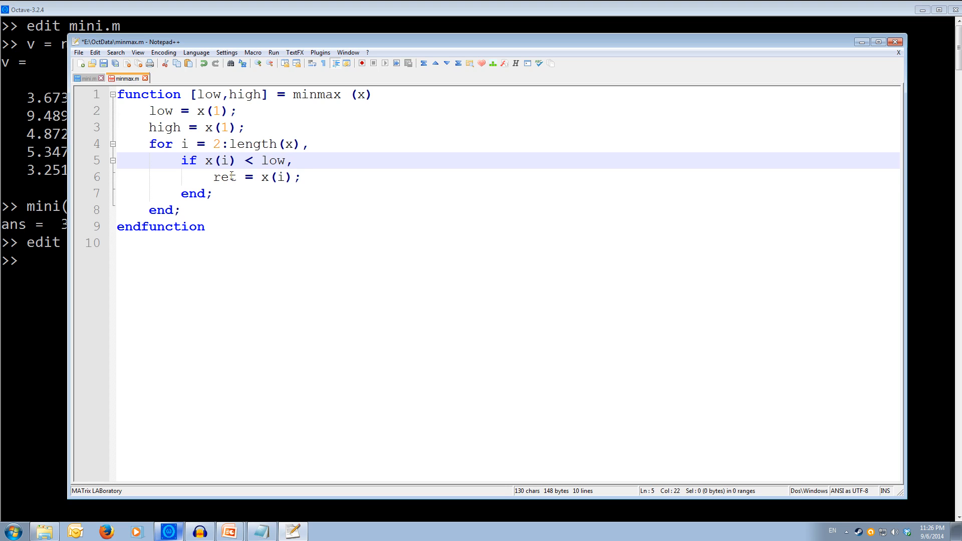
text(low)
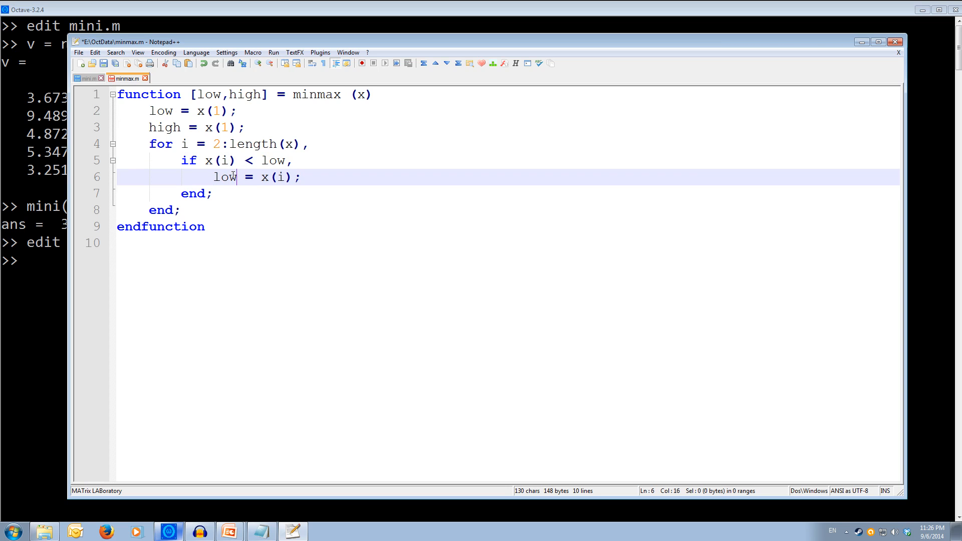
click(300, 177)
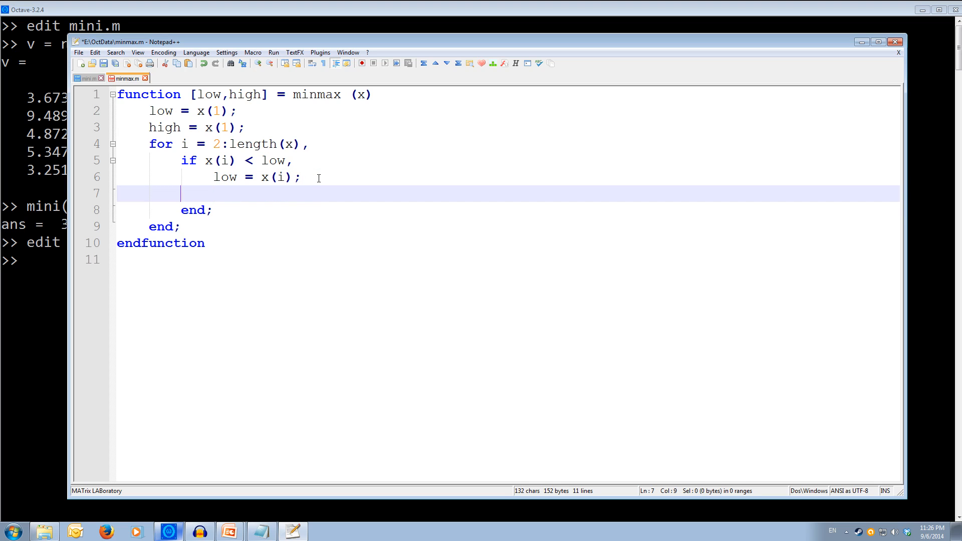
Step: Add elseif x(i) > high, with high = x(i); so the maximum is tracked too
text(elseif)
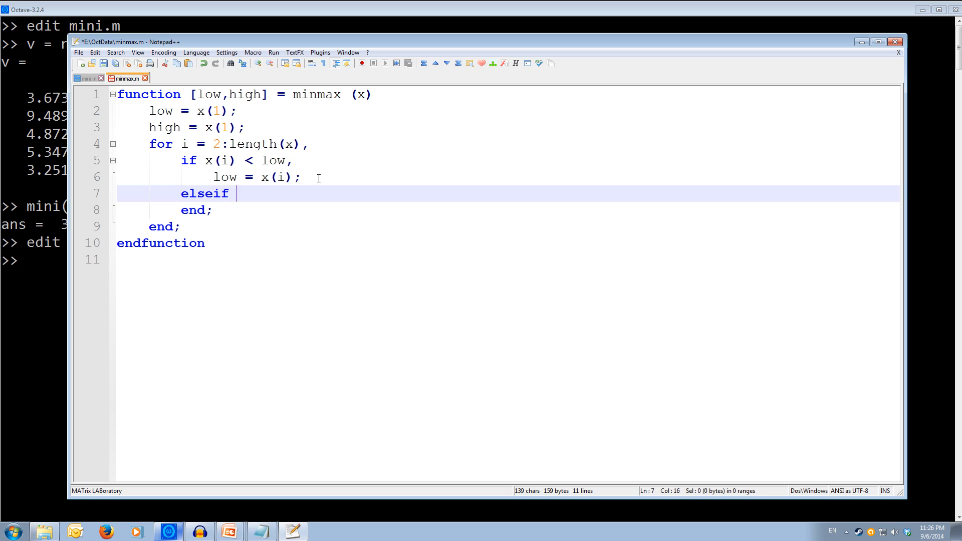
text(x(i))
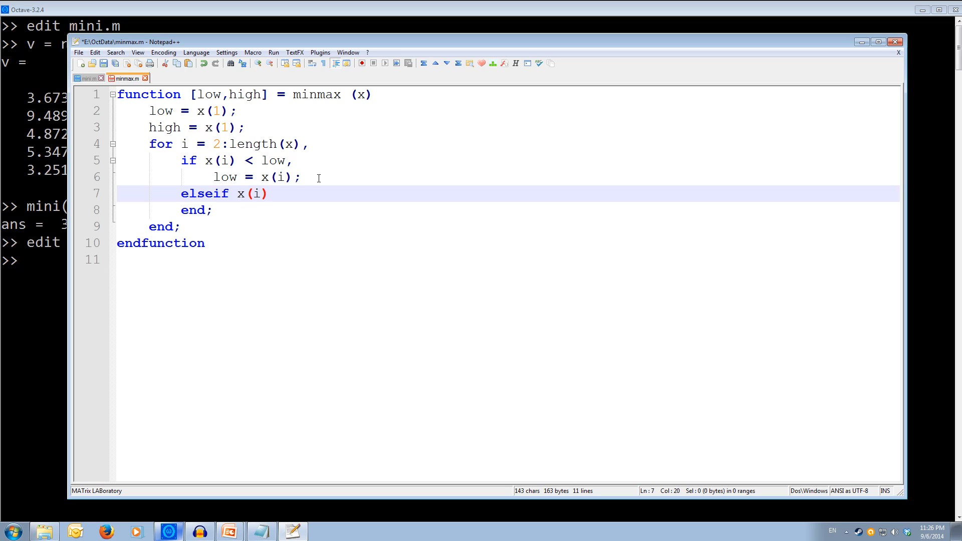
text(>)
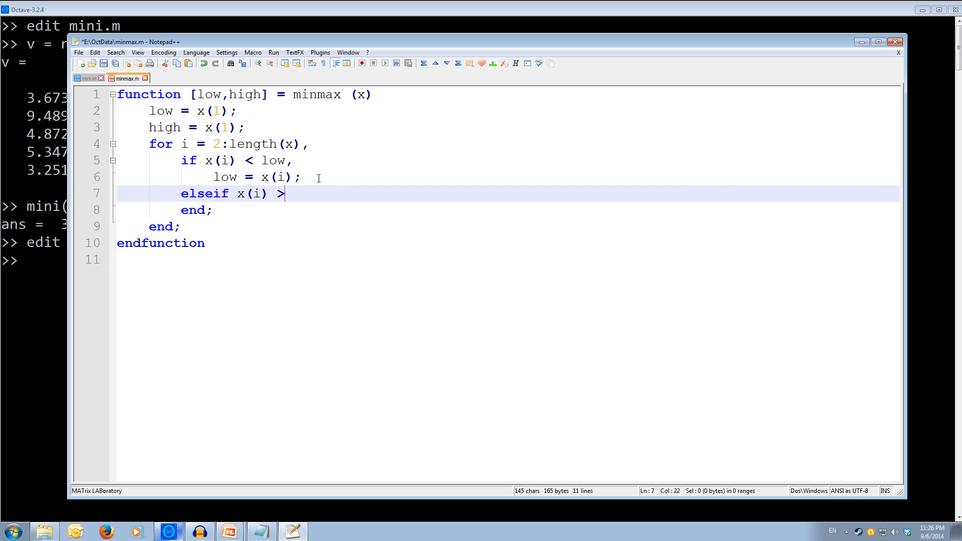
text(high)
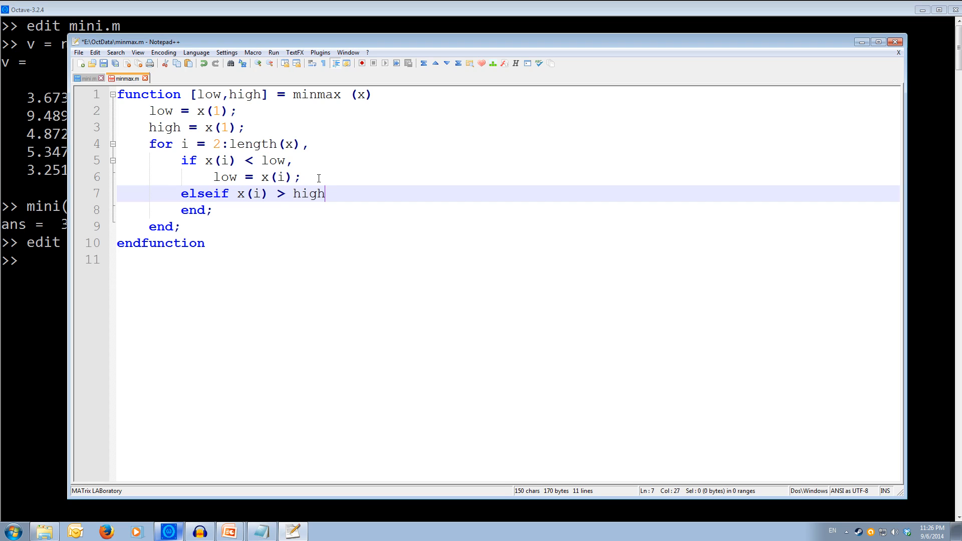
text(,)
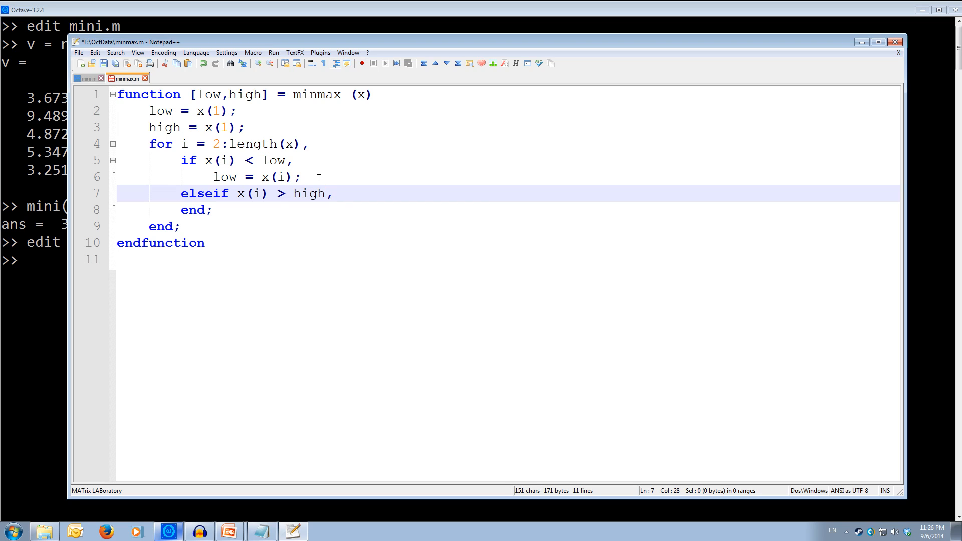
key(Return)
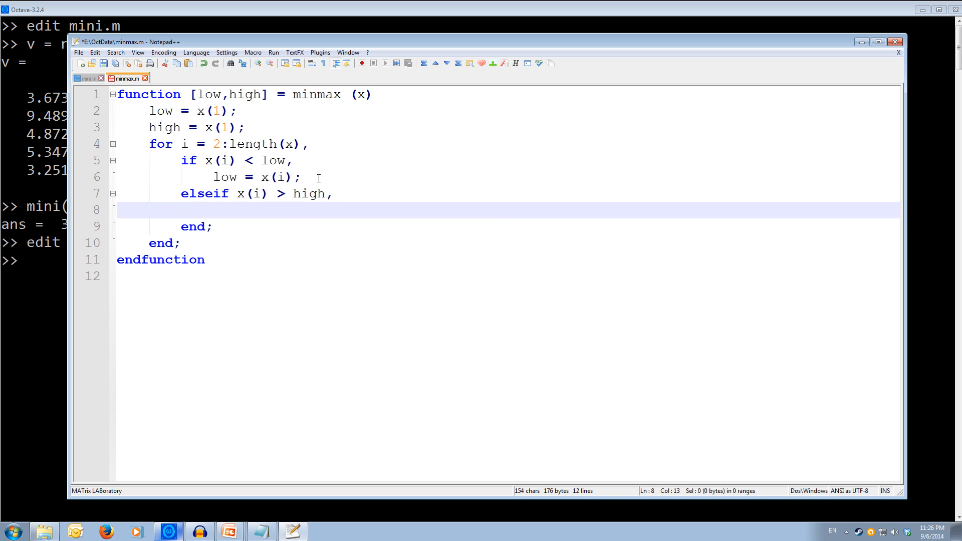
text(high =)
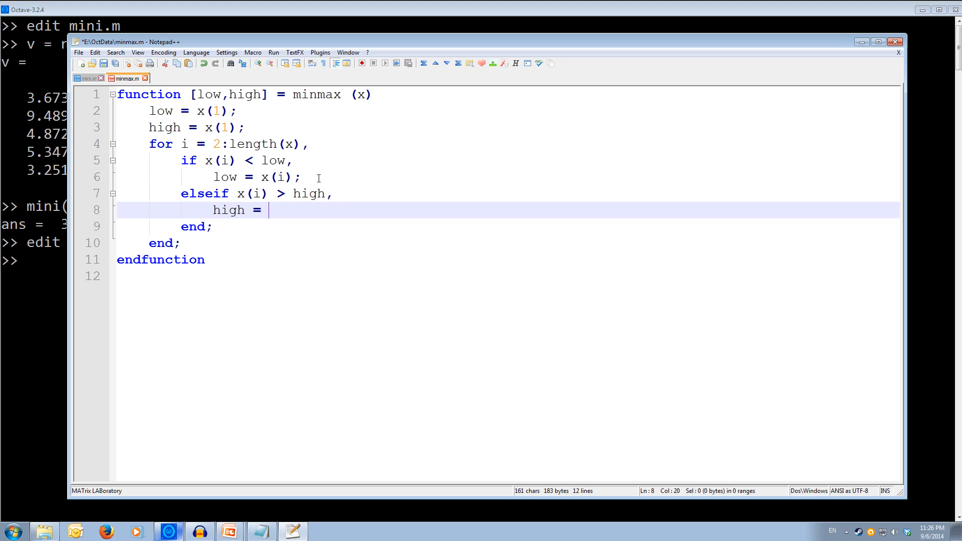
text(x(i)
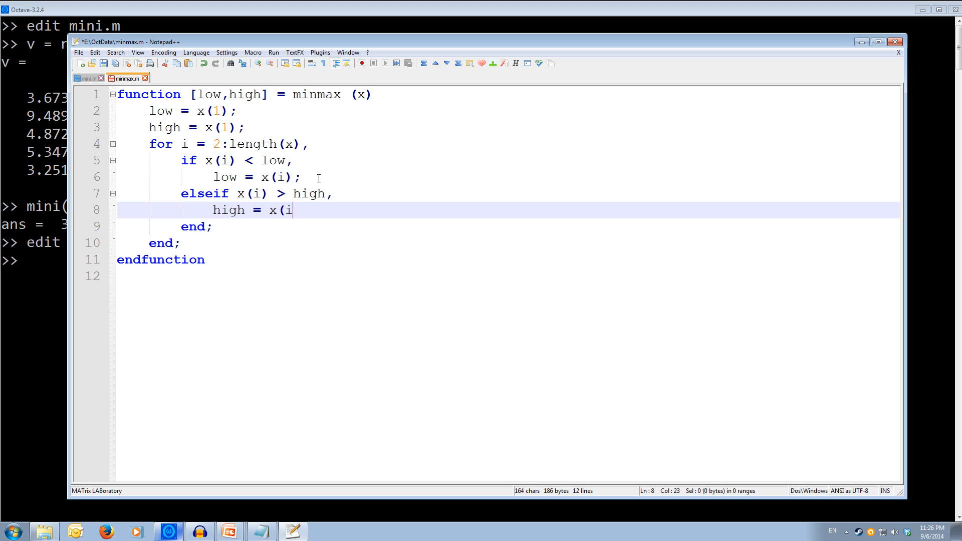
text();)
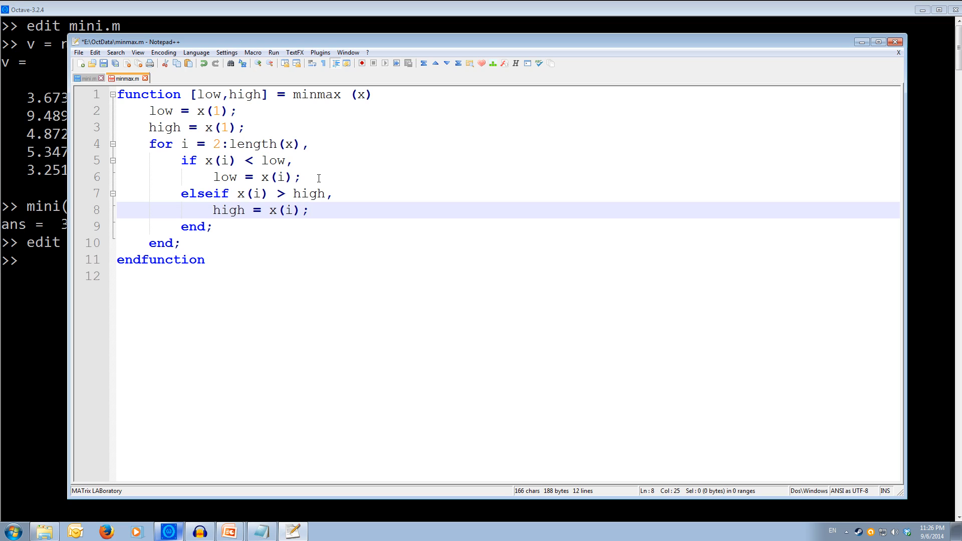
click(213, 225)
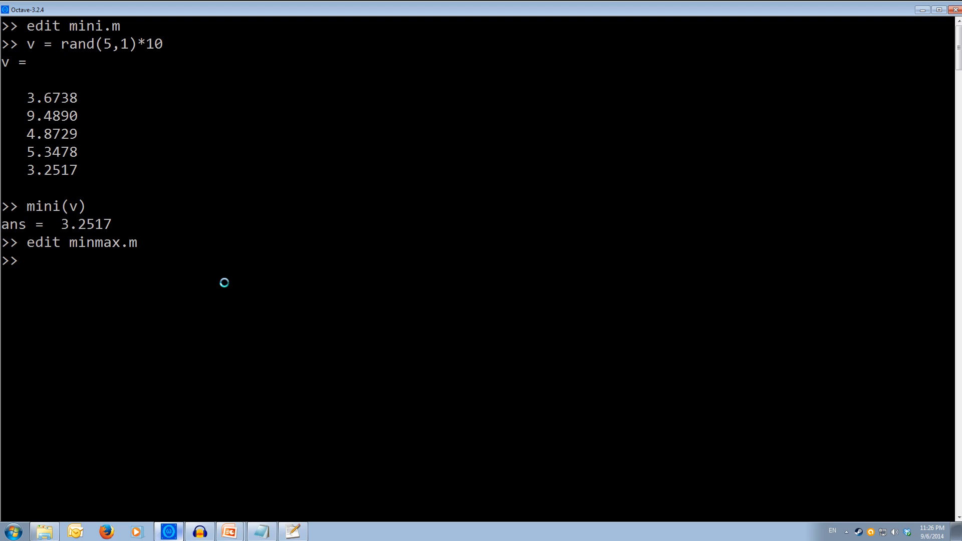
Step: Run [a,b] = minmax(v) to get a = 3.2517 and b = 9.4890
text([)
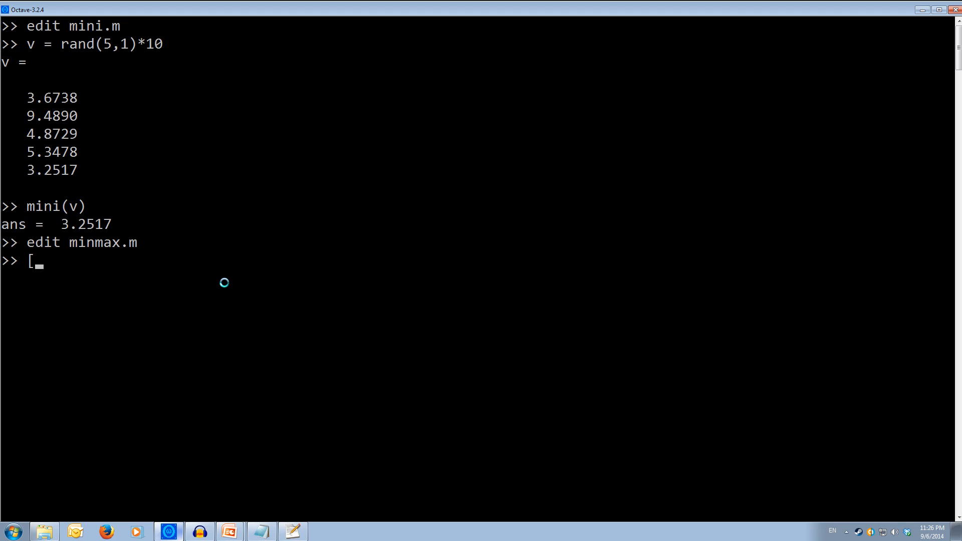
text(a)
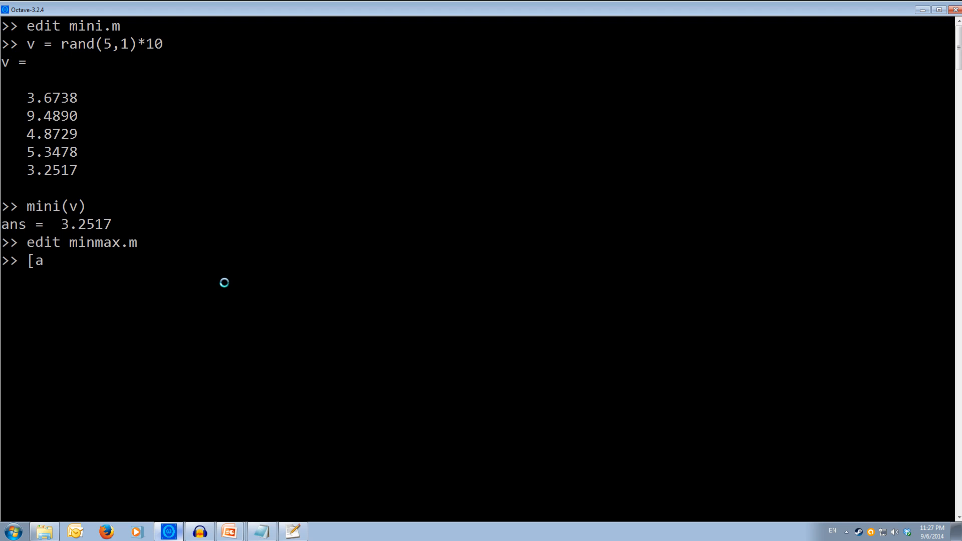
text(,b])
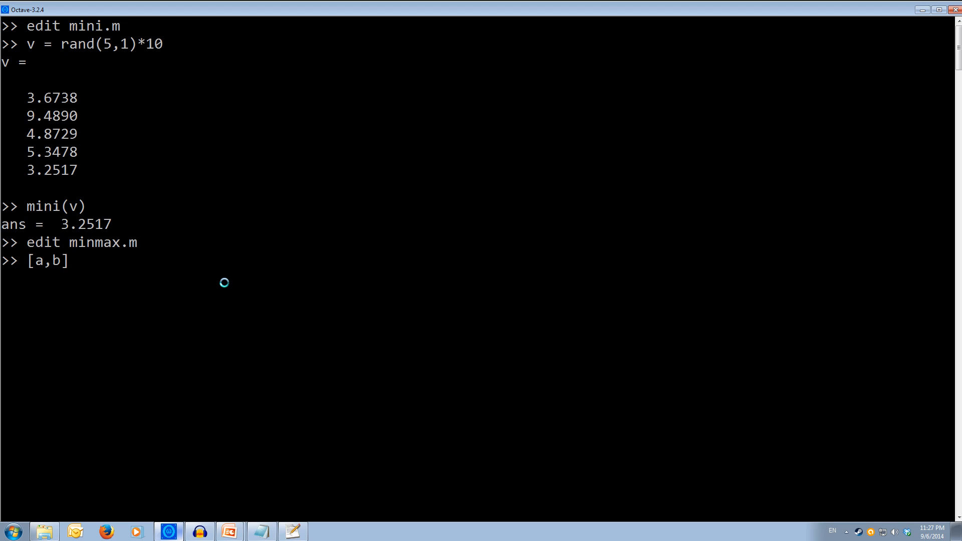
text(=)
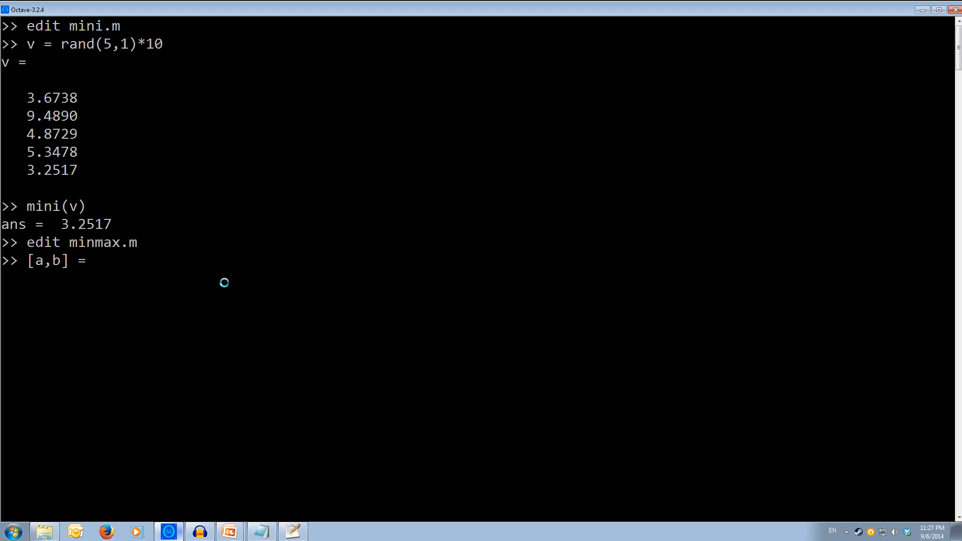
text(mi)
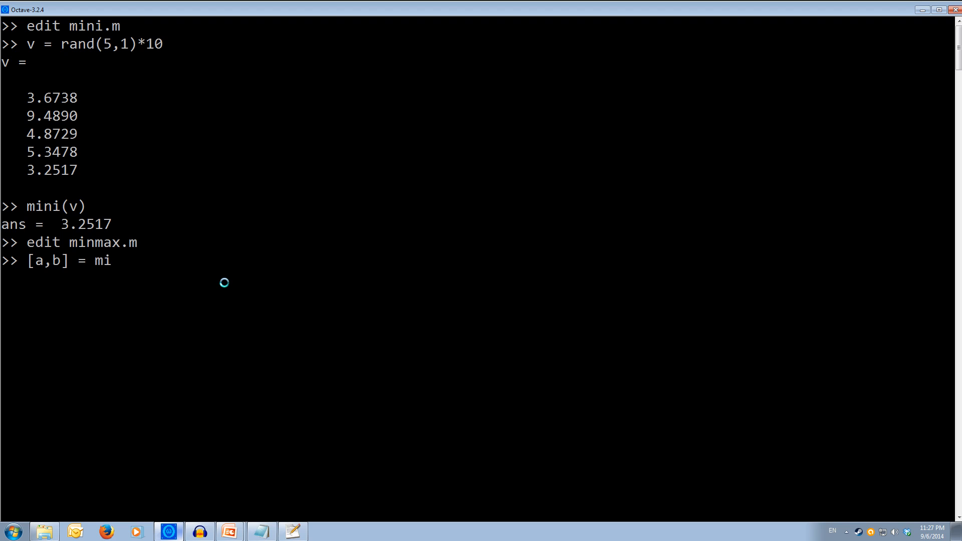
text(nmax)
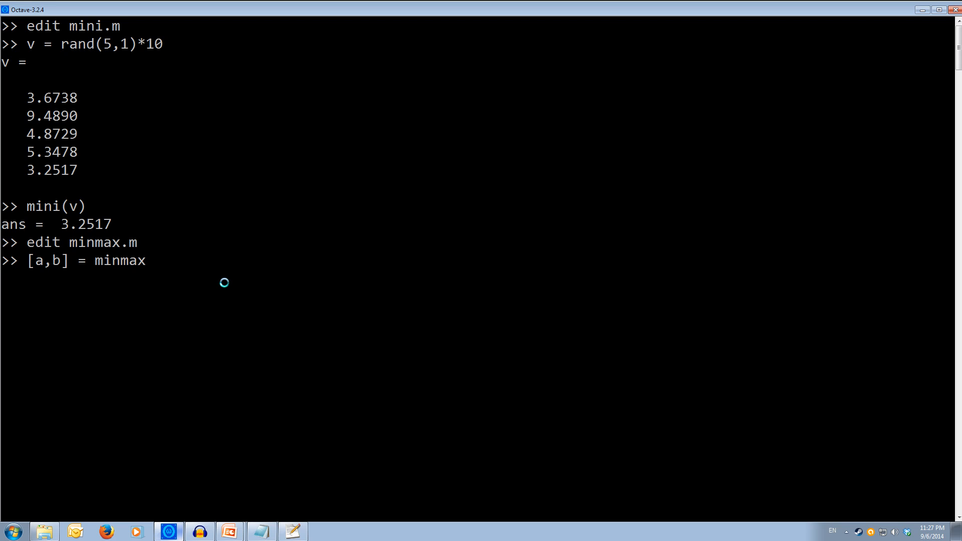
text(()
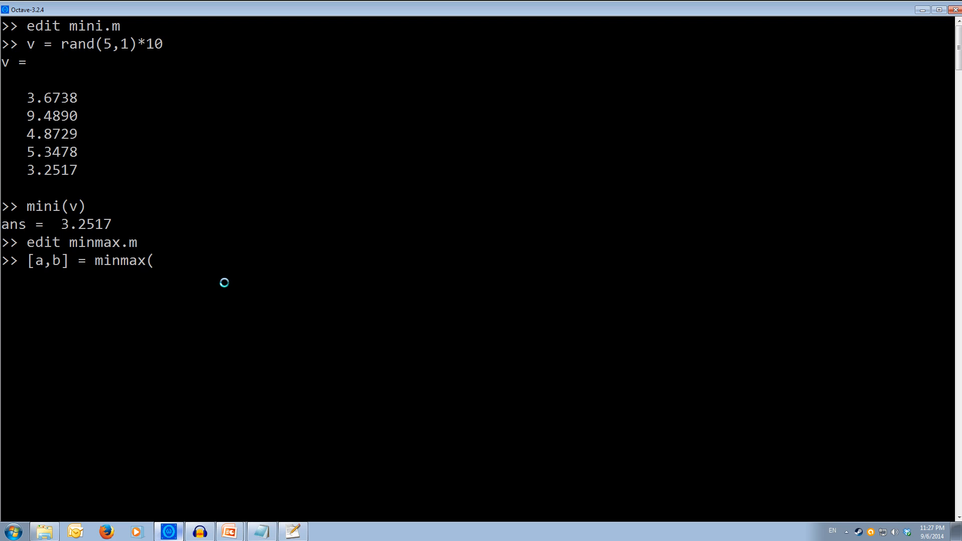
text(v))
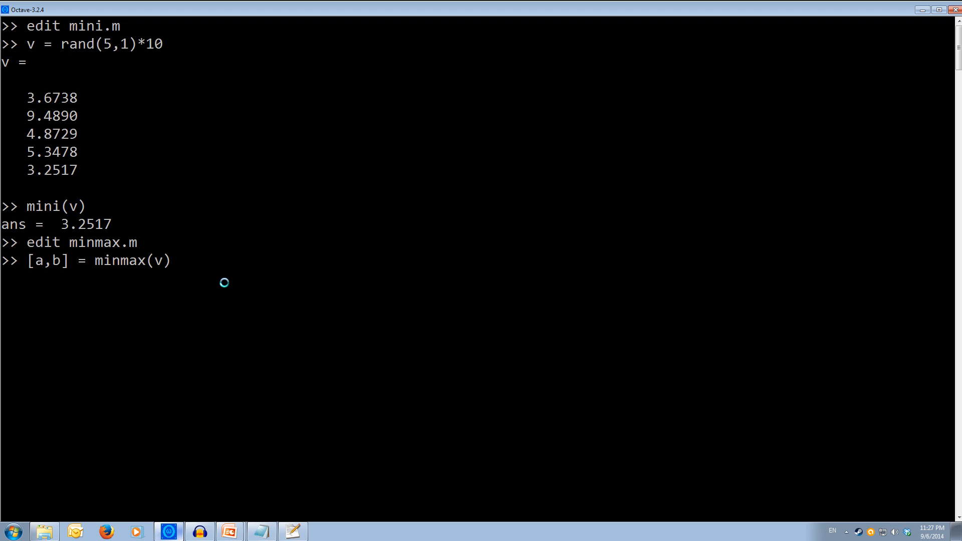
key(Return)
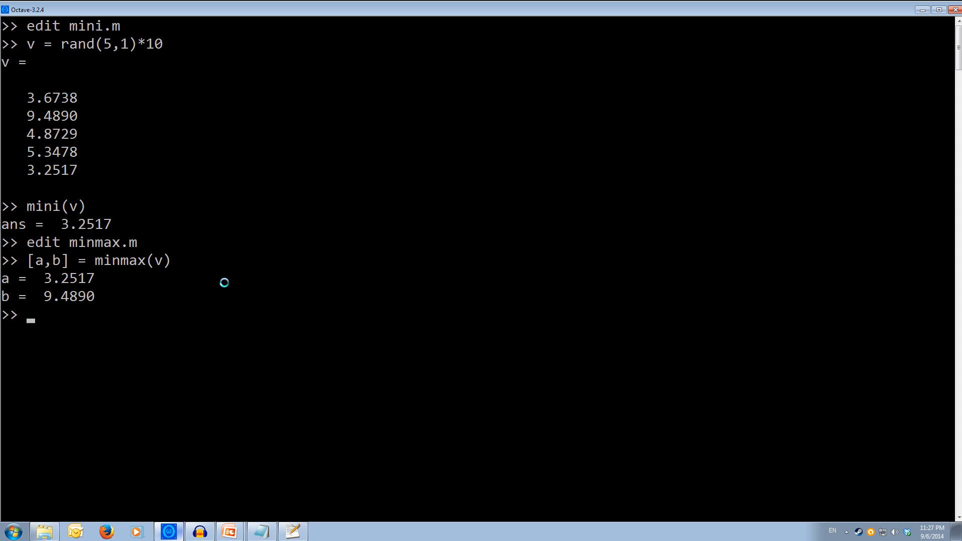
mouse_move(674, 172)
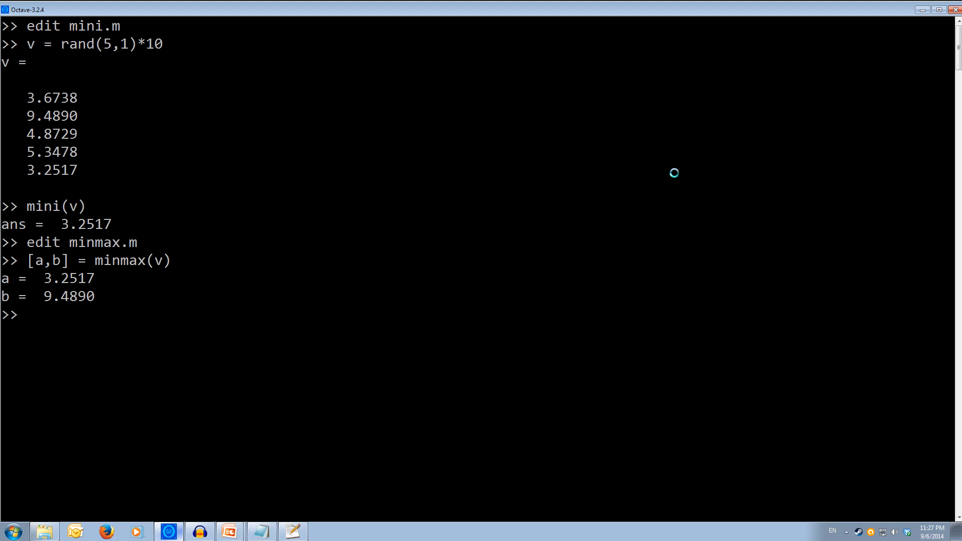
mouse_move(228, 531)
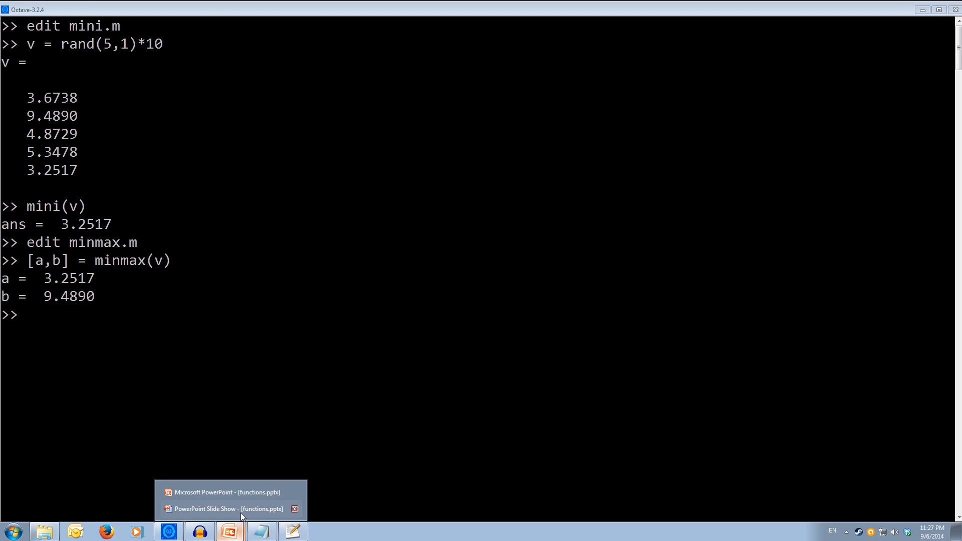
Step: Switch back to the functions slide show from the taskbar
click(227, 509)
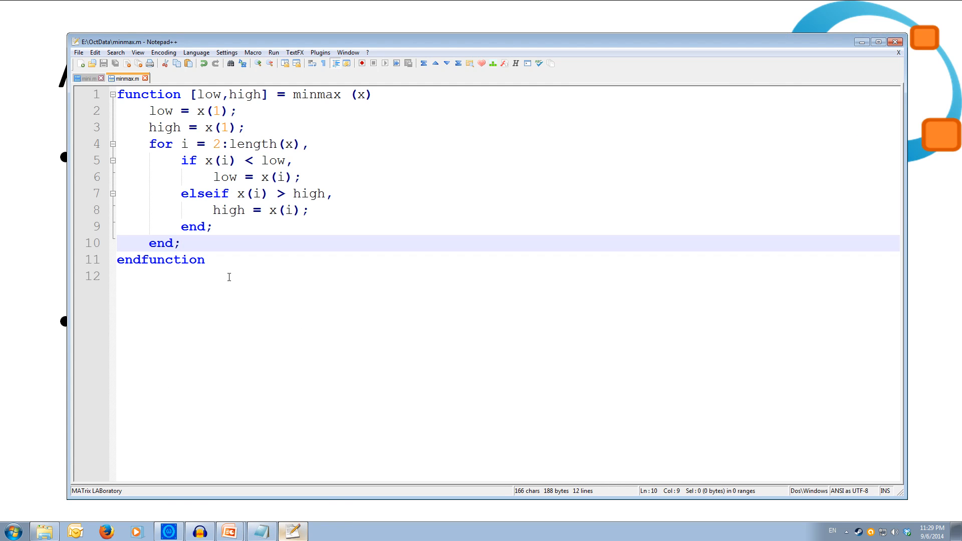
Step: Insert an 'if nargin != 1,' line at the top of the minmax body
click(259, 210)
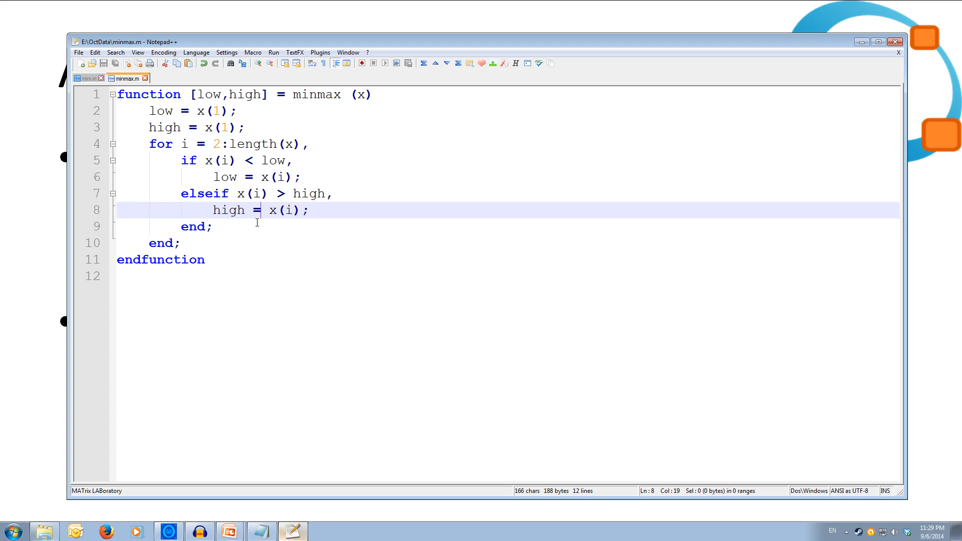
mouse_move(190, 164)
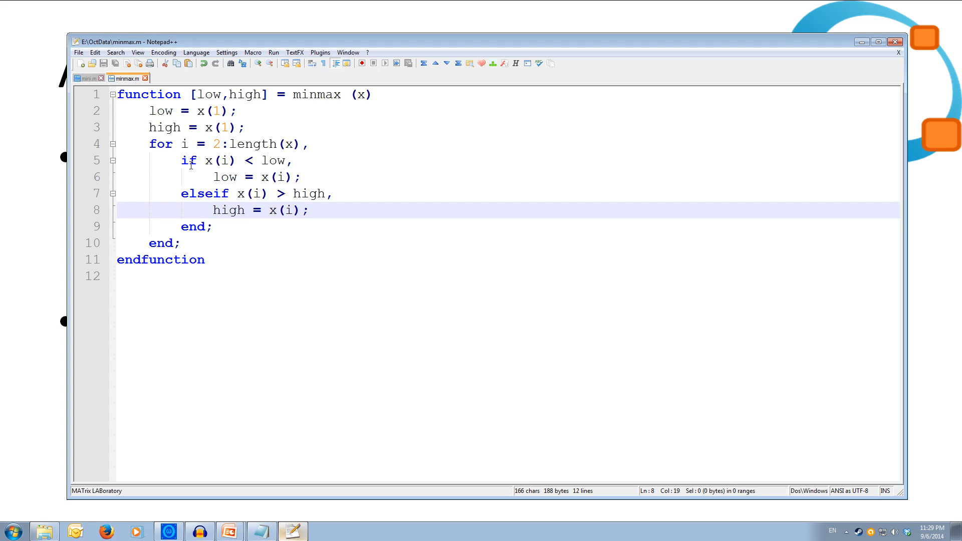
click(160, 111)
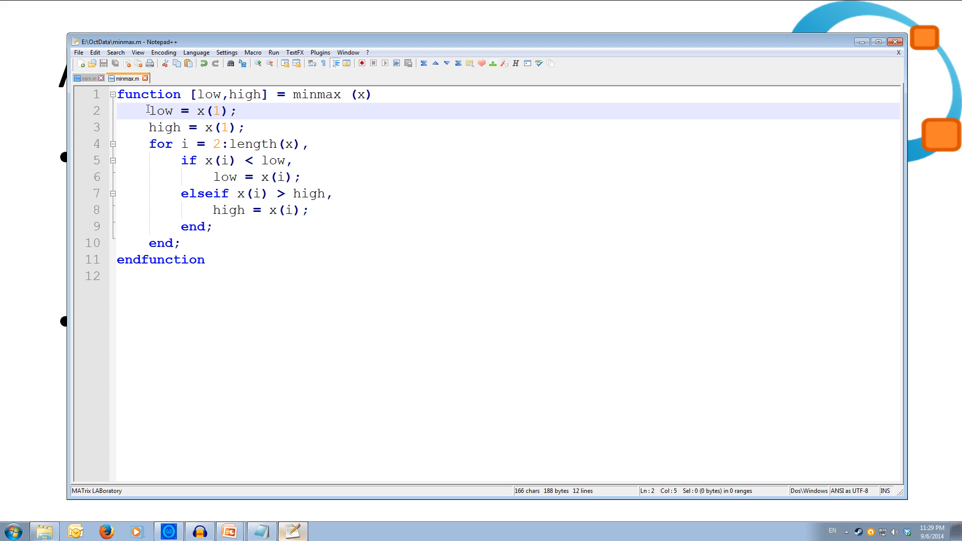
key(enter)
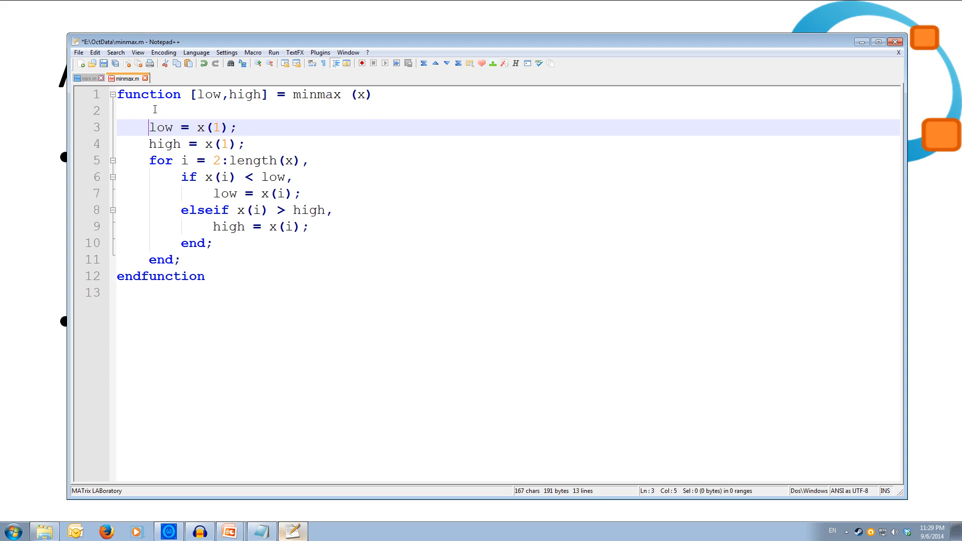
text(if)
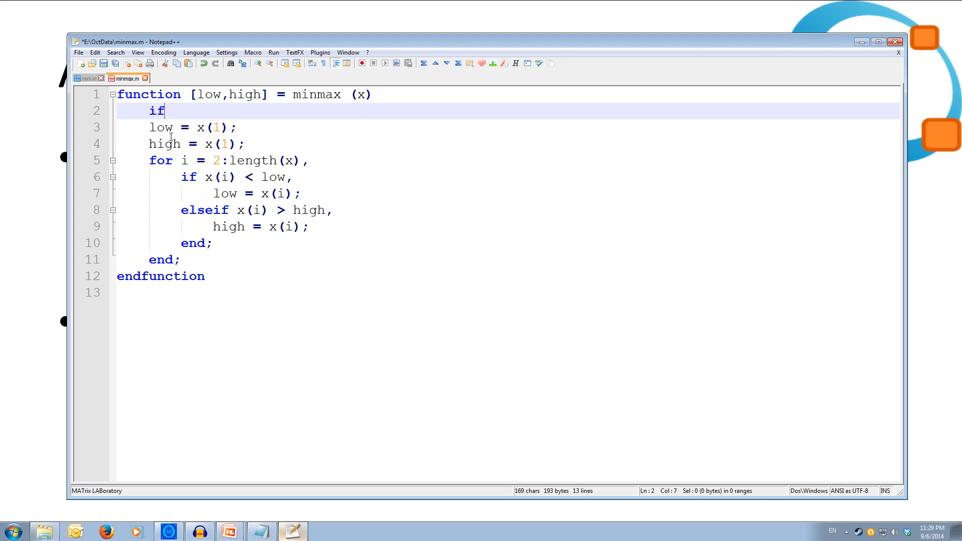
text(n)
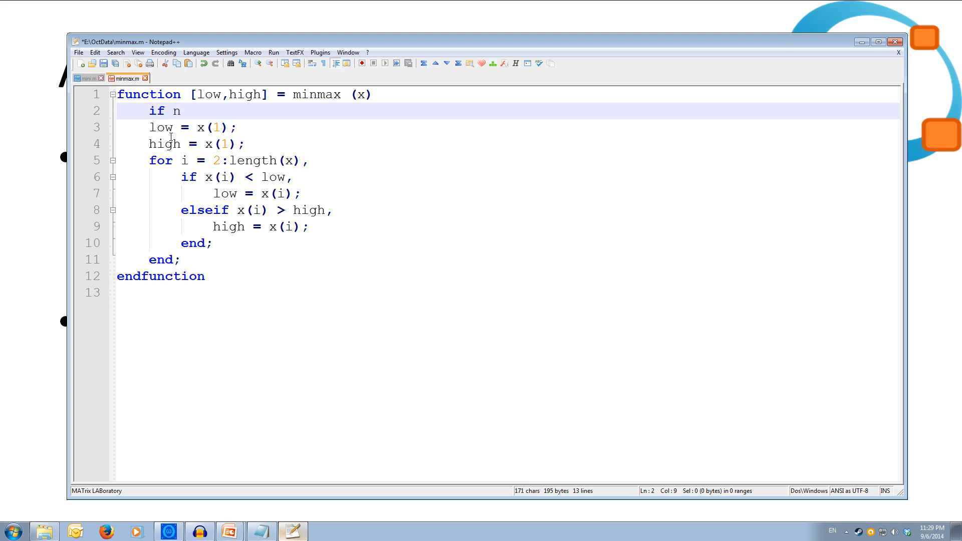
text(argin !=)
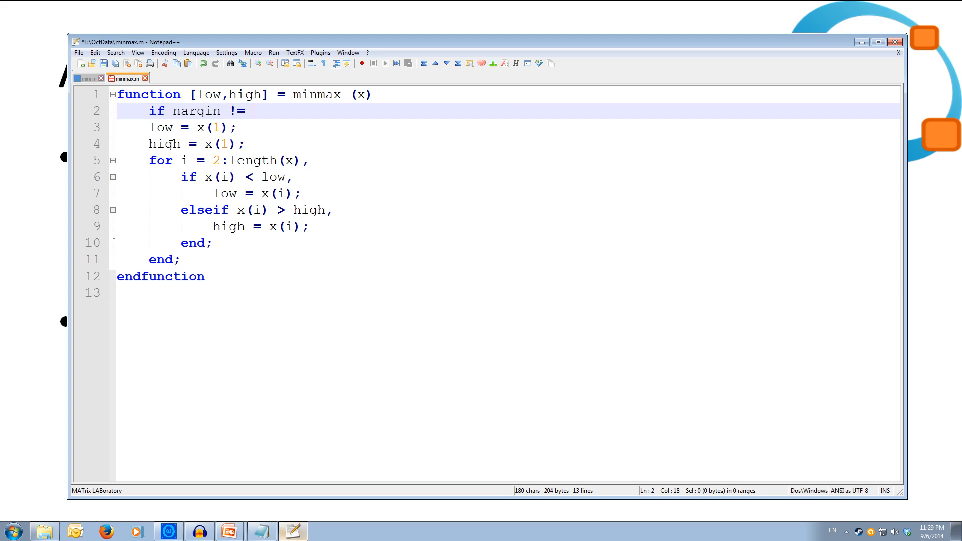
text(1)
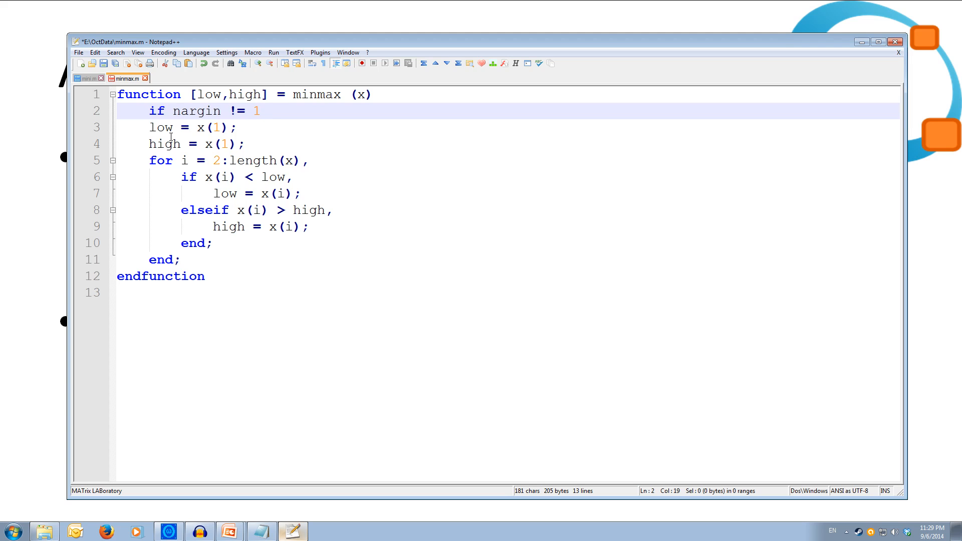
text(,)
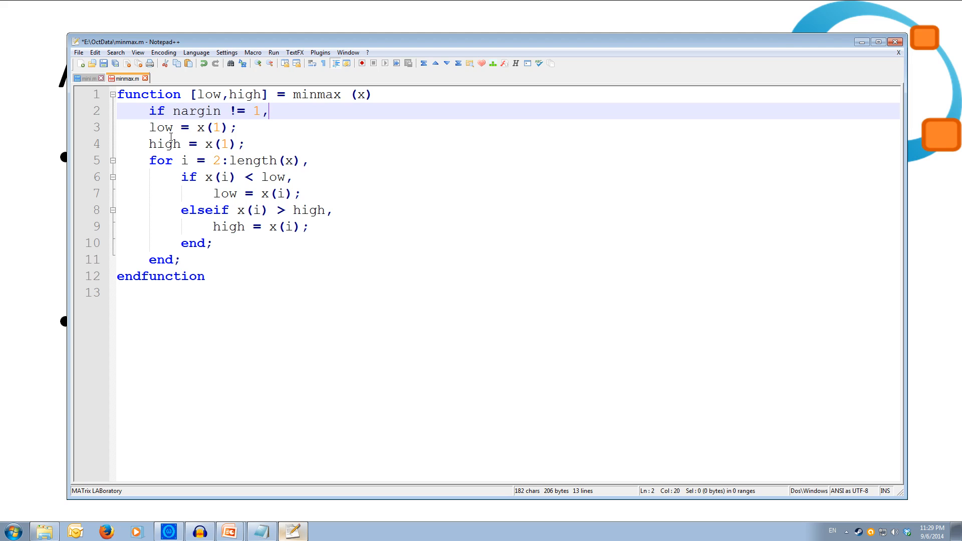
key(Return)
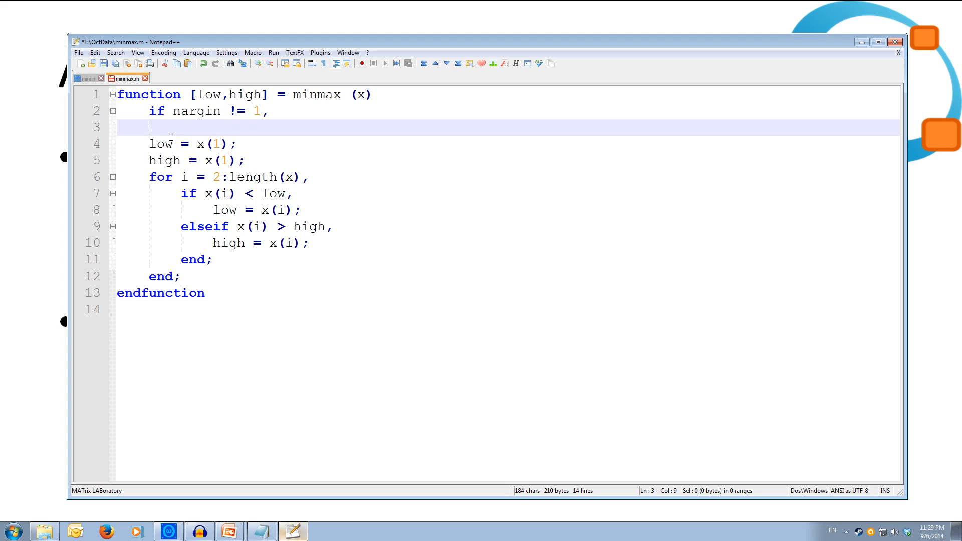
Step: Add usage("minmax(vector)"); inside the check, followed by a blank line
text(u)
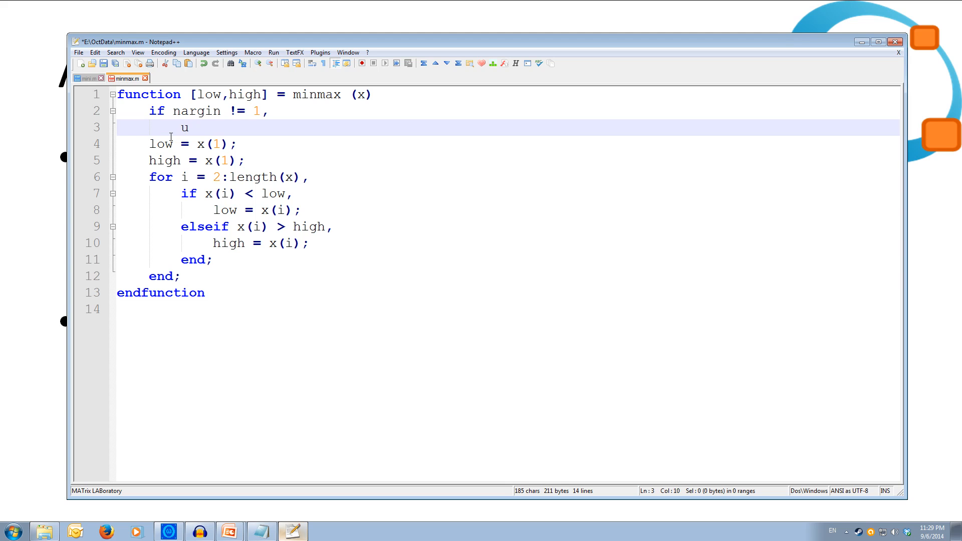
text(sage()
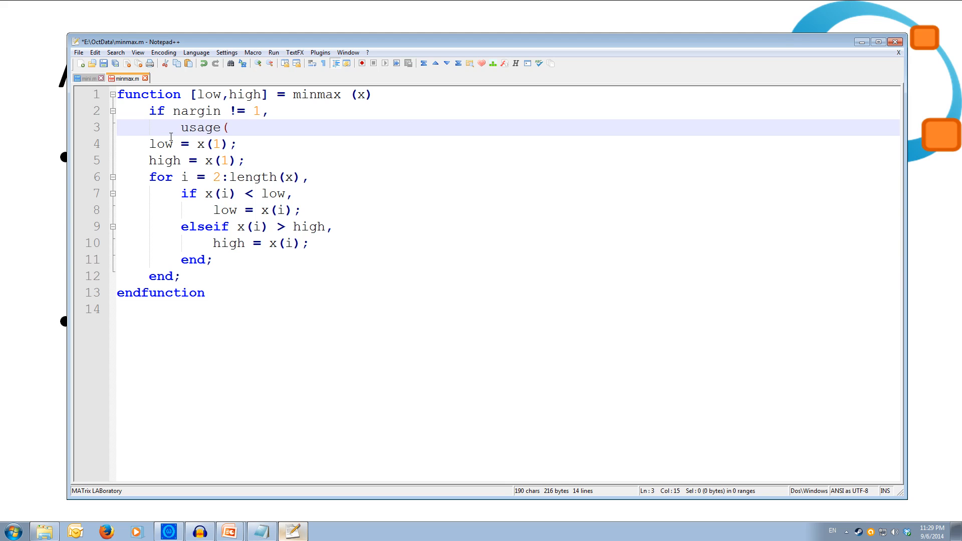
text(")
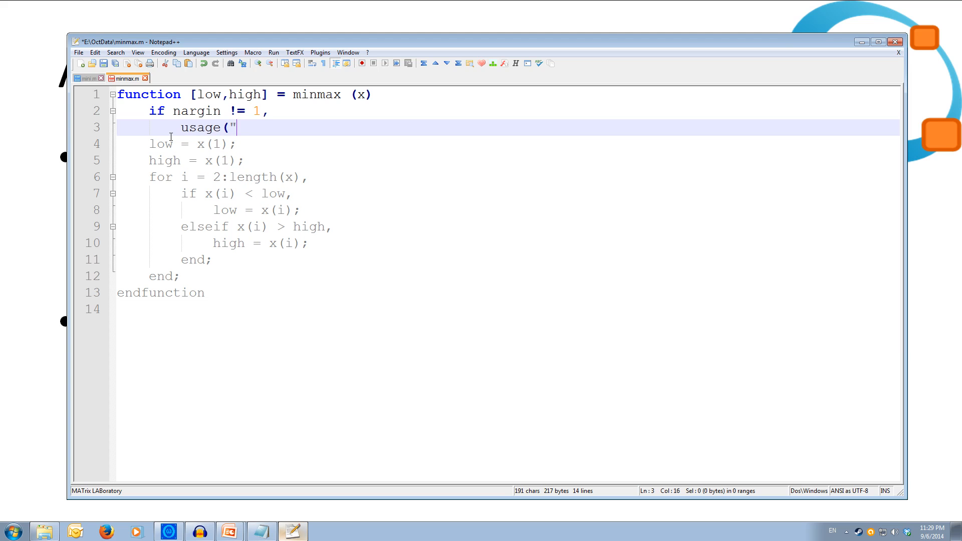
text(minmax)
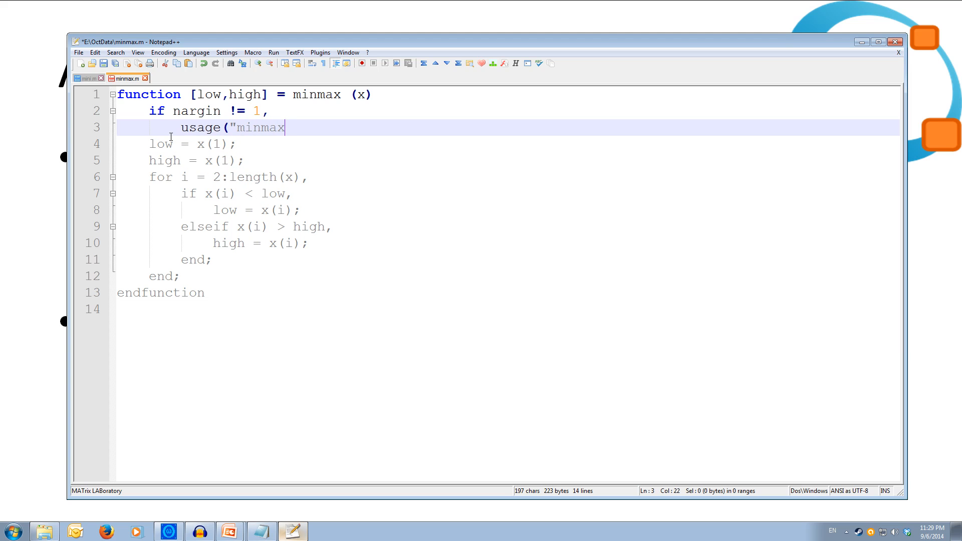
text(()
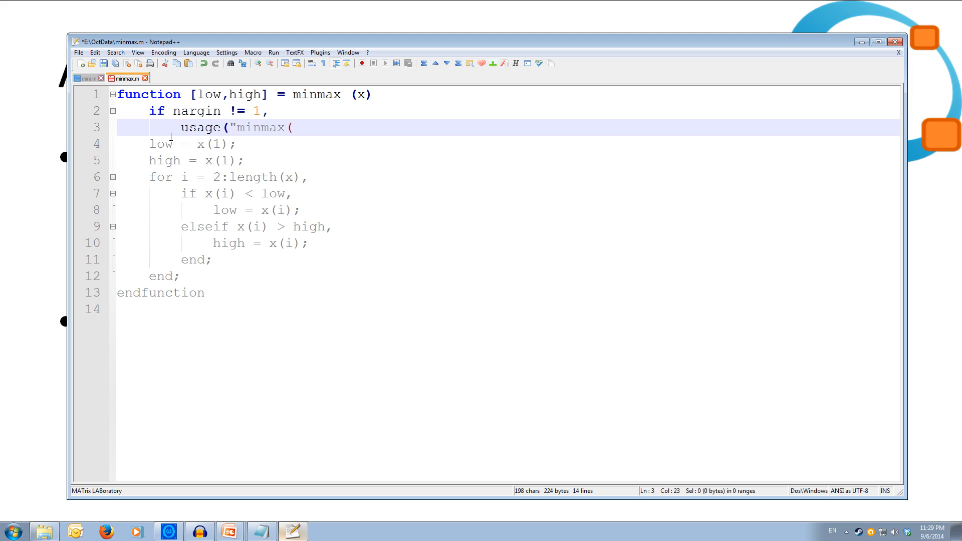
text(vector)
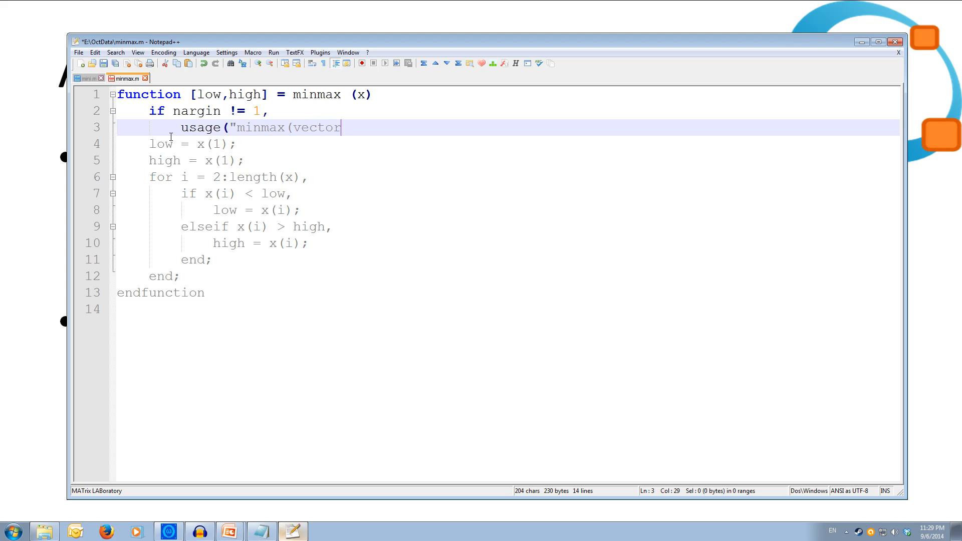
text()")
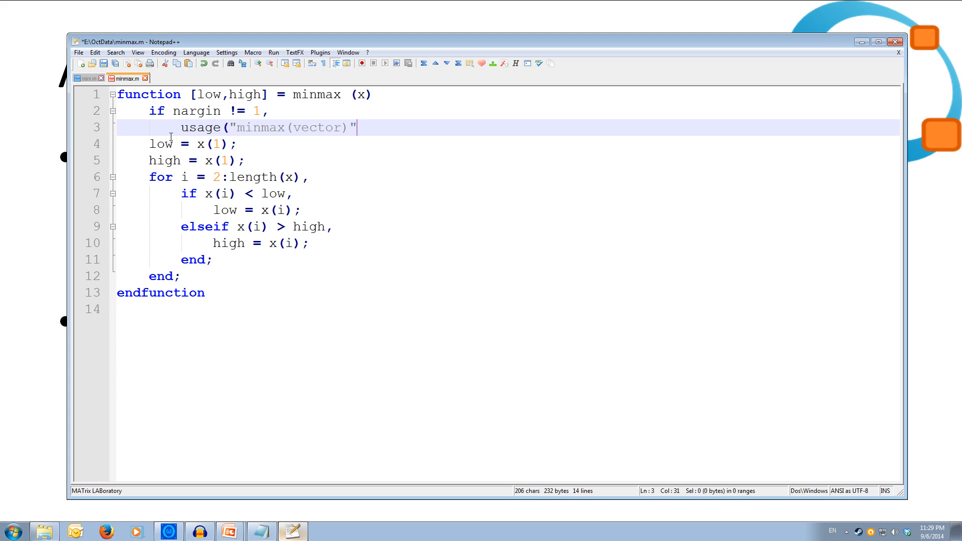
text(;)
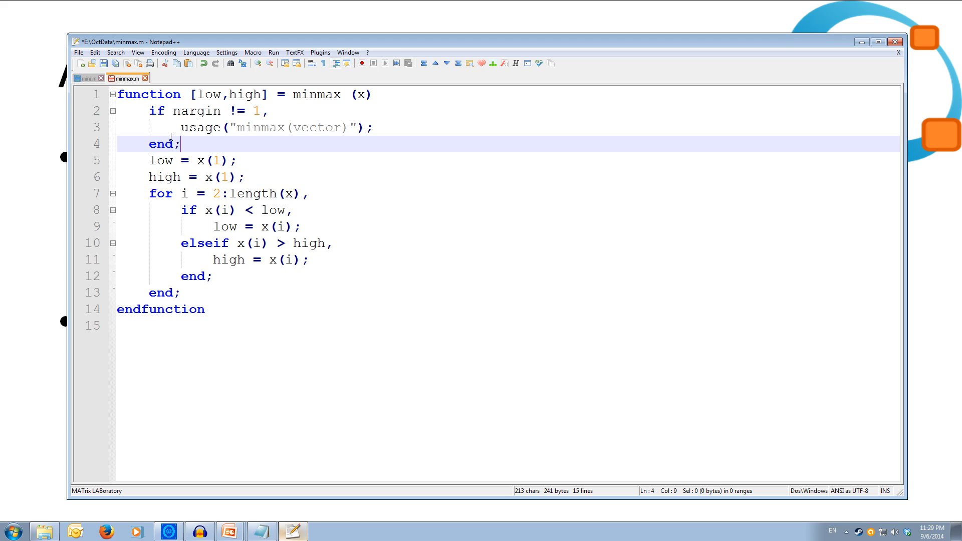
key(Return)
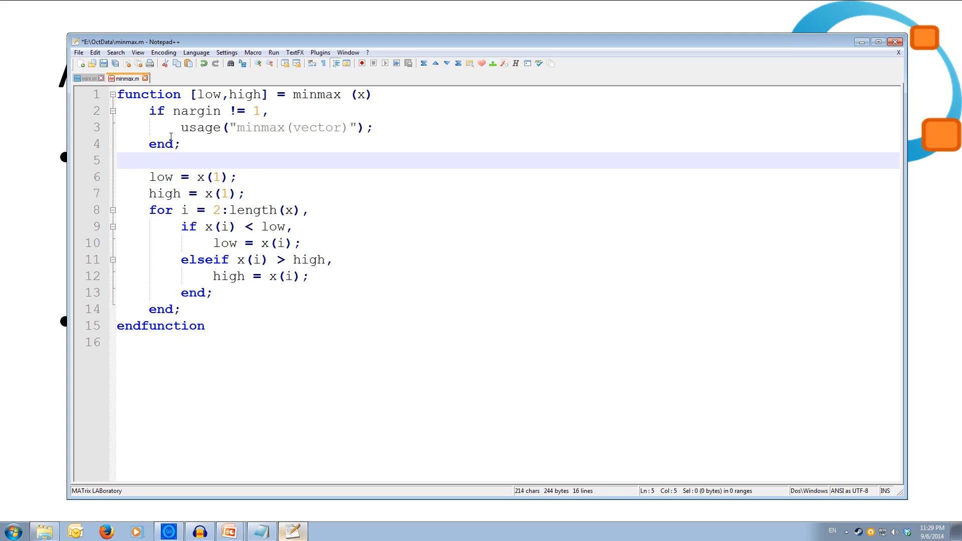
Step: Add 'if isvector(x),' above the loop and move to the end of line 14
text(if)
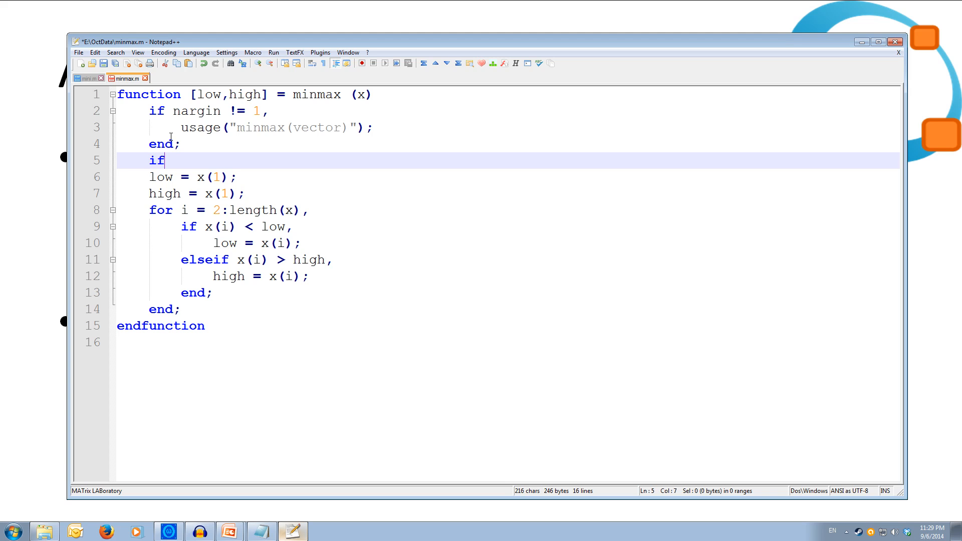
text(is)
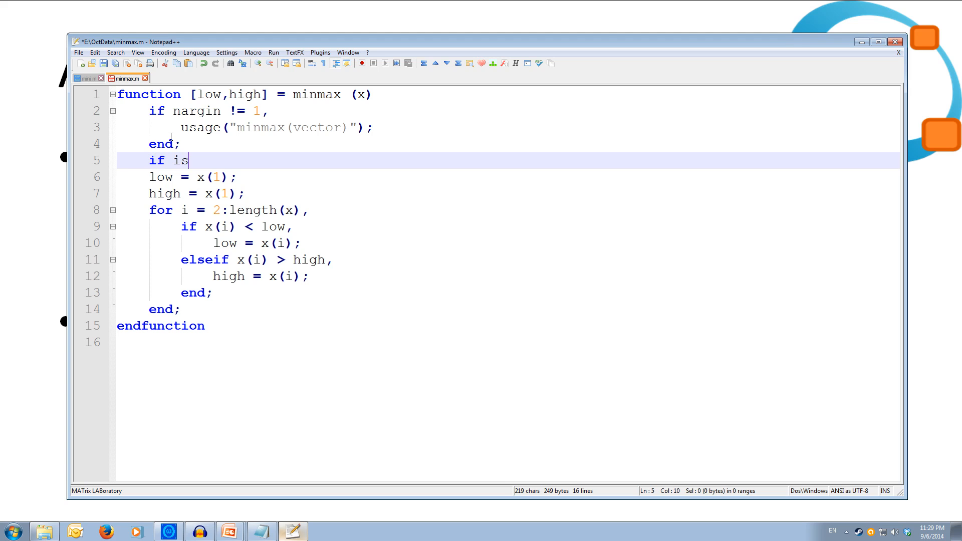
text(vector)
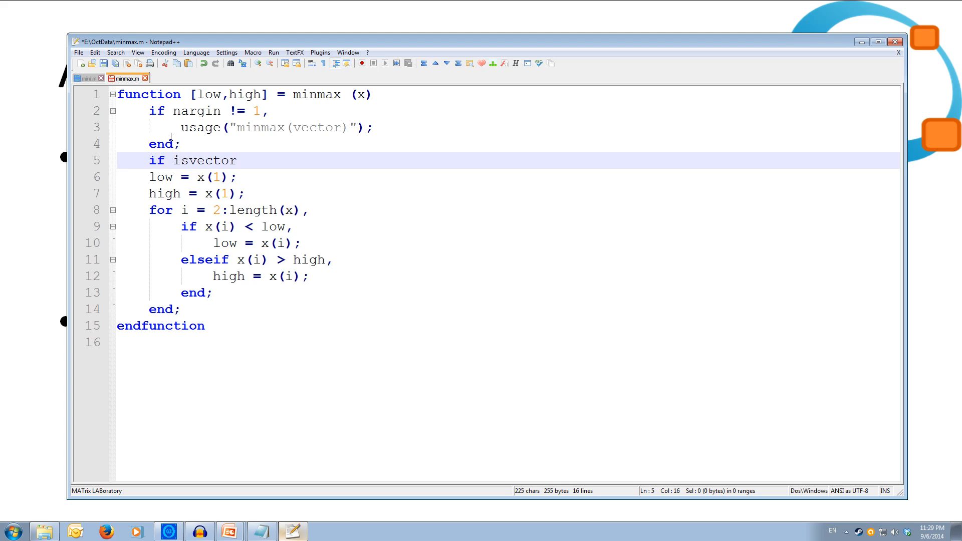
text((x))
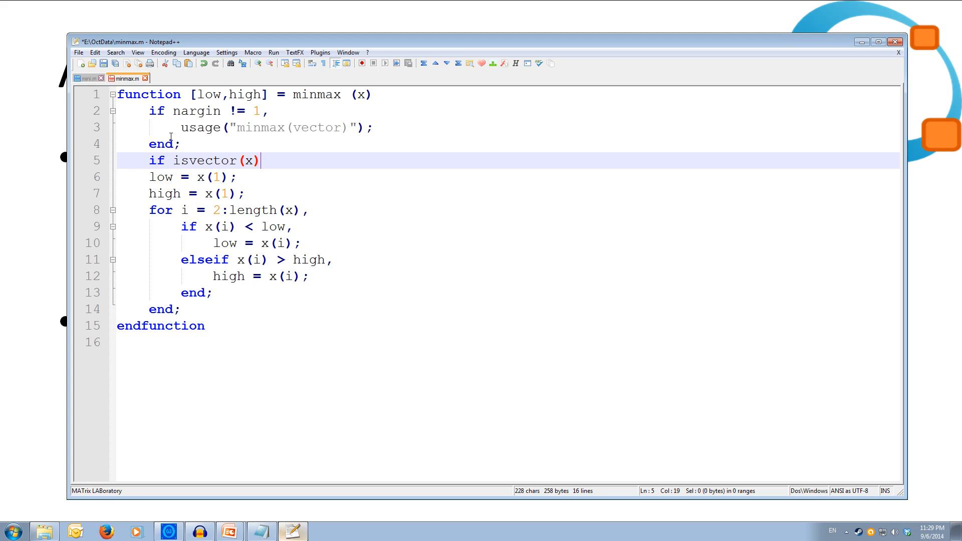
text(,)
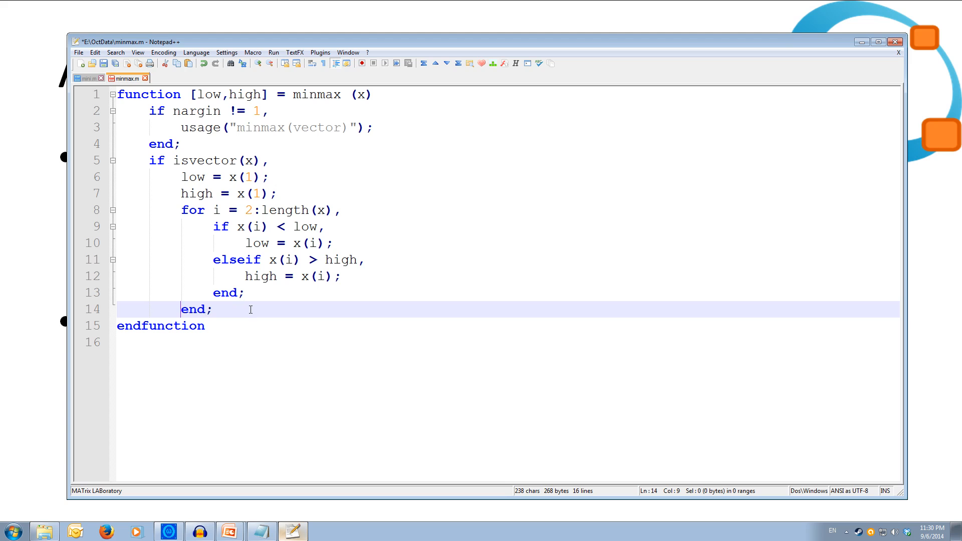
click(291, 315)
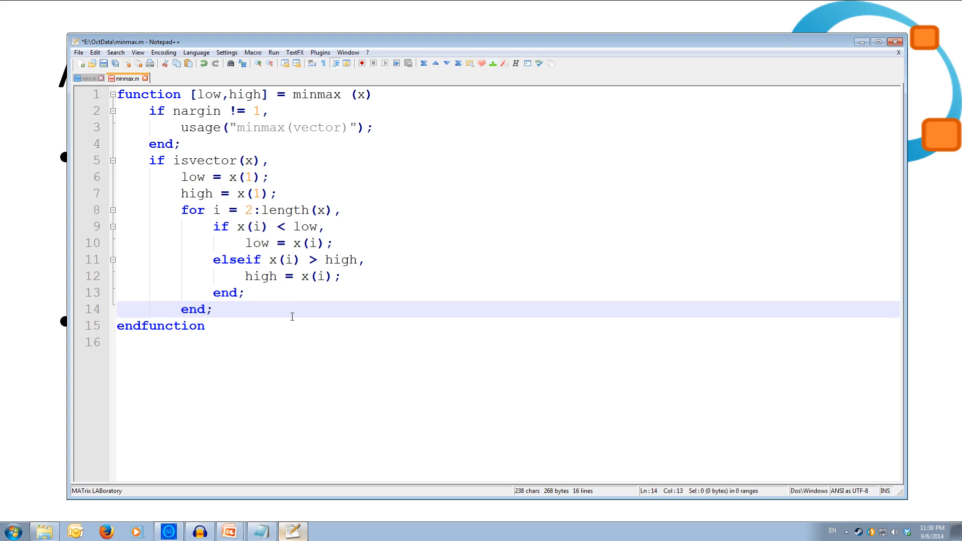
Step: Add else, error("minmax expects a vector!"); and close the block with end;
text(else)
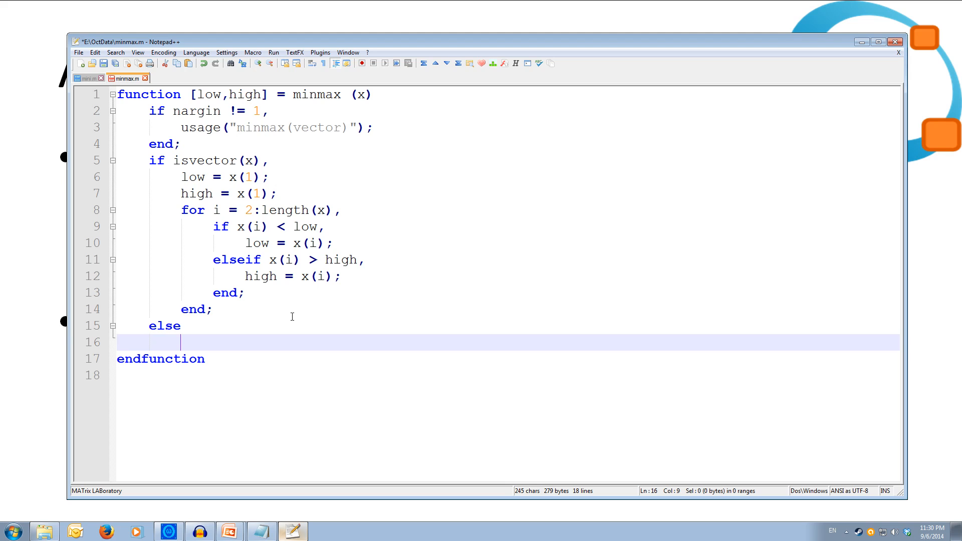
text(error)
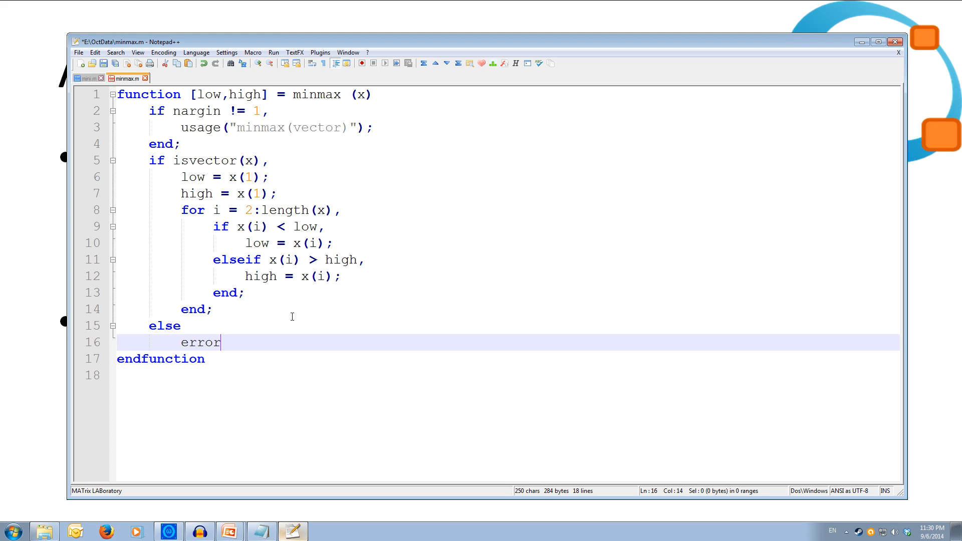
text(("min)
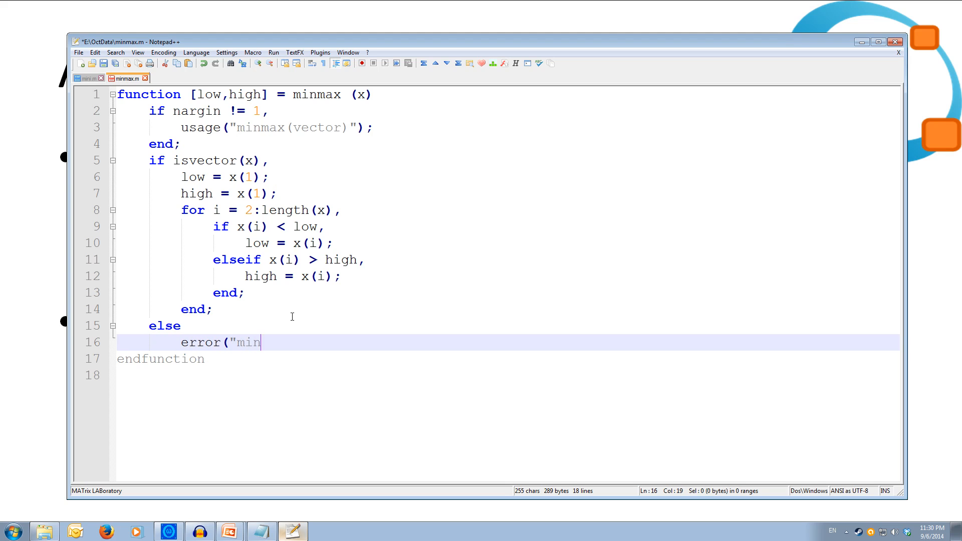
text(max ex)
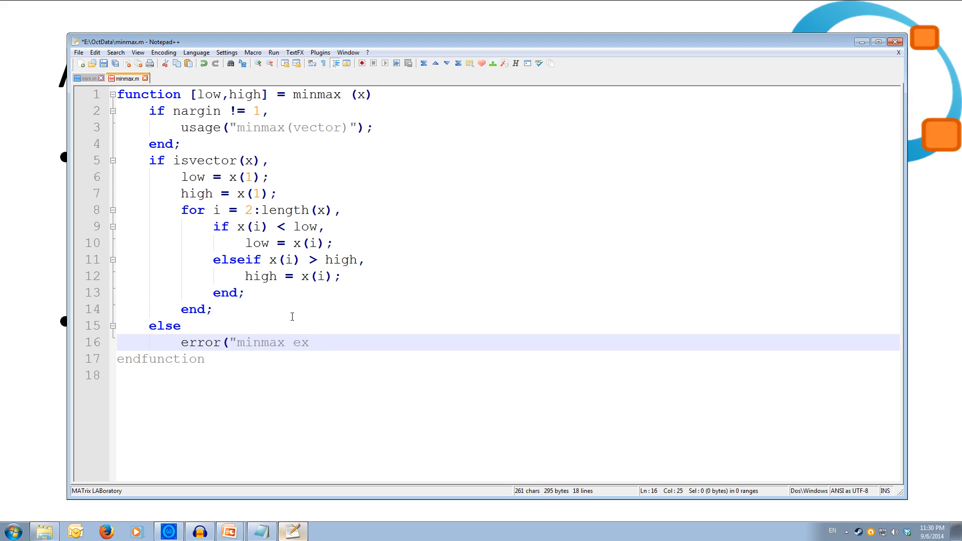
text(expects a ve)
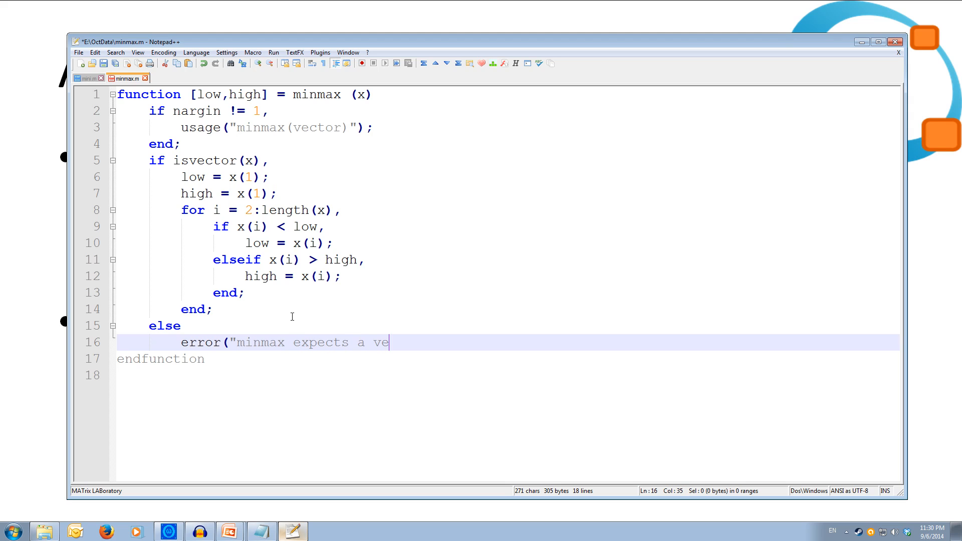
text(ctor!)
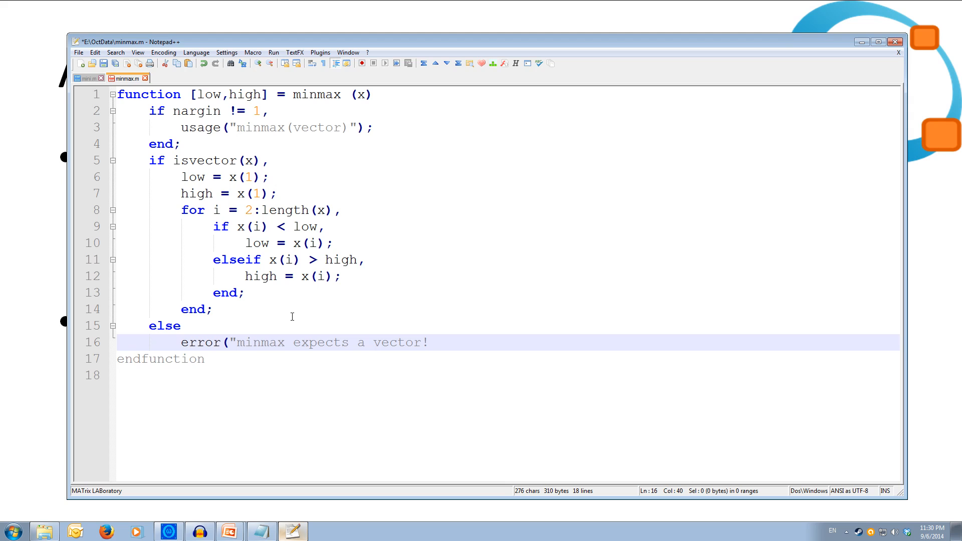
text(");)
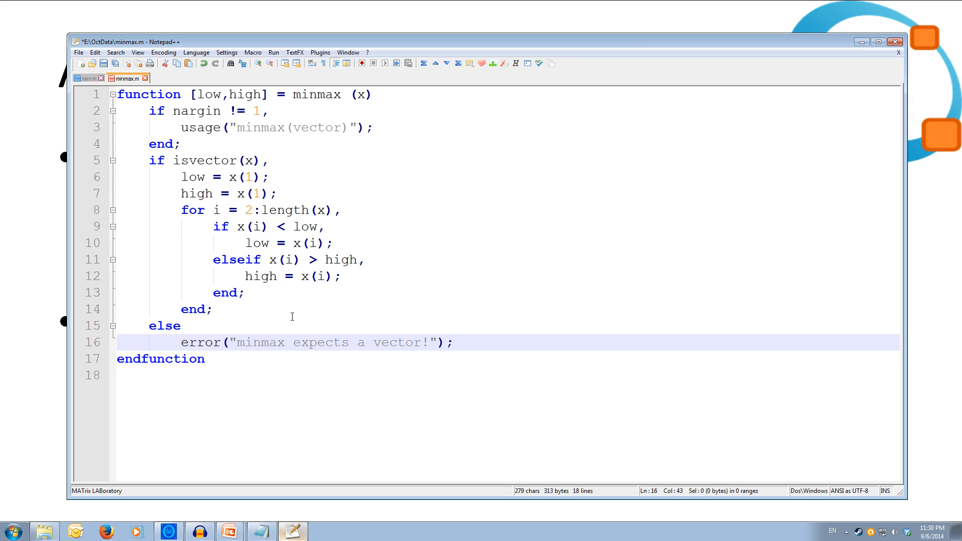
text(e)
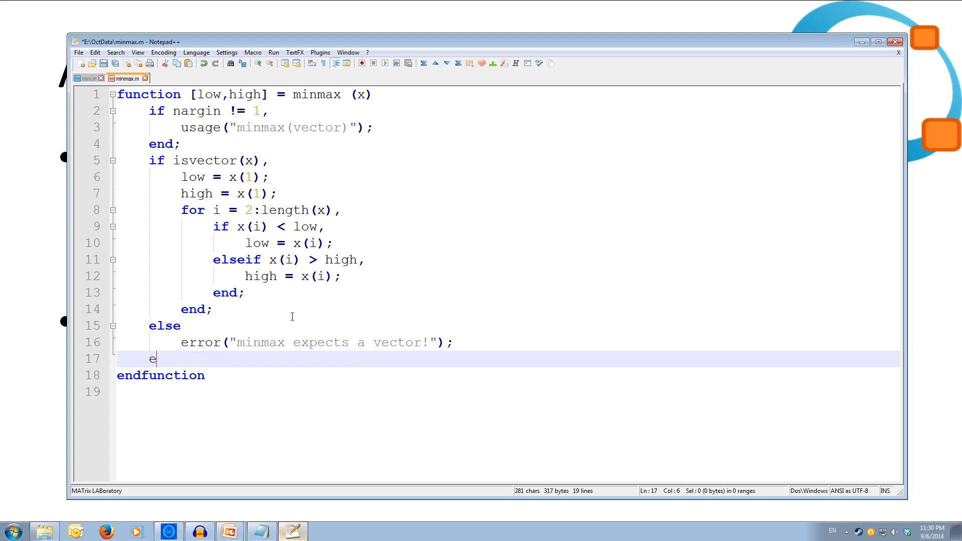
text(nd;)
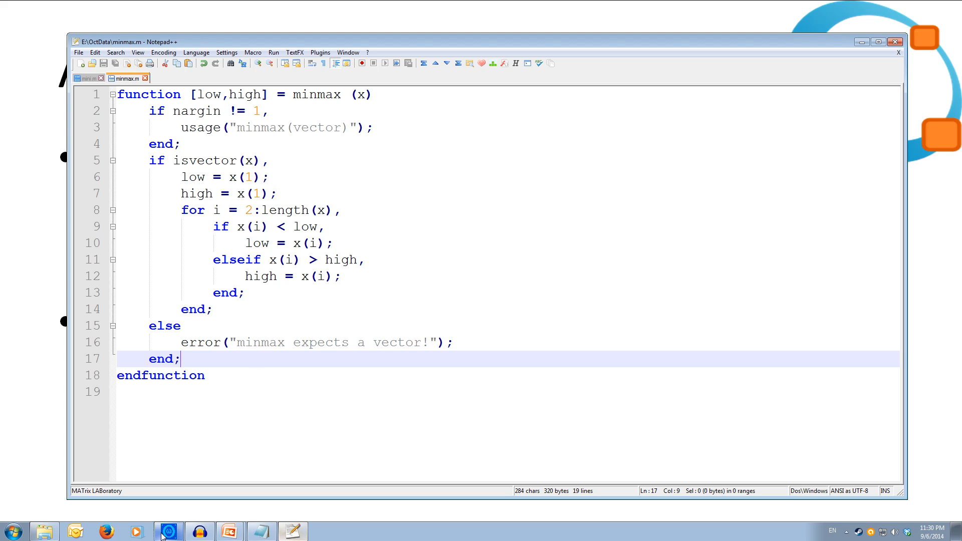
Step: Call [a,b] = minmax() with no argument to get the usage: minmax(vector) message
click(169, 531)
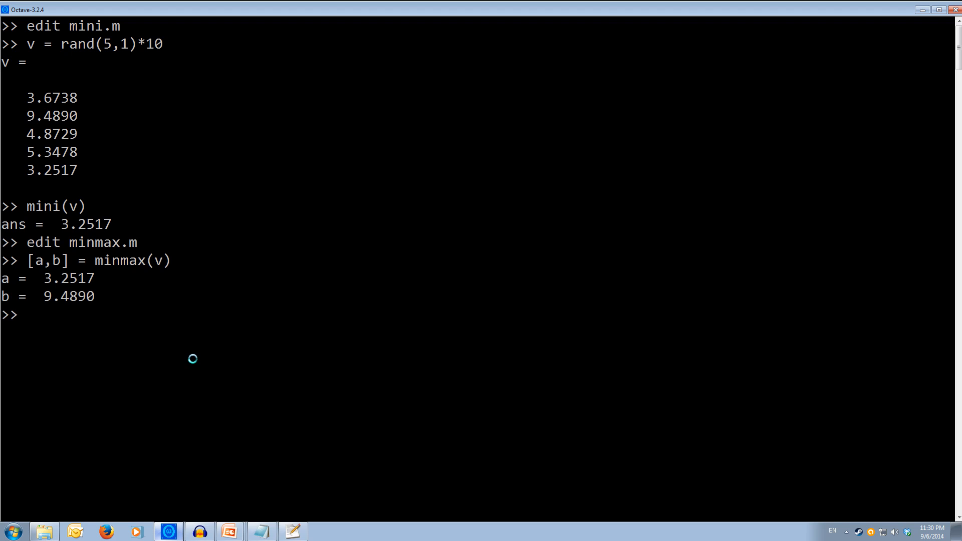
key(Up)
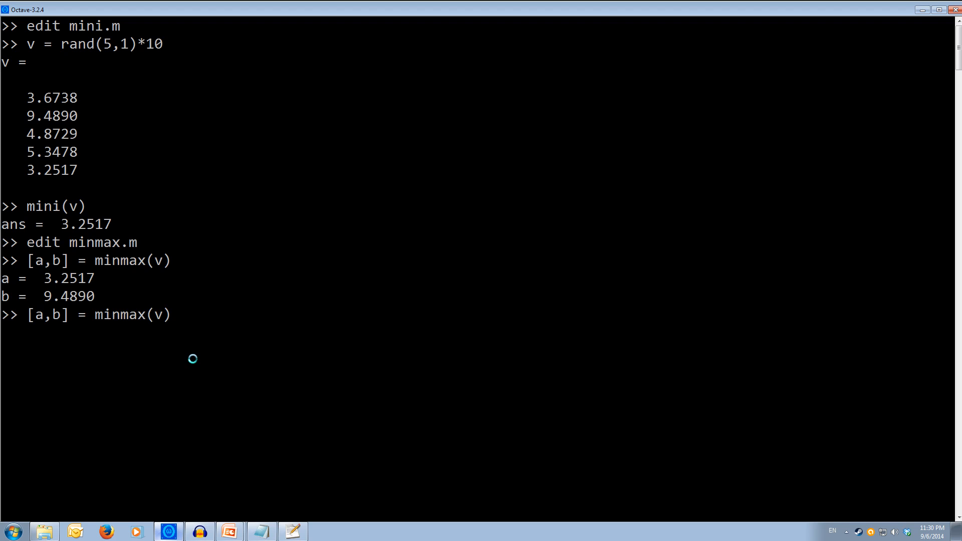
key(Backspace)
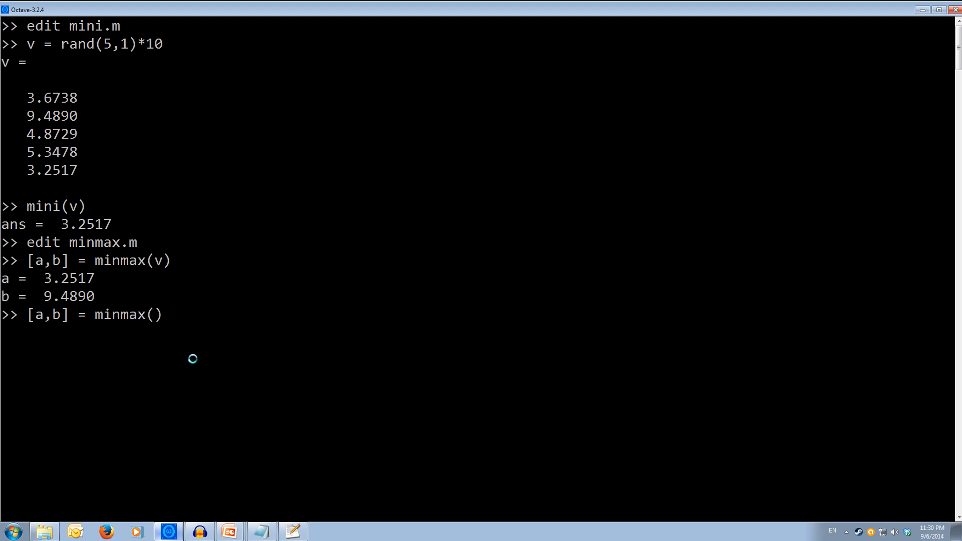
key(Return)
text([a,b] = minmax())
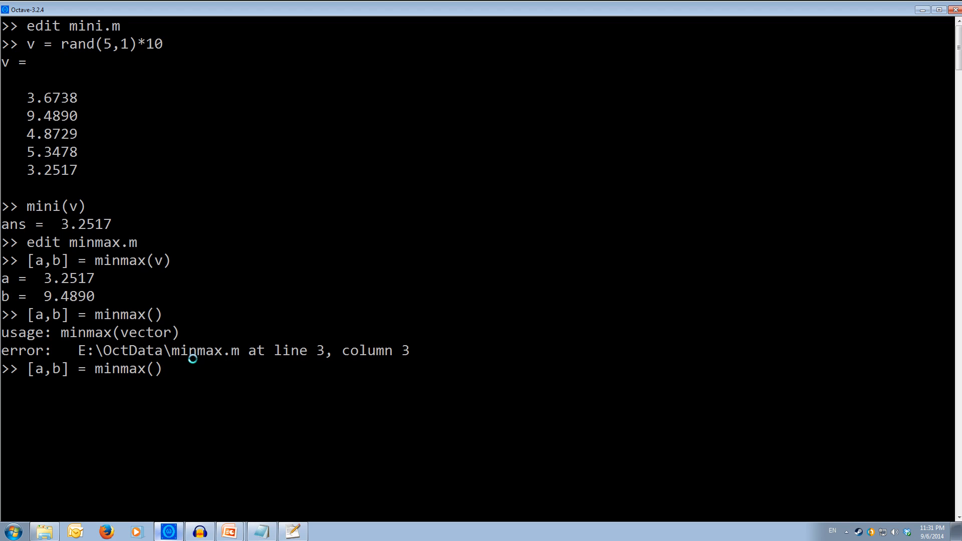
key(Backspace)
text(a)
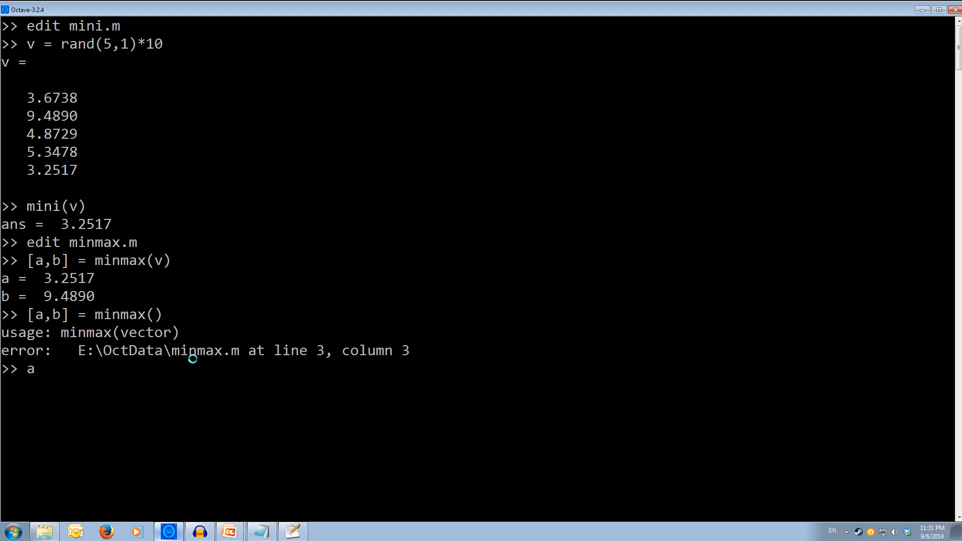
Step: Define the 2×2 matrix x = [1 2; 3 4]
text(x = [)
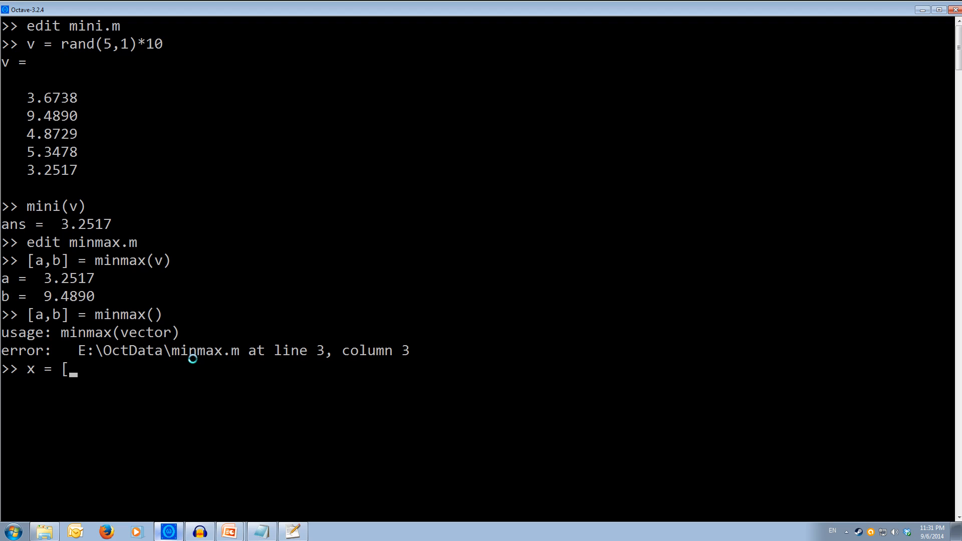
text(1 2;)
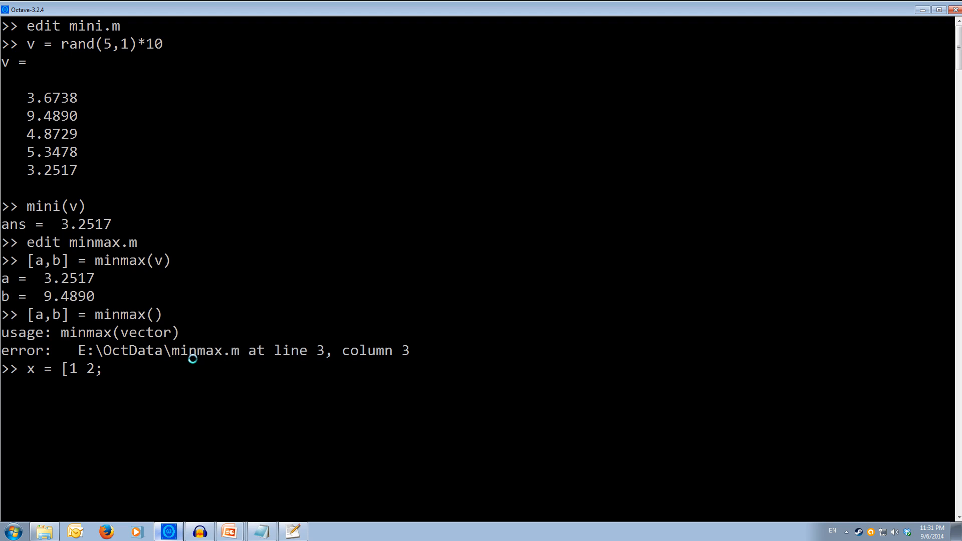
text(3)
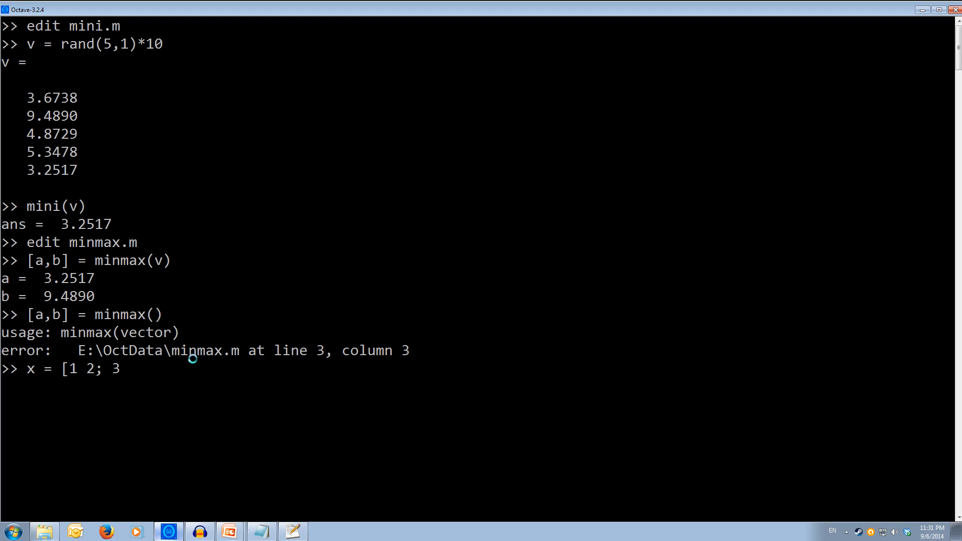
text(4])
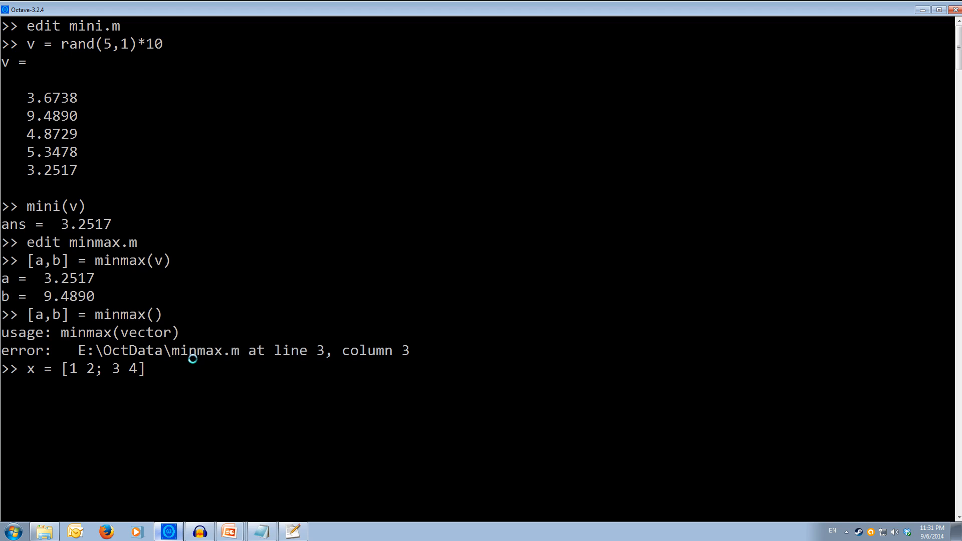
key(Return)
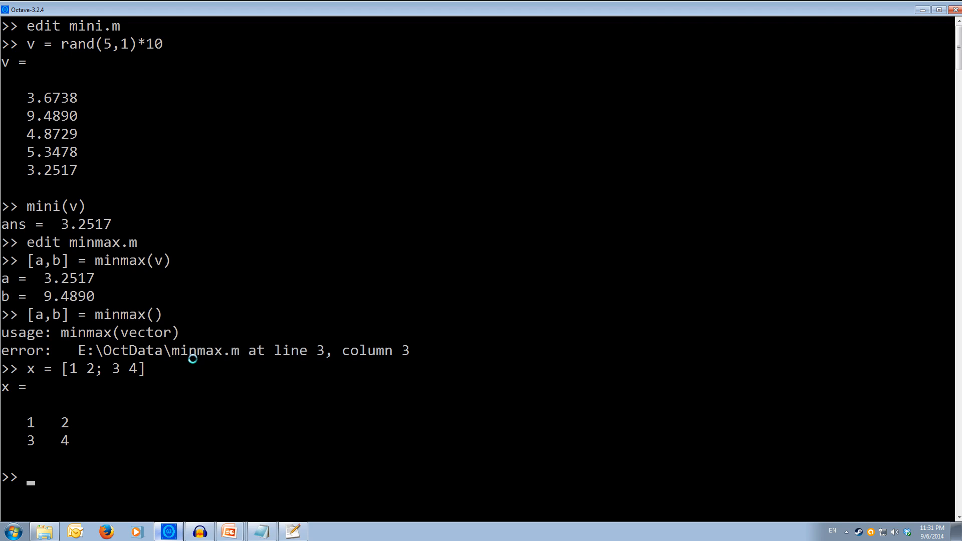
Step: Run [a,b] = minmax(x) to get the error "minmax expects a vector!"
text([a,b] = minmax())
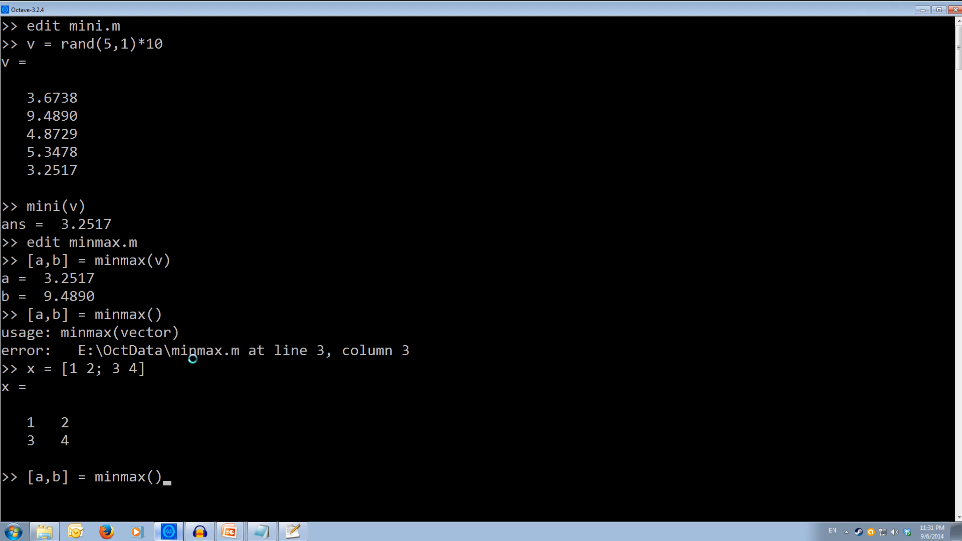
text(x)
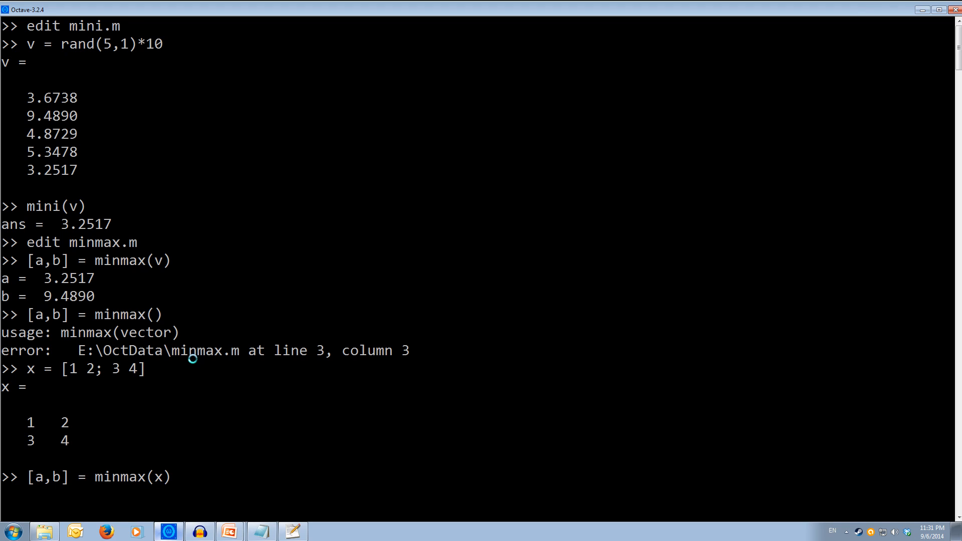
key(Return)
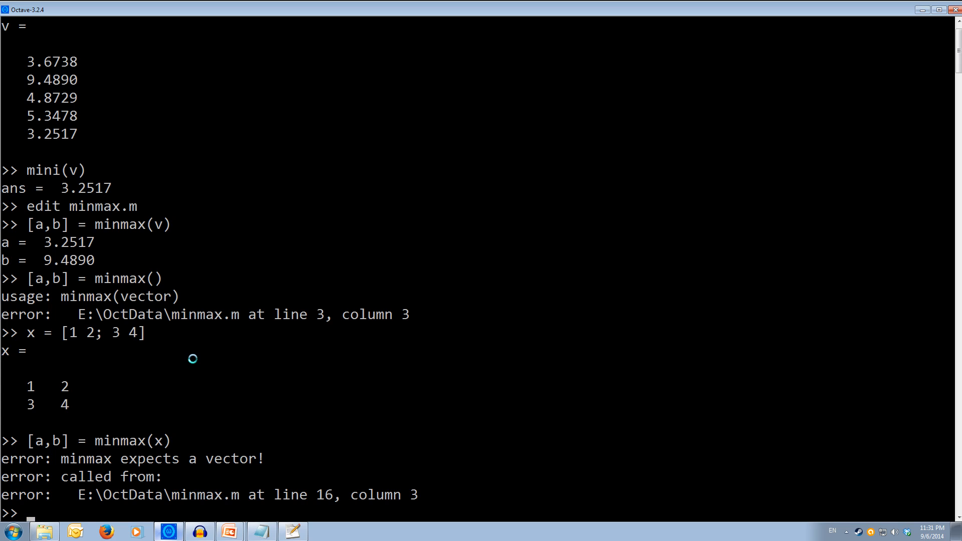
Step: Rerun [a,b] = minmax(v) to confirm a = 3.2517 and b = 9.4890
text([a,b] = minmax(x))
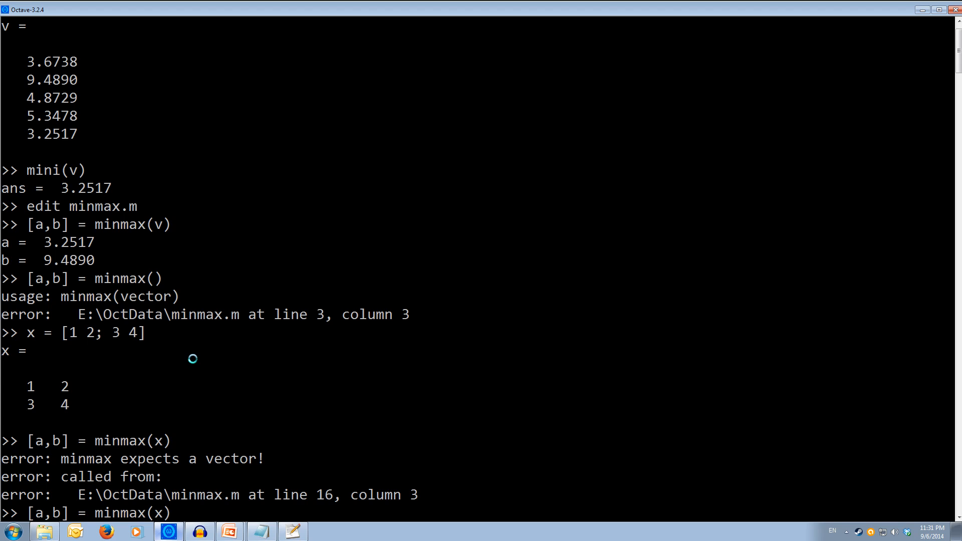
text(v)
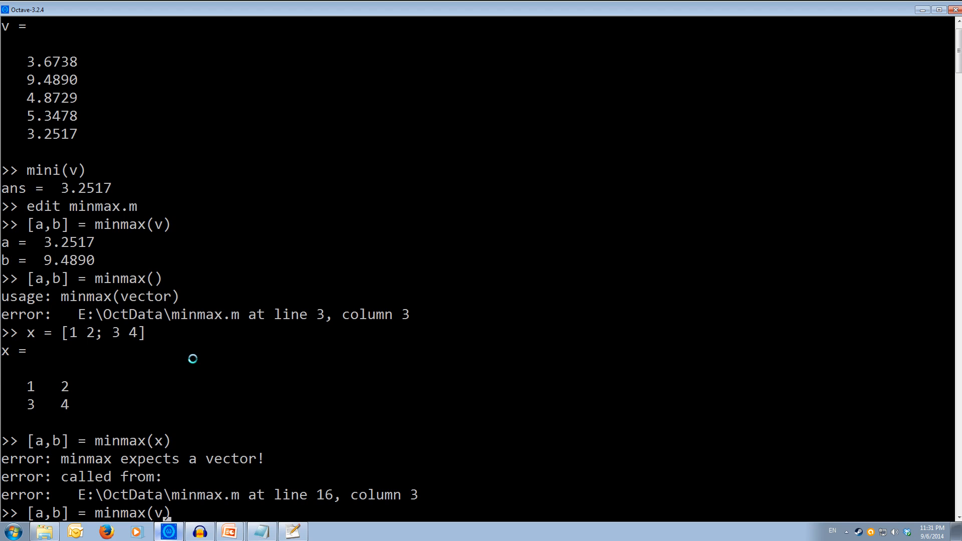
key(Return)
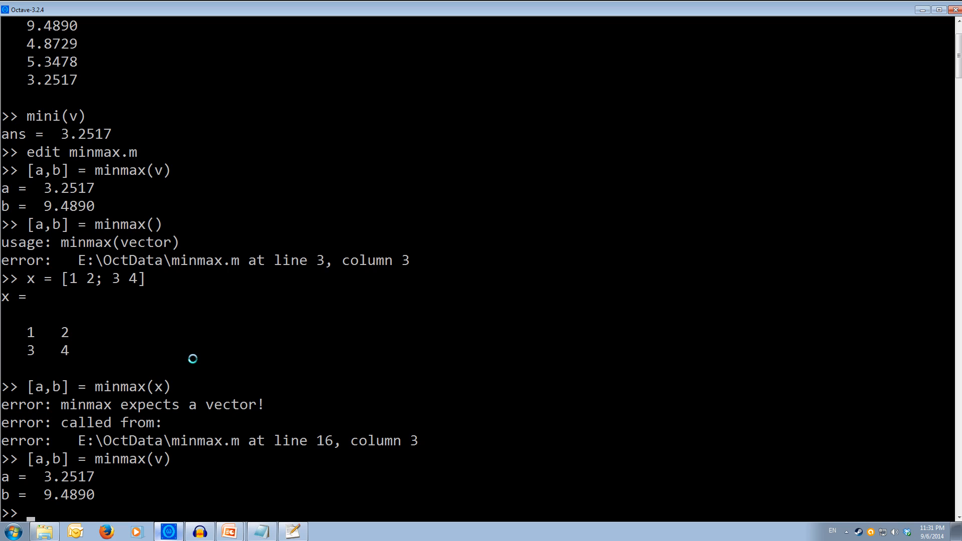
mouse_move(866, 385)
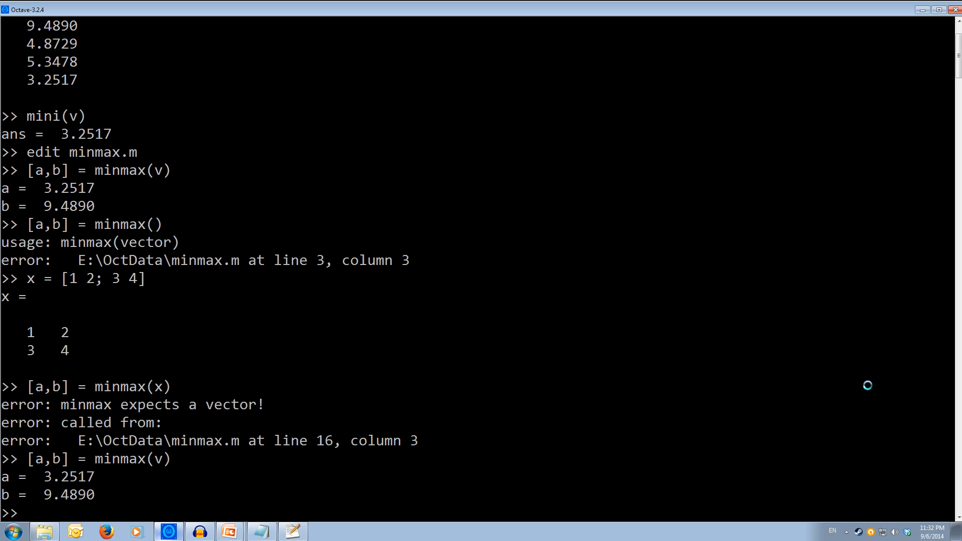